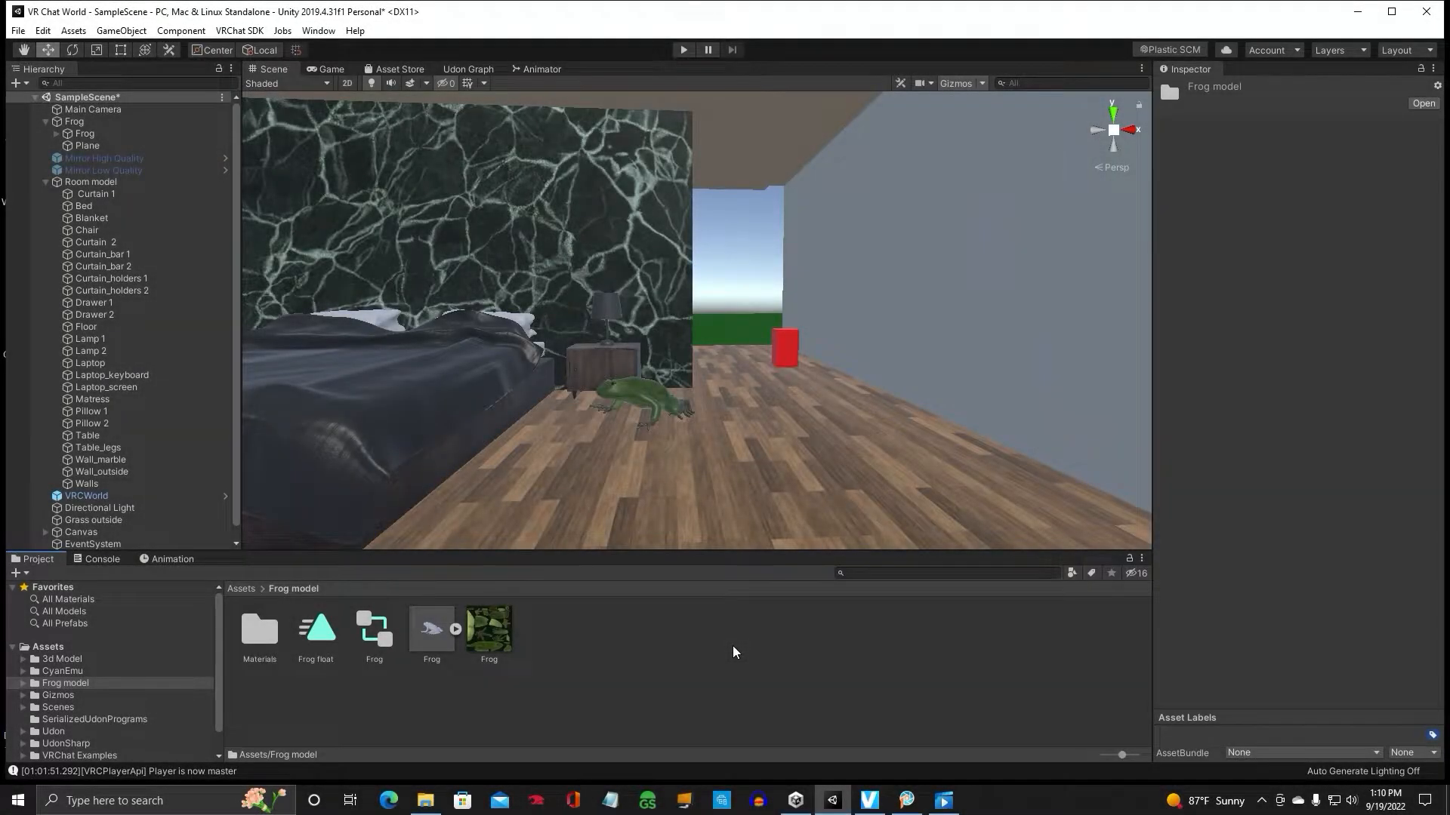
{"action": "mouse_move", "coordinate": [726, 634]}
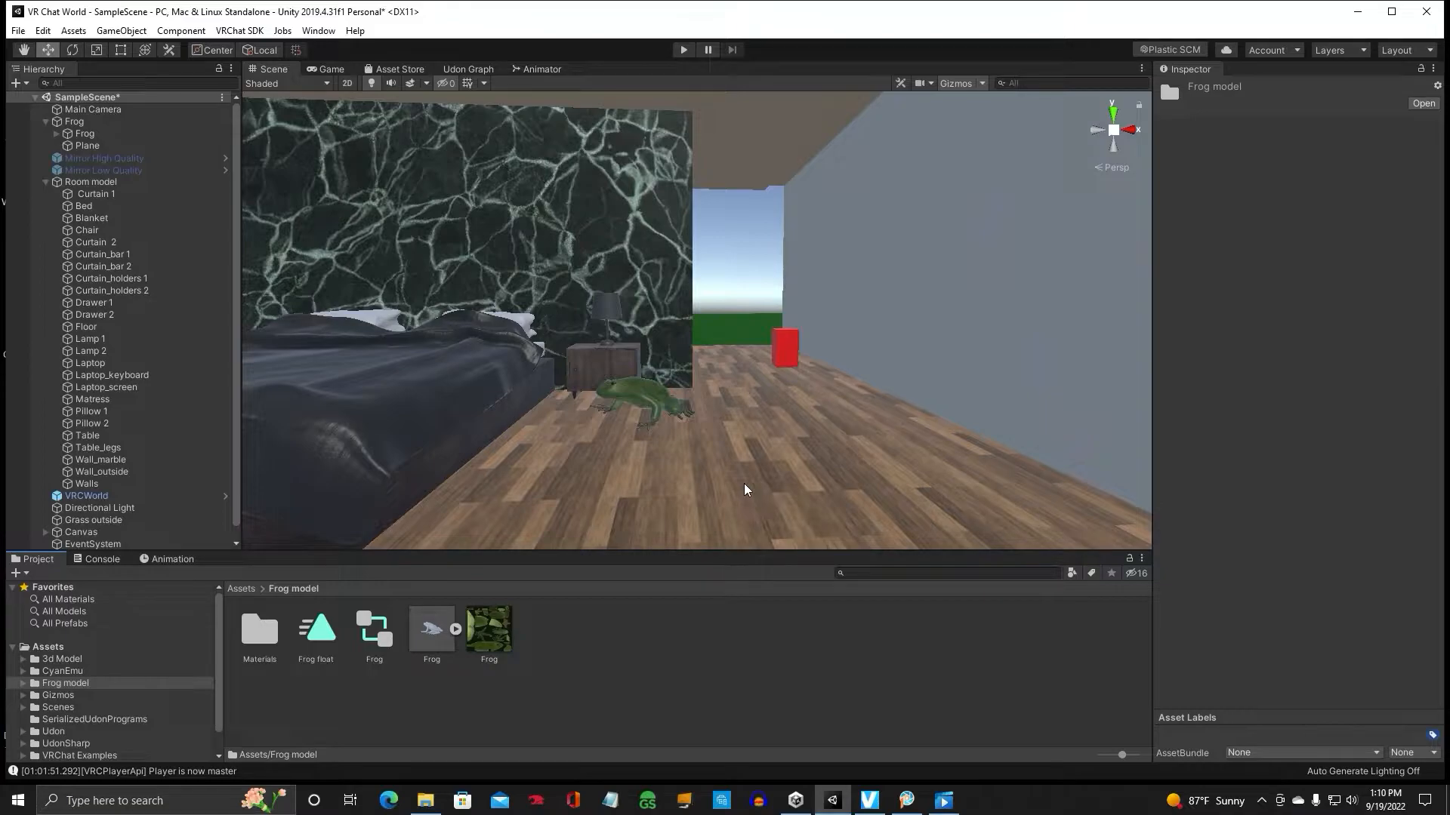
{"action": "mouse_move", "coordinate": [753, 486]}
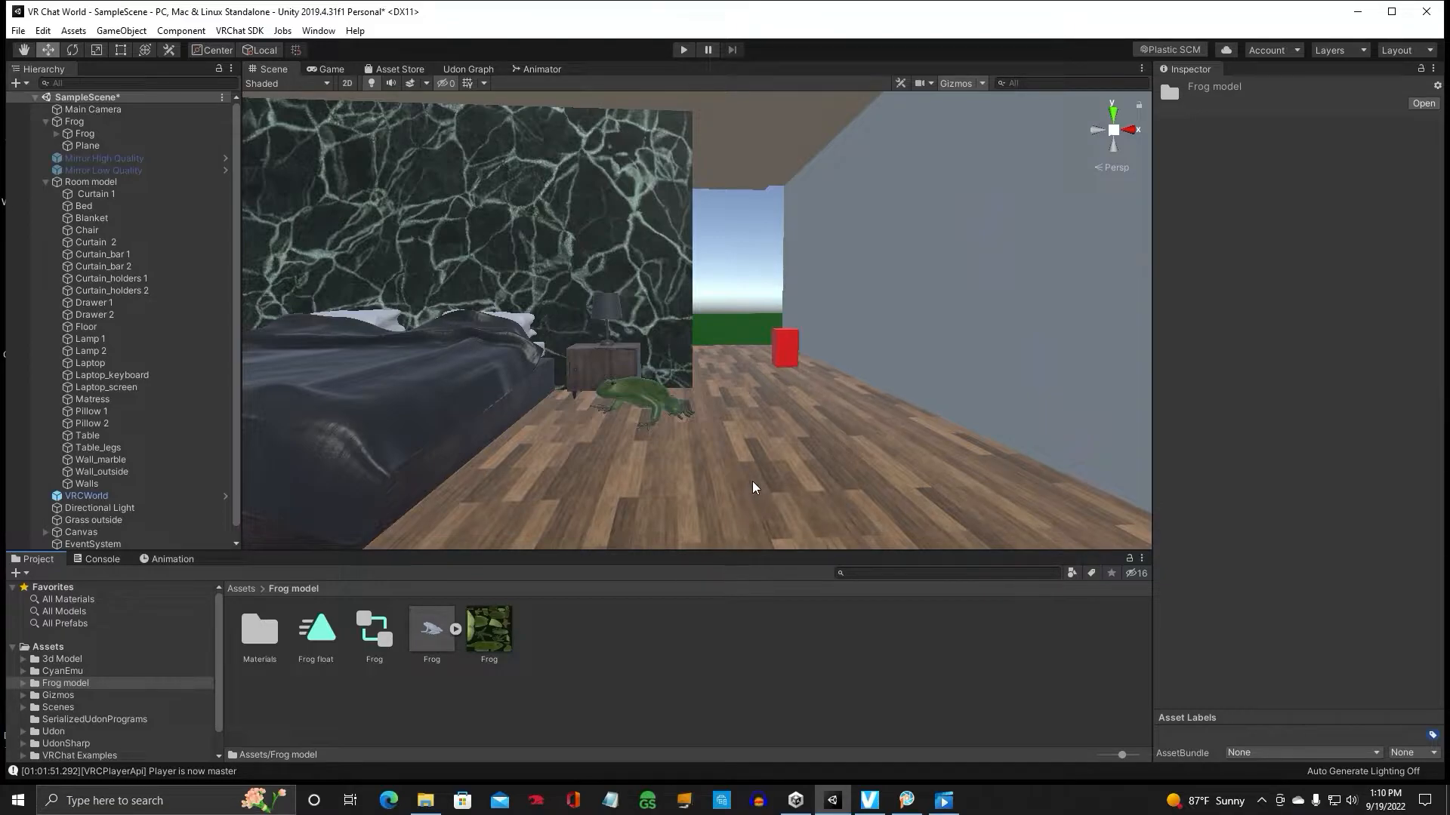
{"action": "mouse_move", "coordinate": [679, 417]}
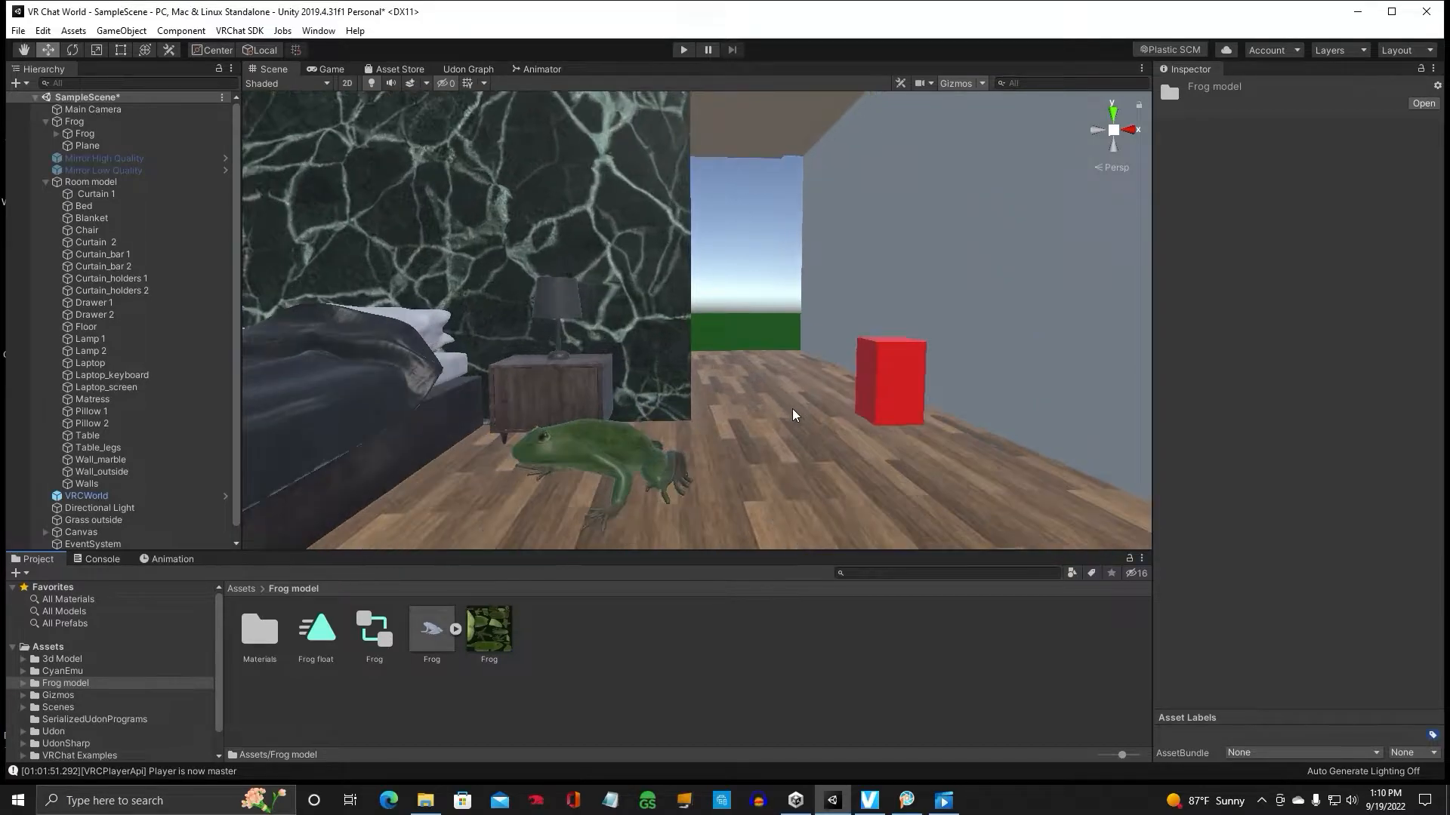
Step: Duplicate the Frog object and rename the copy 'Frog with animation'
{"action": "left_click", "coordinate": [890, 383]}
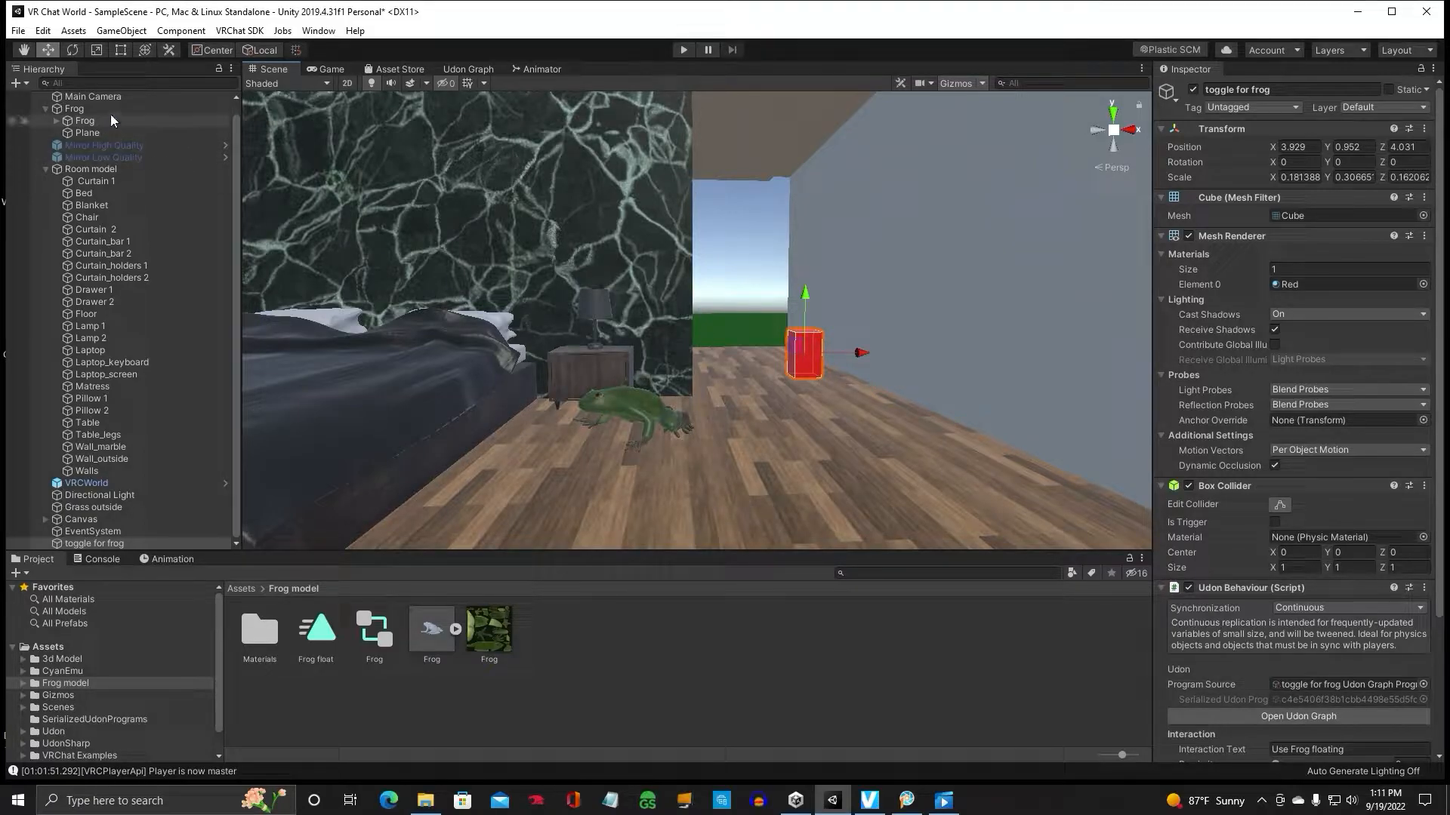
{"action": "left_click", "coordinate": [74, 109]}
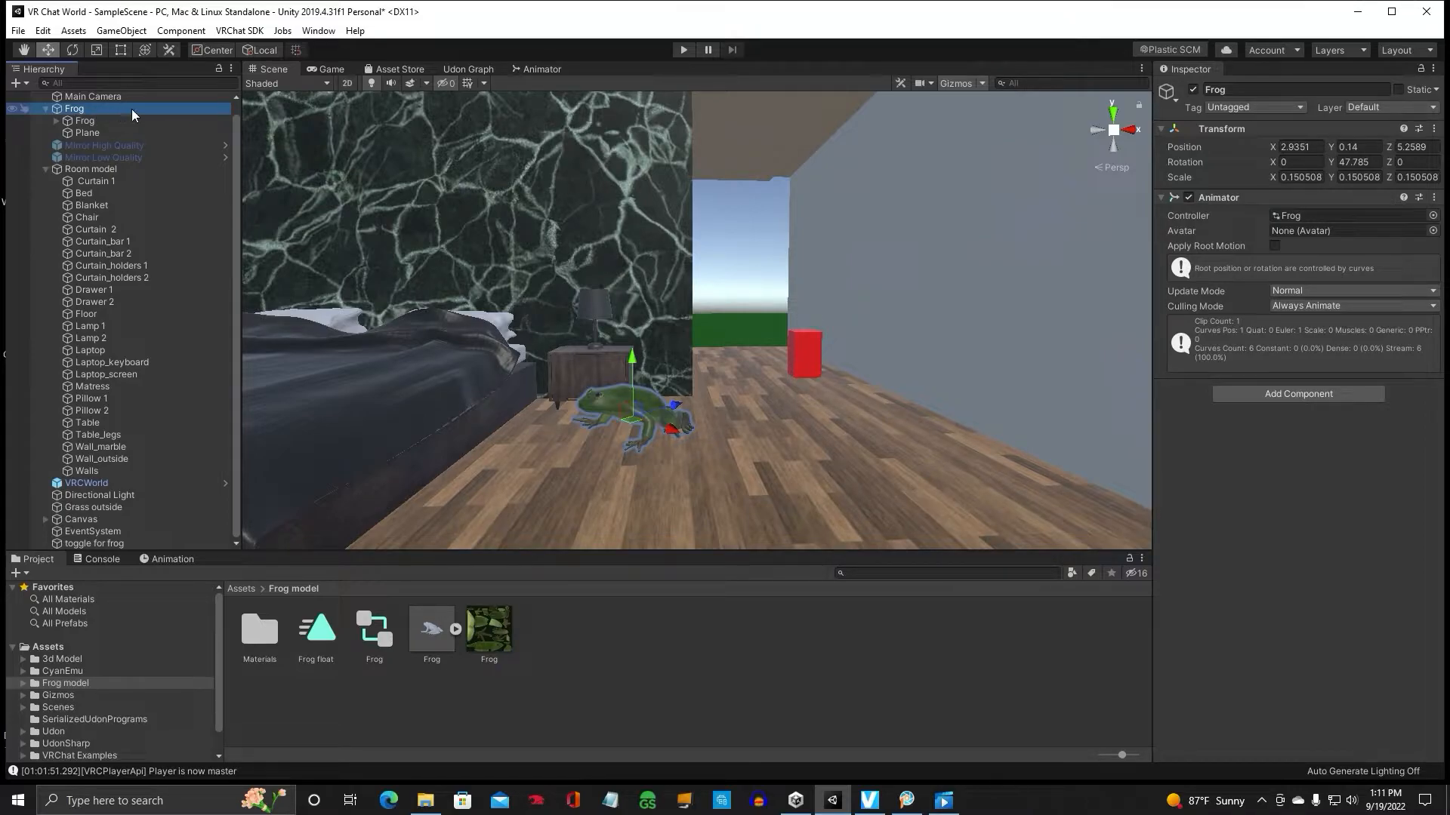
{"action": "right_click", "coordinate": [73, 109]}
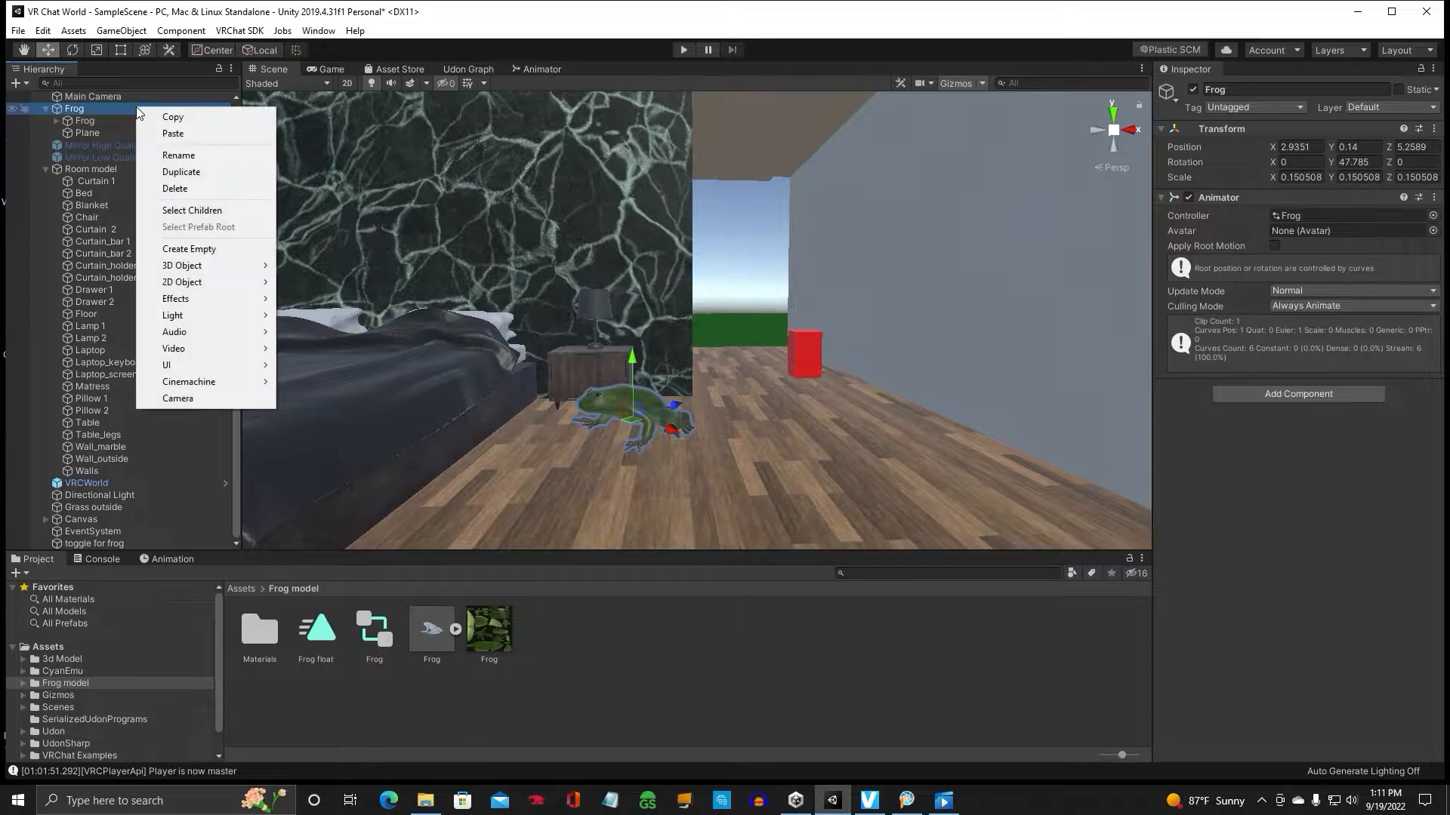
{"action": "mouse_move", "coordinate": [175, 187]}
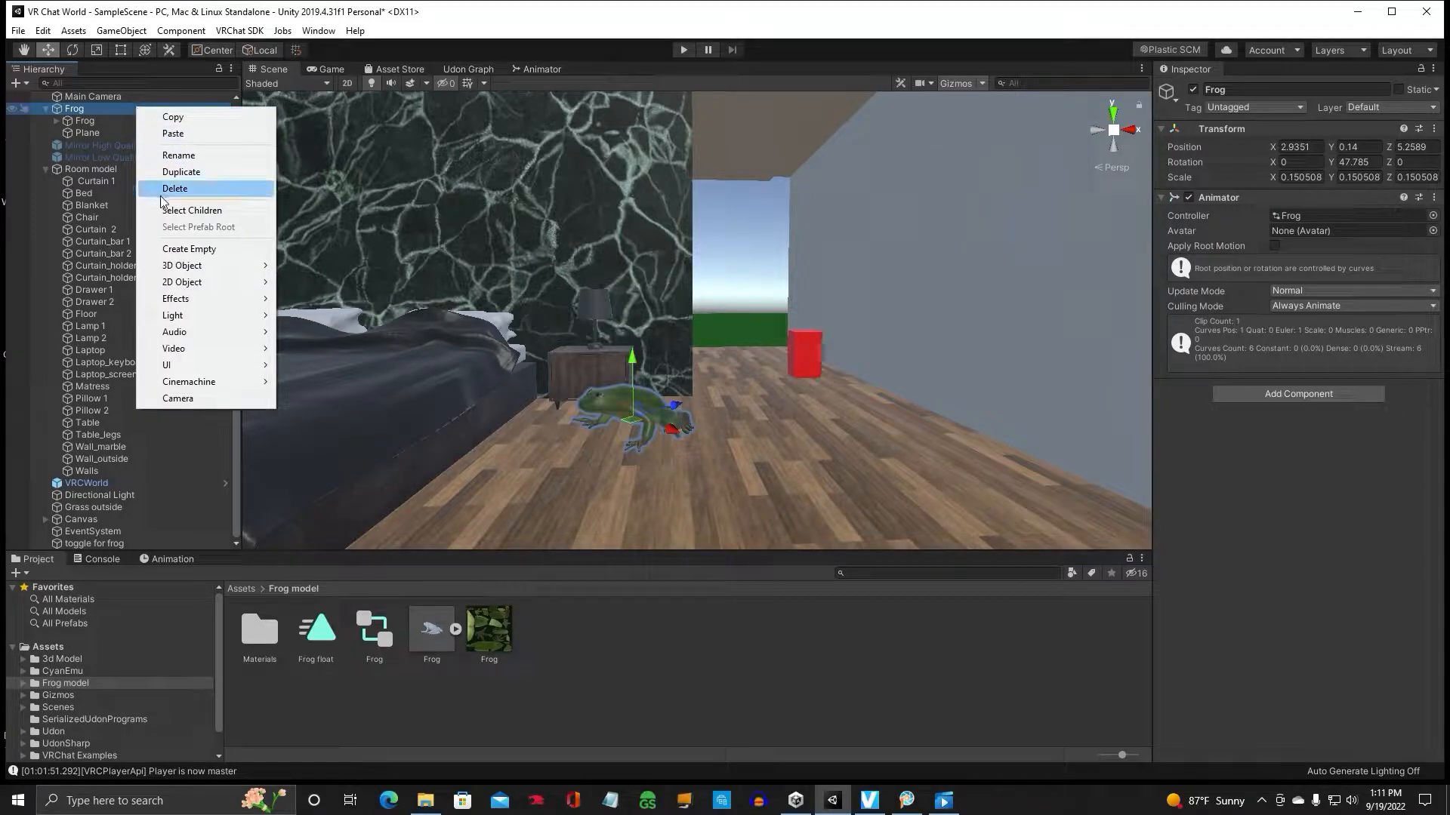
{"action": "mouse_move", "coordinate": [199, 249]}
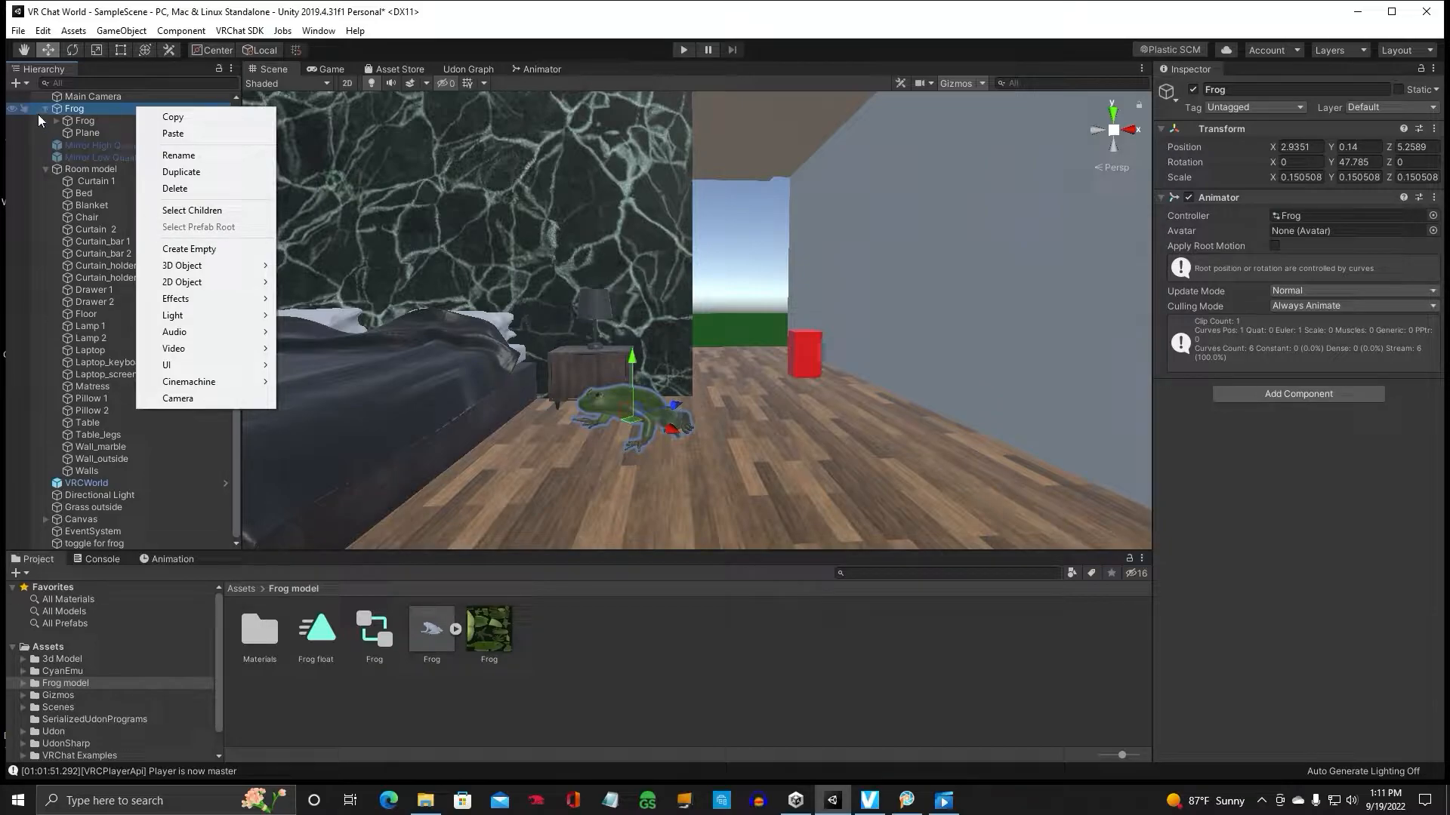
{"action": "left_click", "coordinate": [72, 109]}
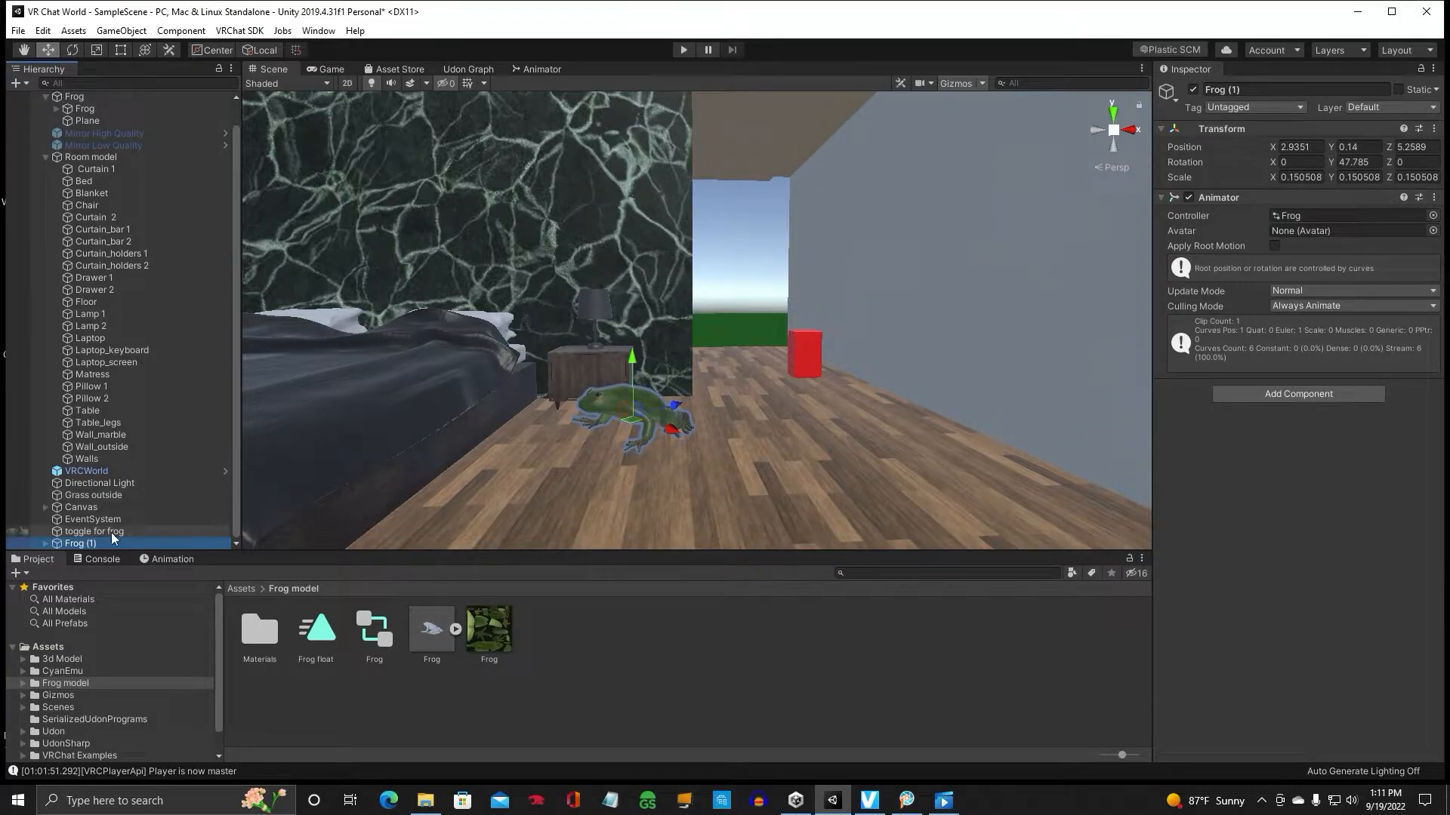
{"action": "double_click", "coordinate": [1223, 88]}
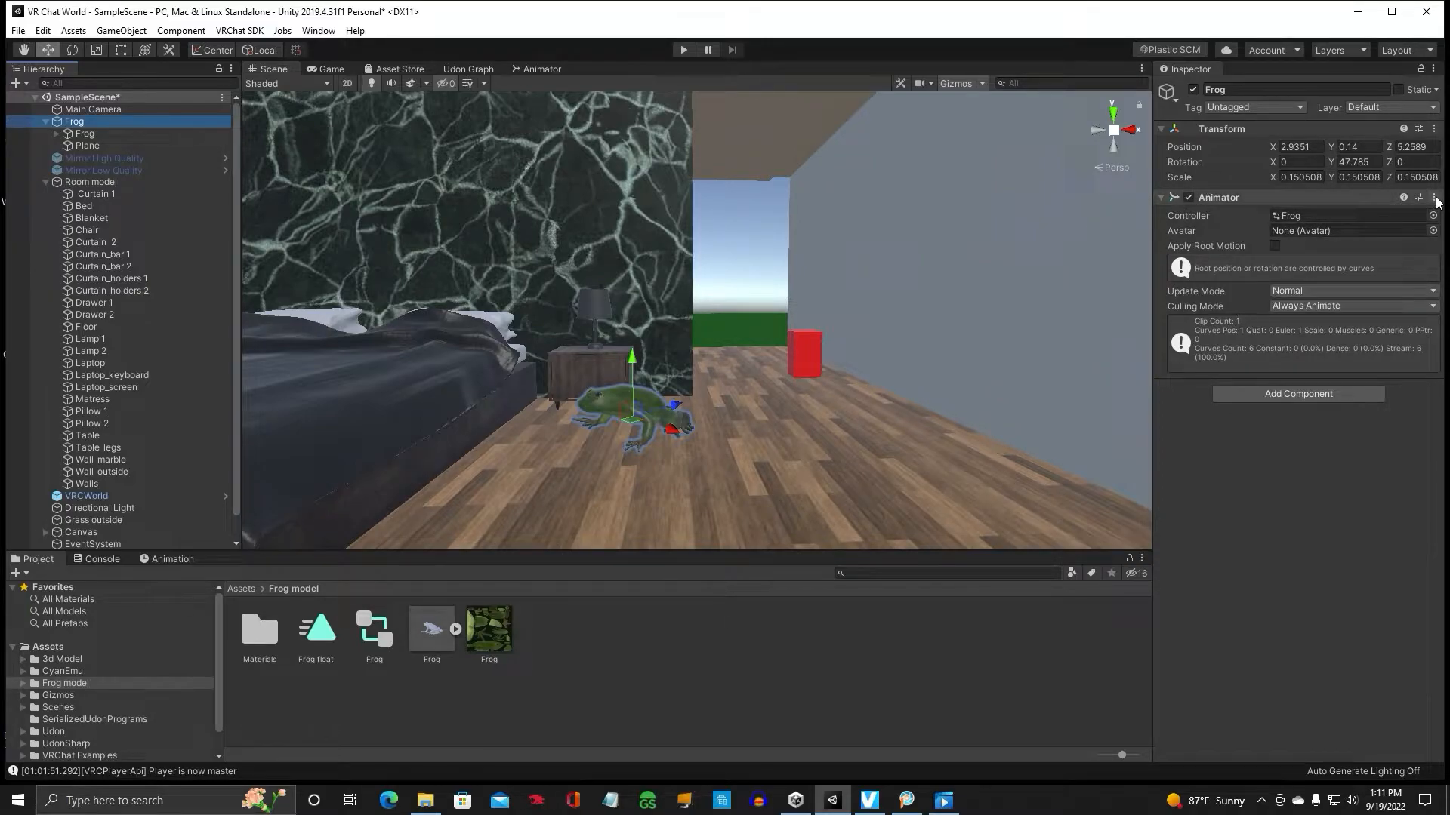
Step: Remove the Animator component from the original Frog, keeping it on the copy
{"action": "left_click", "coordinate": [1435, 196]}
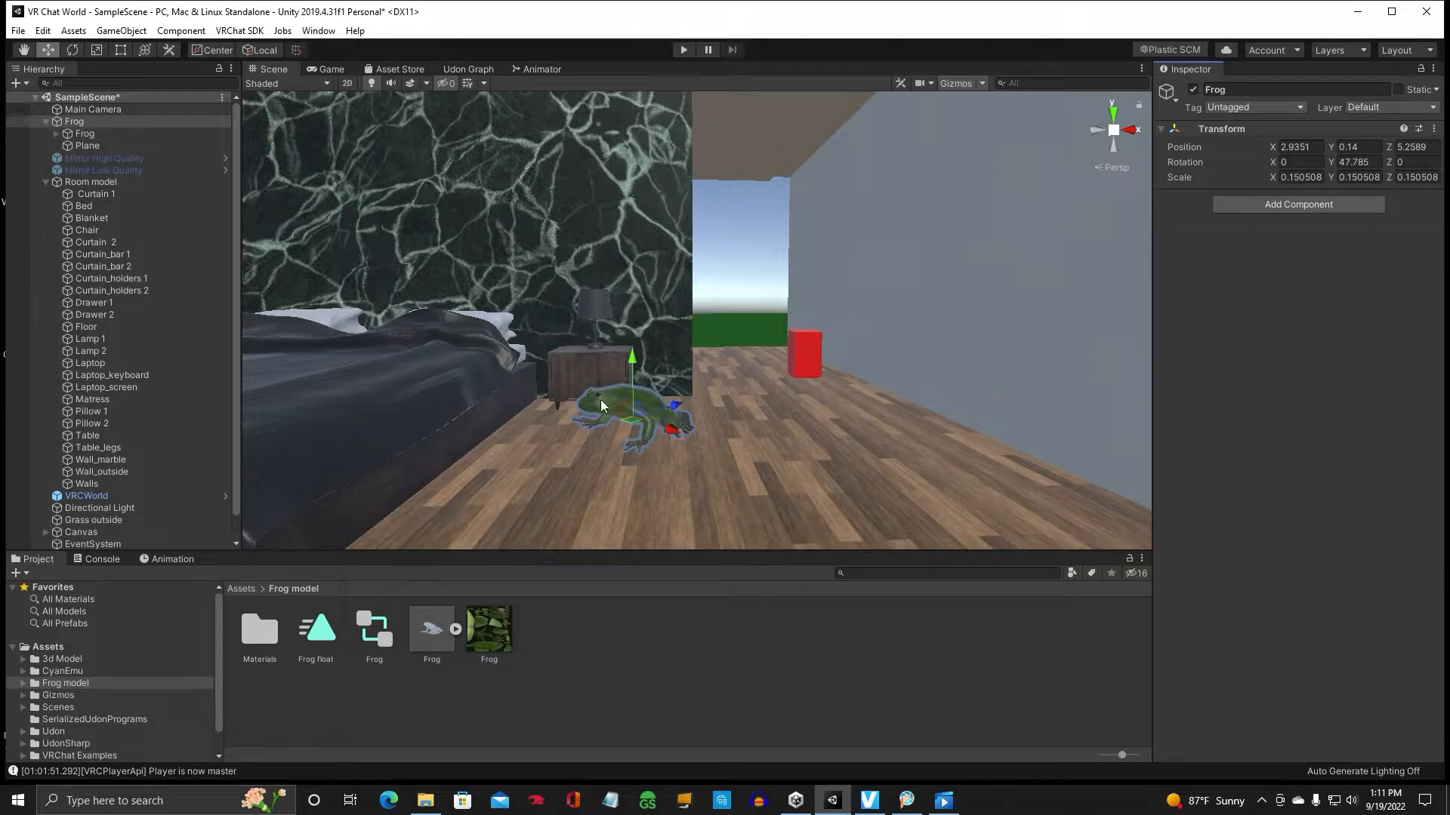
{"action": "scroll", "scroll_direction": "down", "scroll_amount": 3}
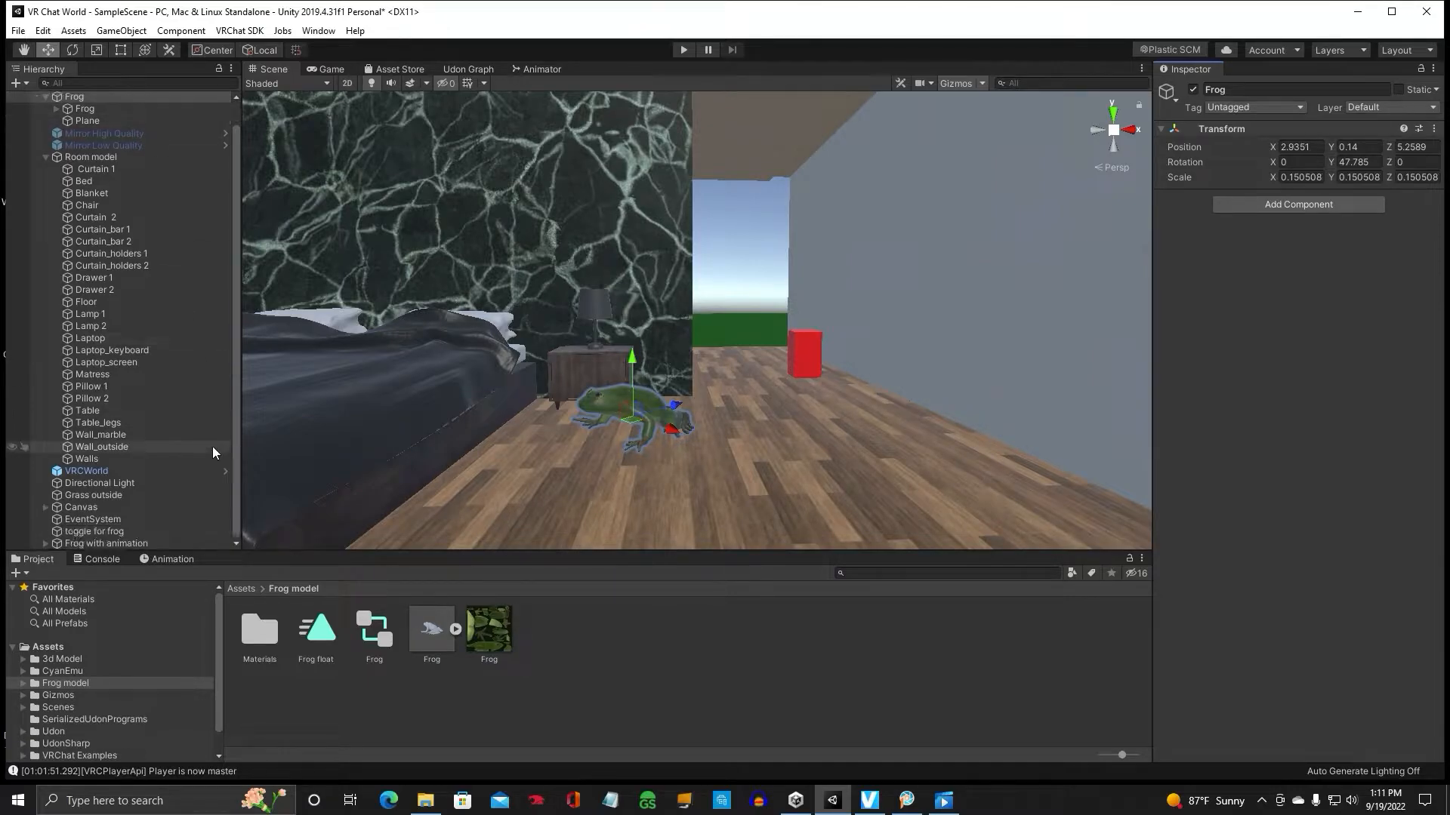
{"action": "left_click", "coordinate": [106, 542]}
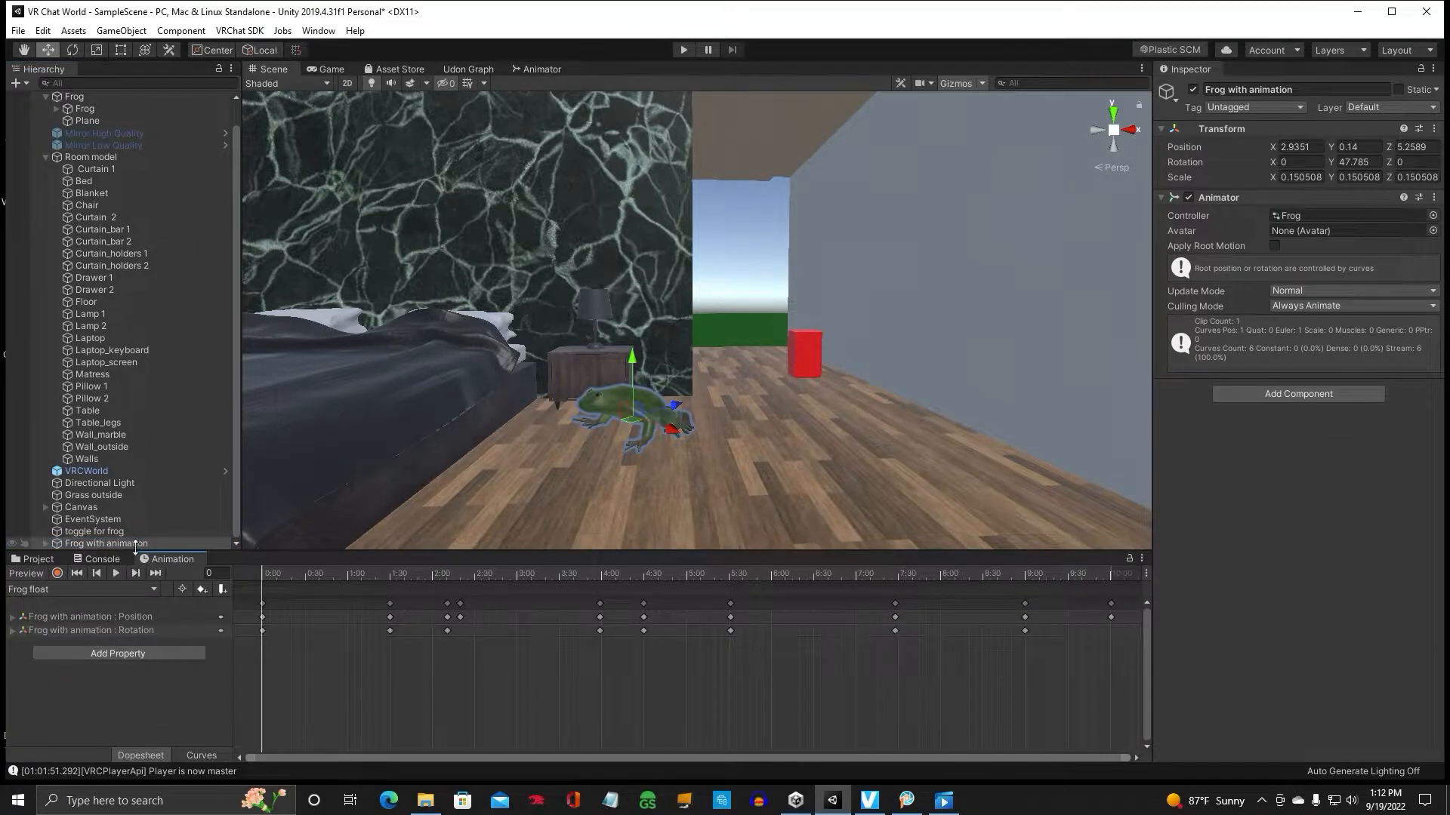
{"action": "left_click", "coordinate": [33, 559]}
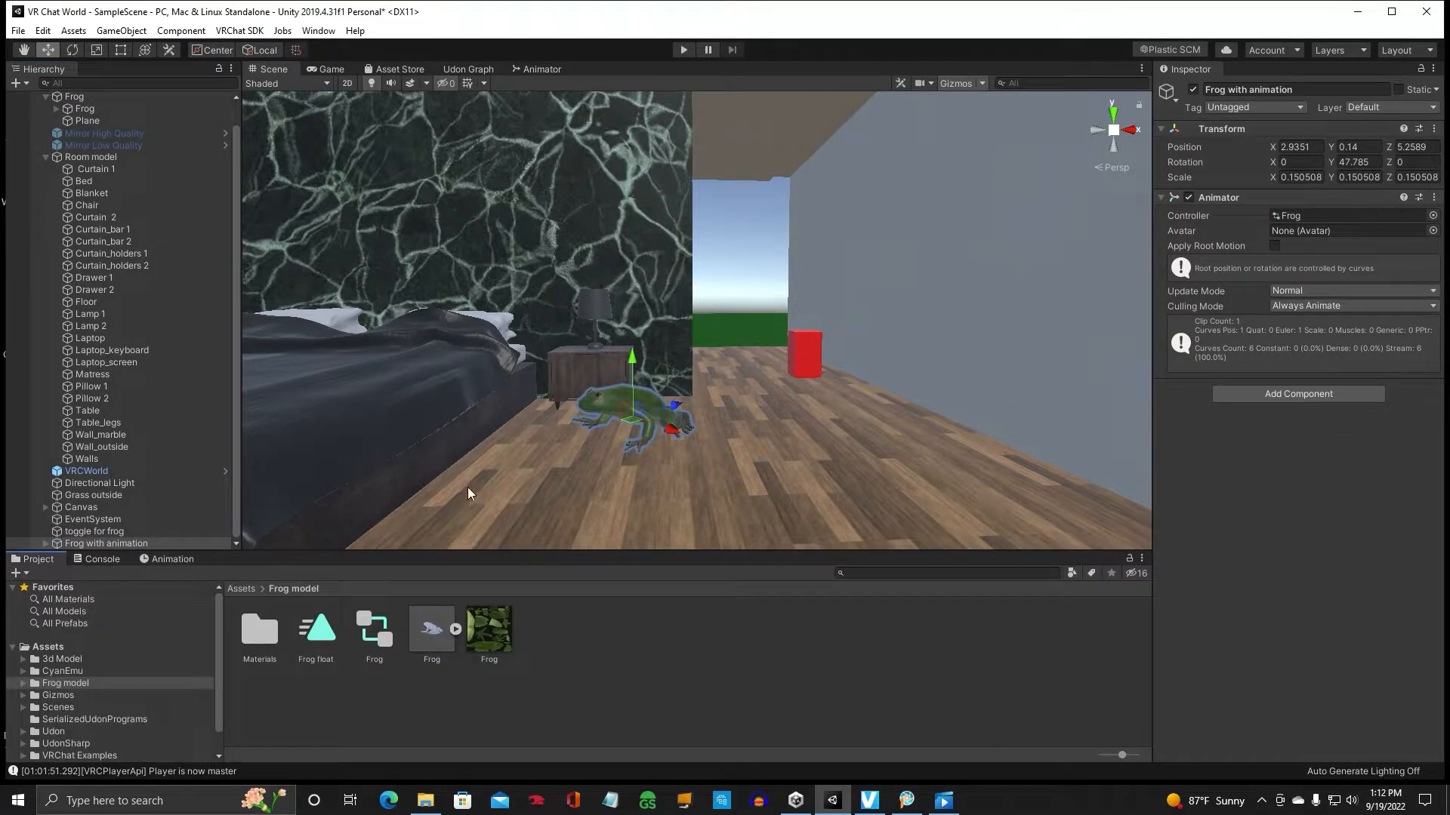
Step: Add an Udon Behaviour component to the red button and open its 'toggle for frog' graph
{"action": "left_click", "coordinate": [95, 531]}
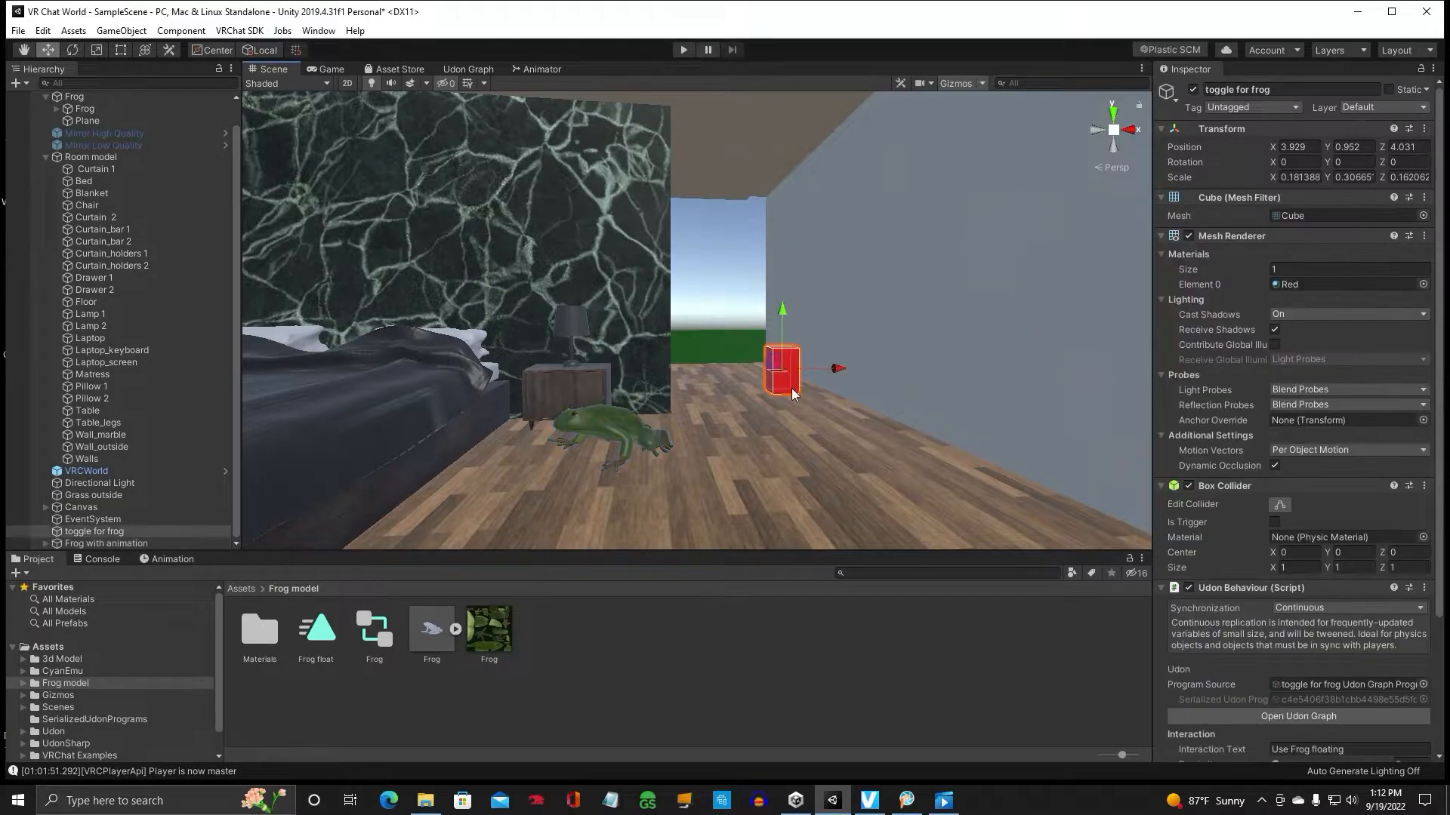
{"action": "scroll", "scroll_direction": "down", "scroll_amount": 3}
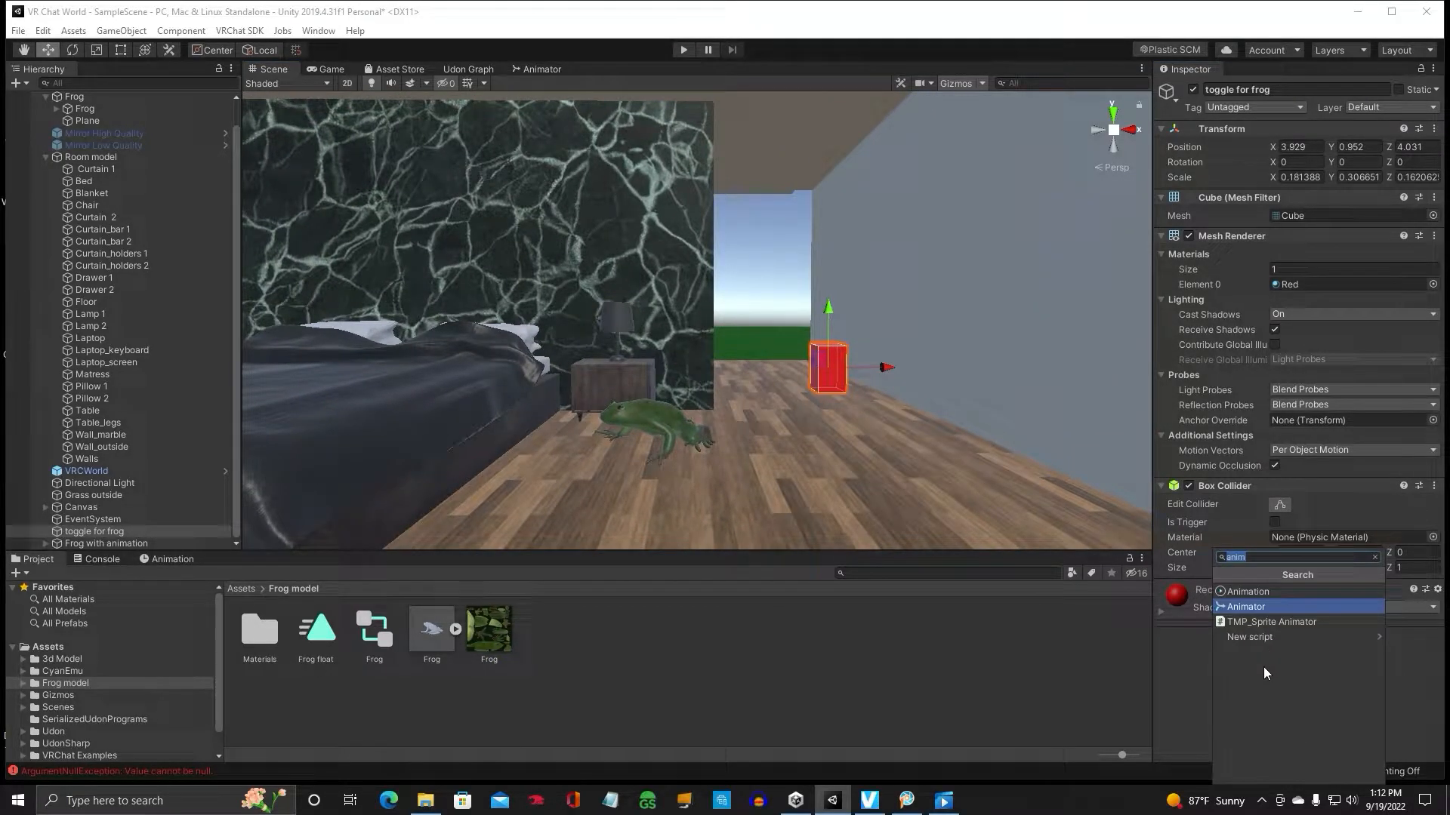
{"action": "type", "text": "udon"}
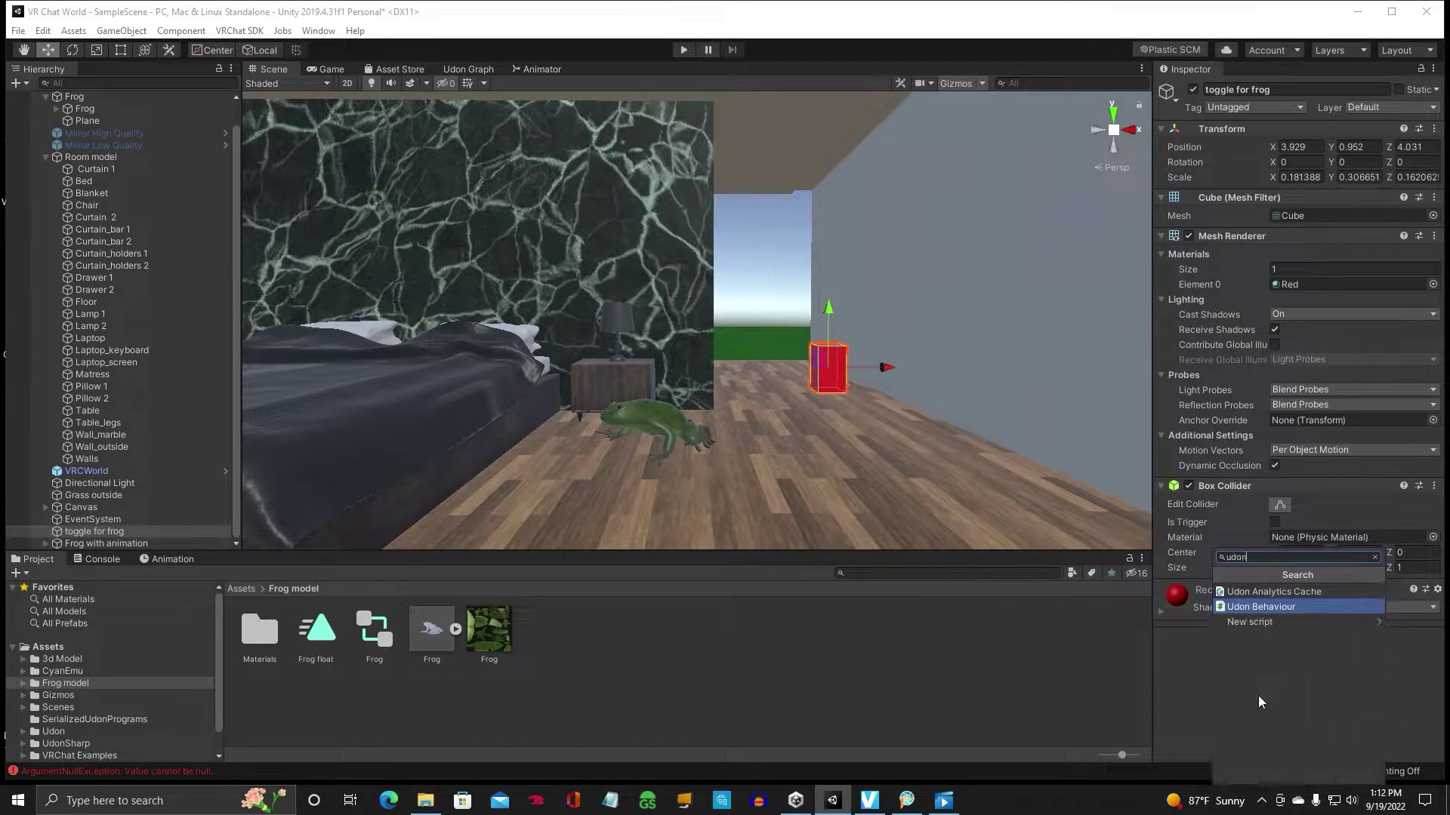
{"action": "left_click", "coordinate": [1261, 607]}
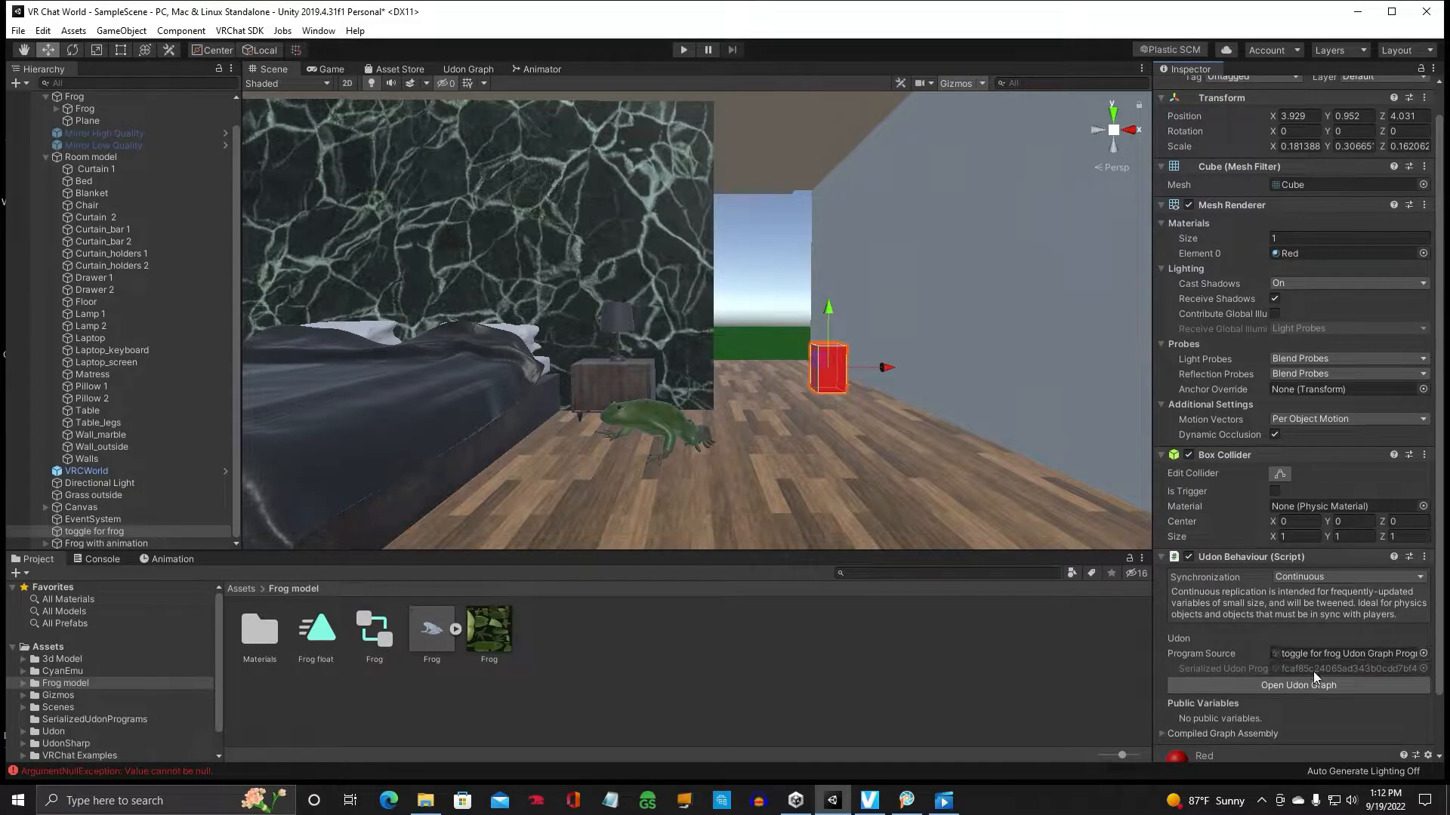
{"action": "left_click", "coordinate": [1297, 686]}
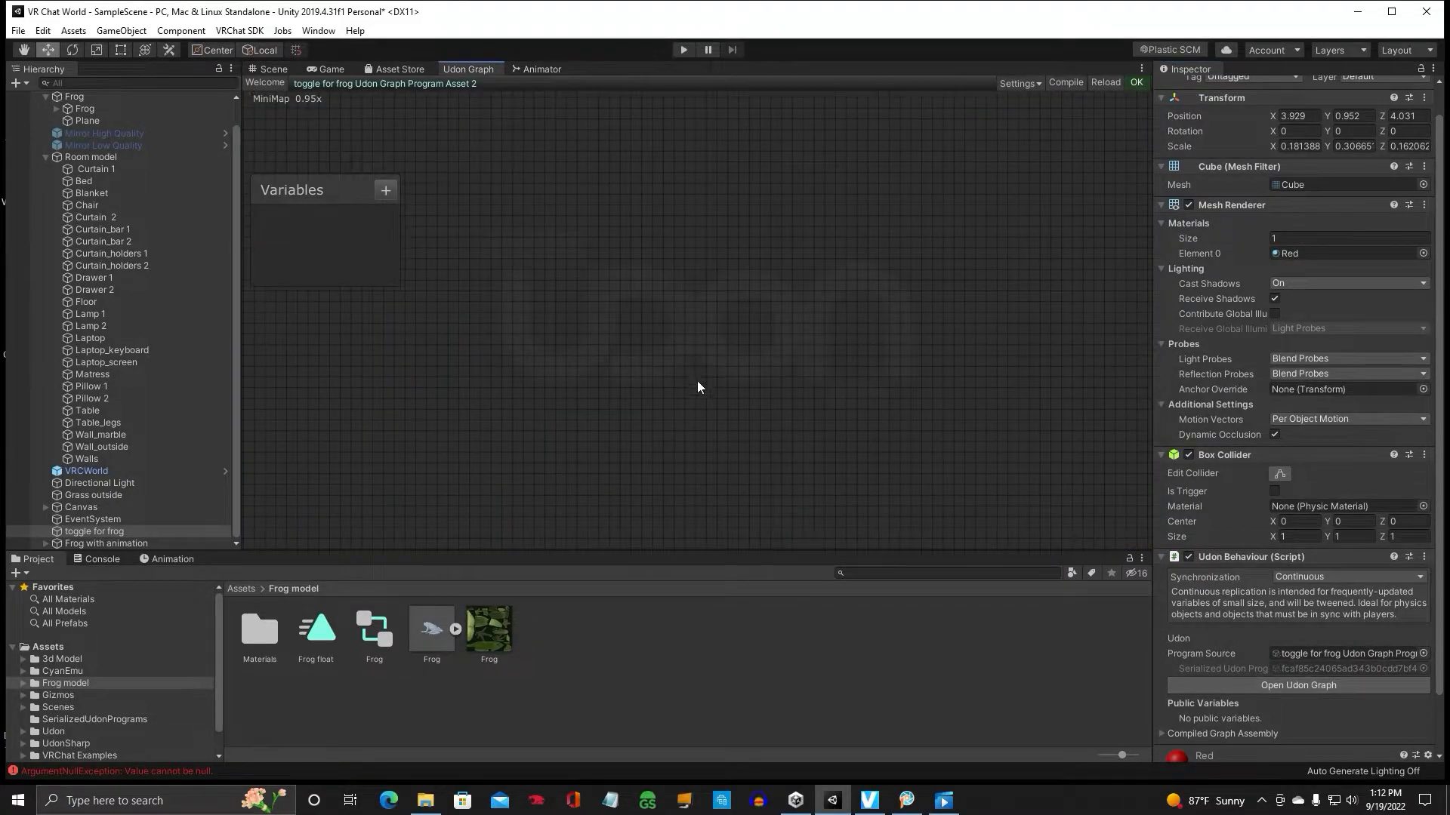
{"action": "mouse_move", "coordinate": [514, 311]}
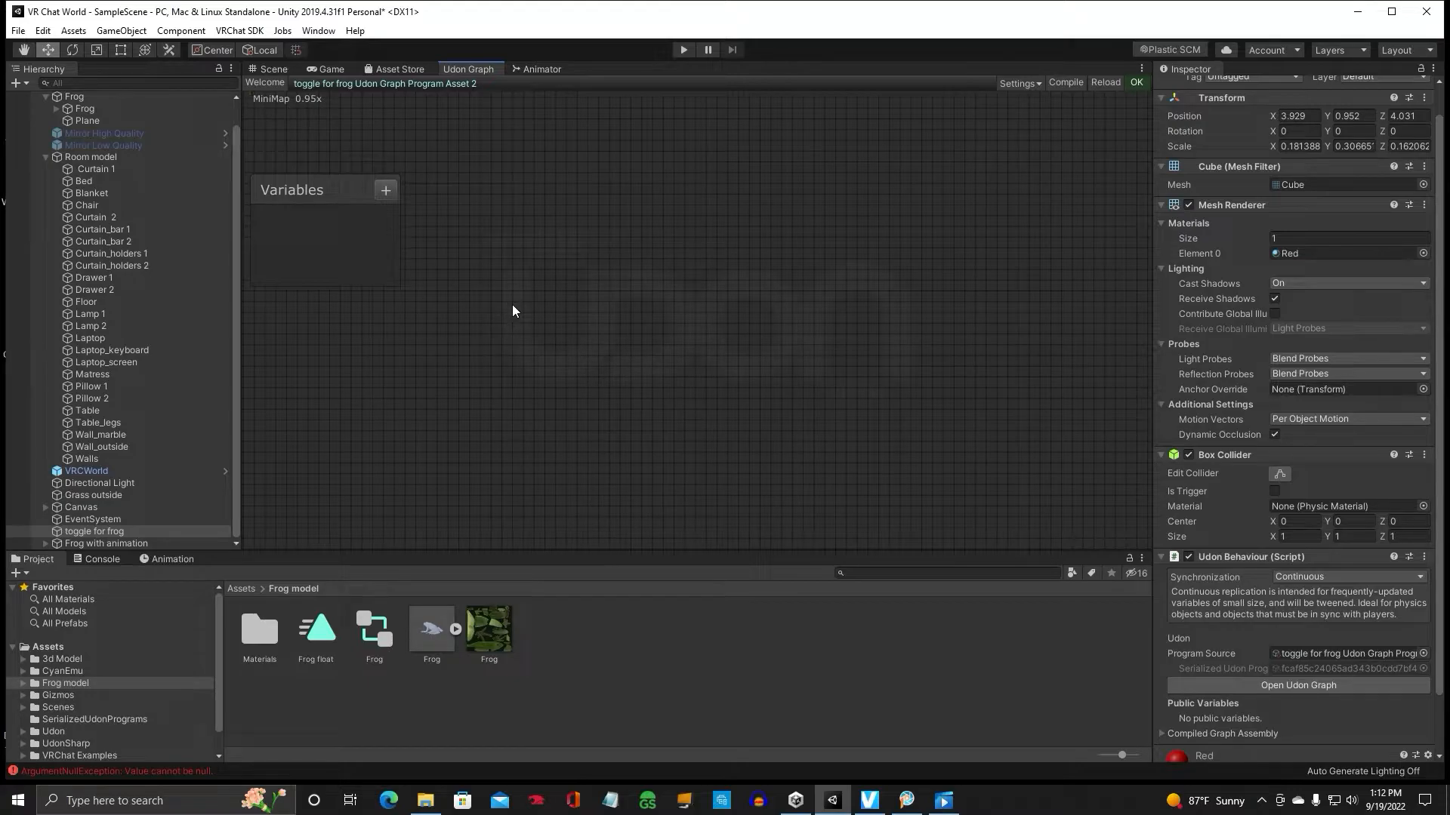
{"action": "mouse_move", "coordinate": [84, 566]}
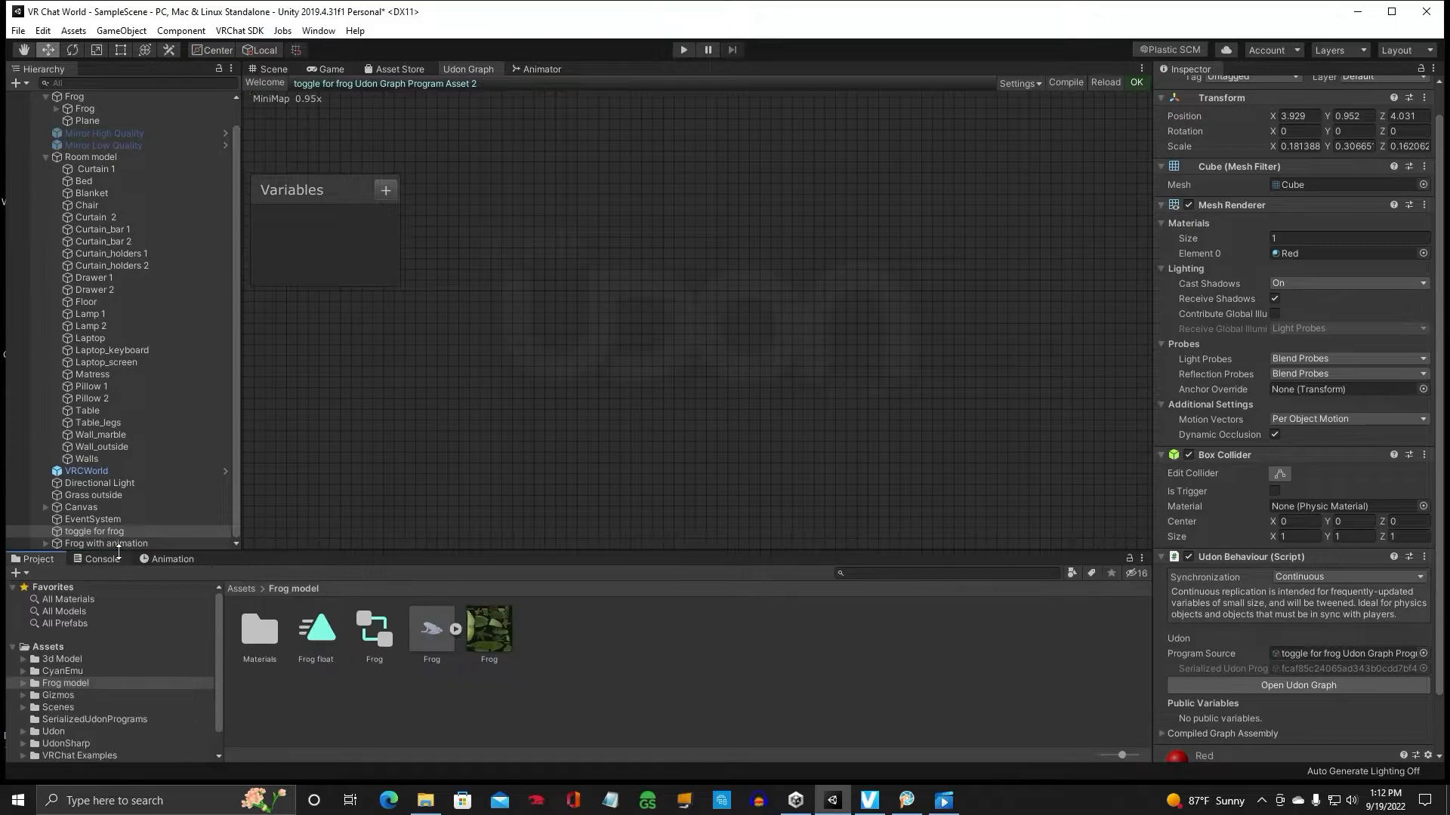
{"action": "mouse_move", "coordinate": [371, 390]}
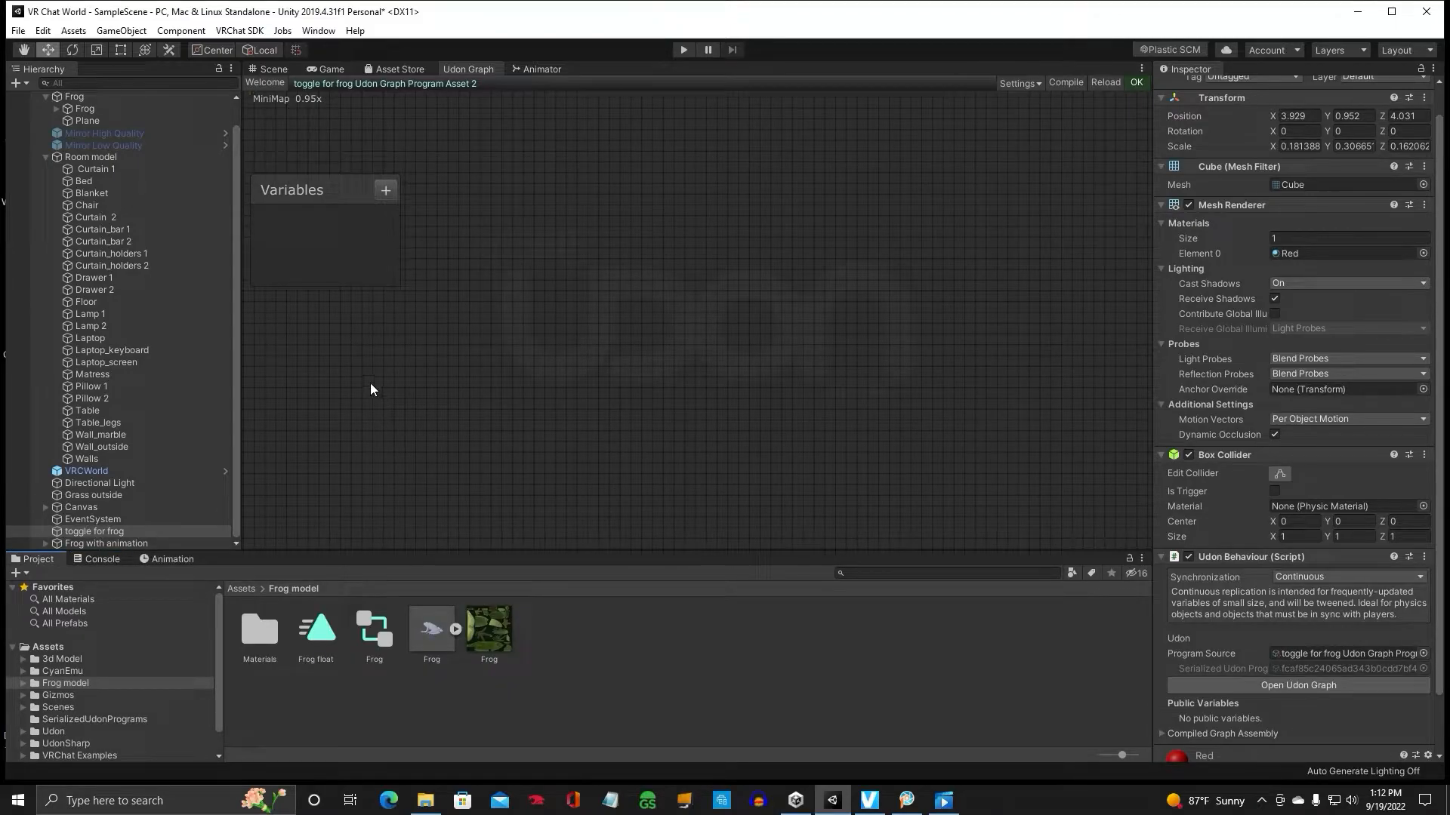
Step: Add a Frogwithanimation variable and an Interact event node to the graph
{"action": "left_click", "coordinate": [105, 542]}
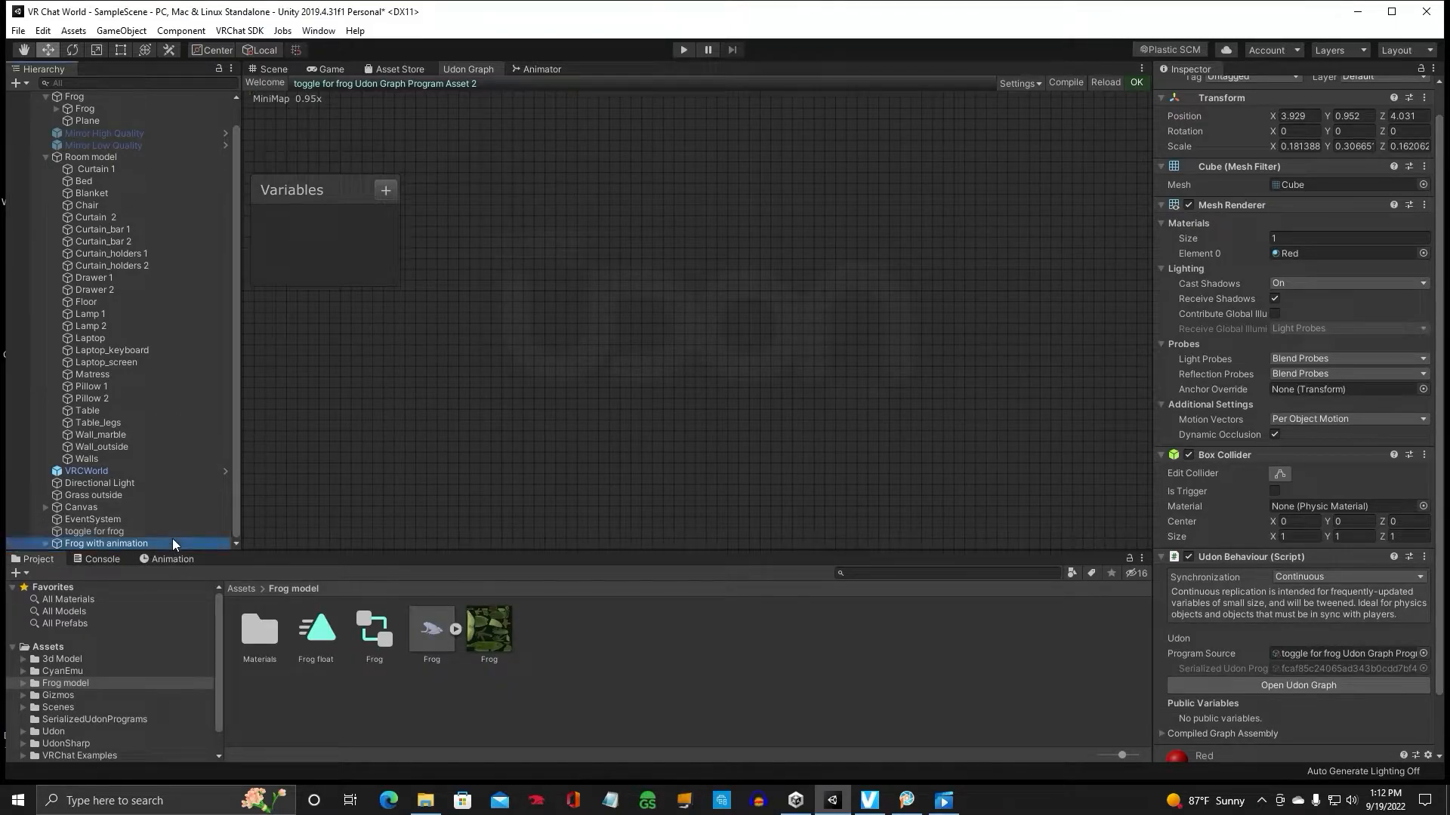
{"action": "left_click", "coordinate": [106, 542]}
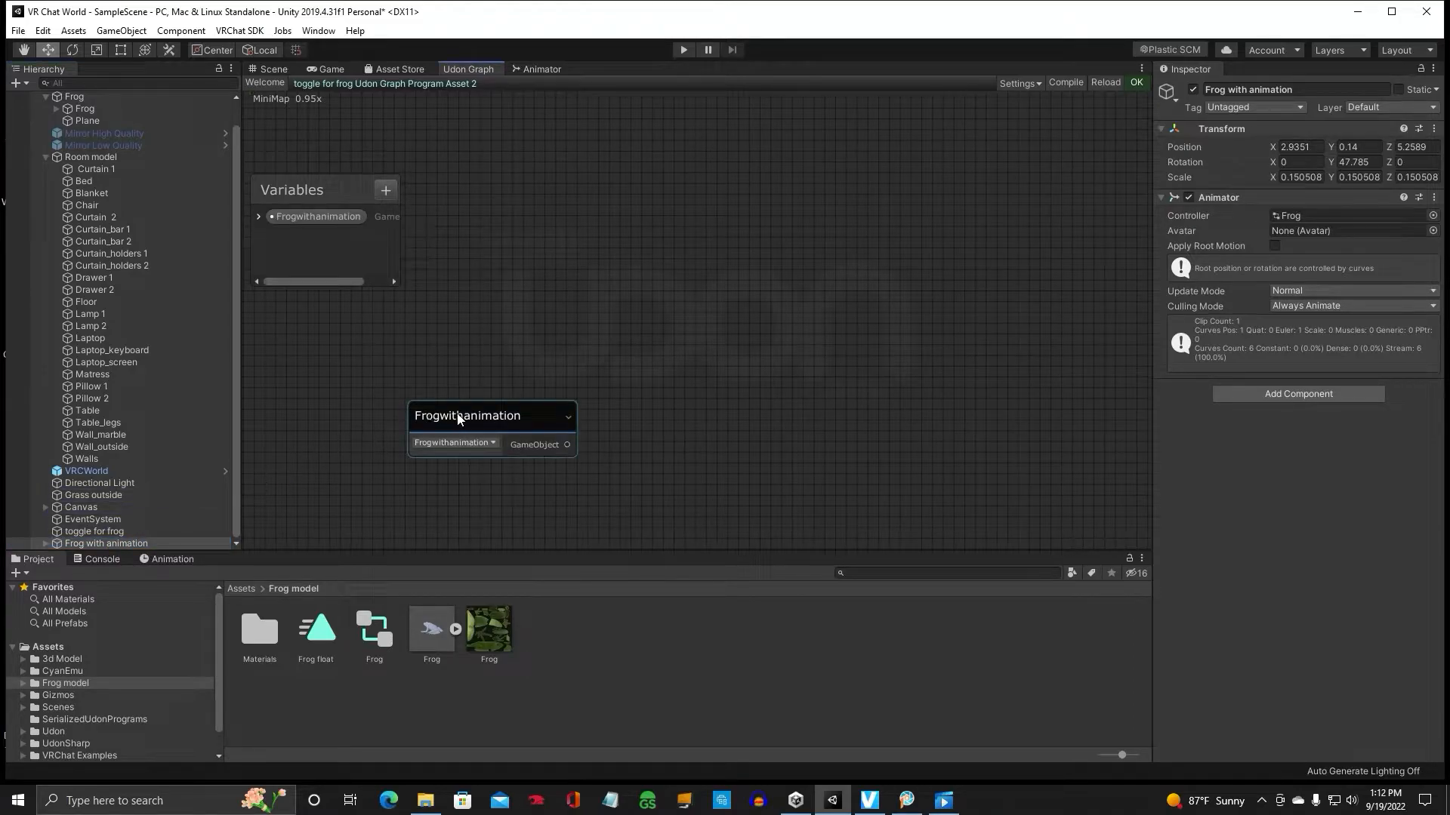
{"action": "left_click_drag", "start_coordinate": [467, 415], "coordinate": [364, 399]}
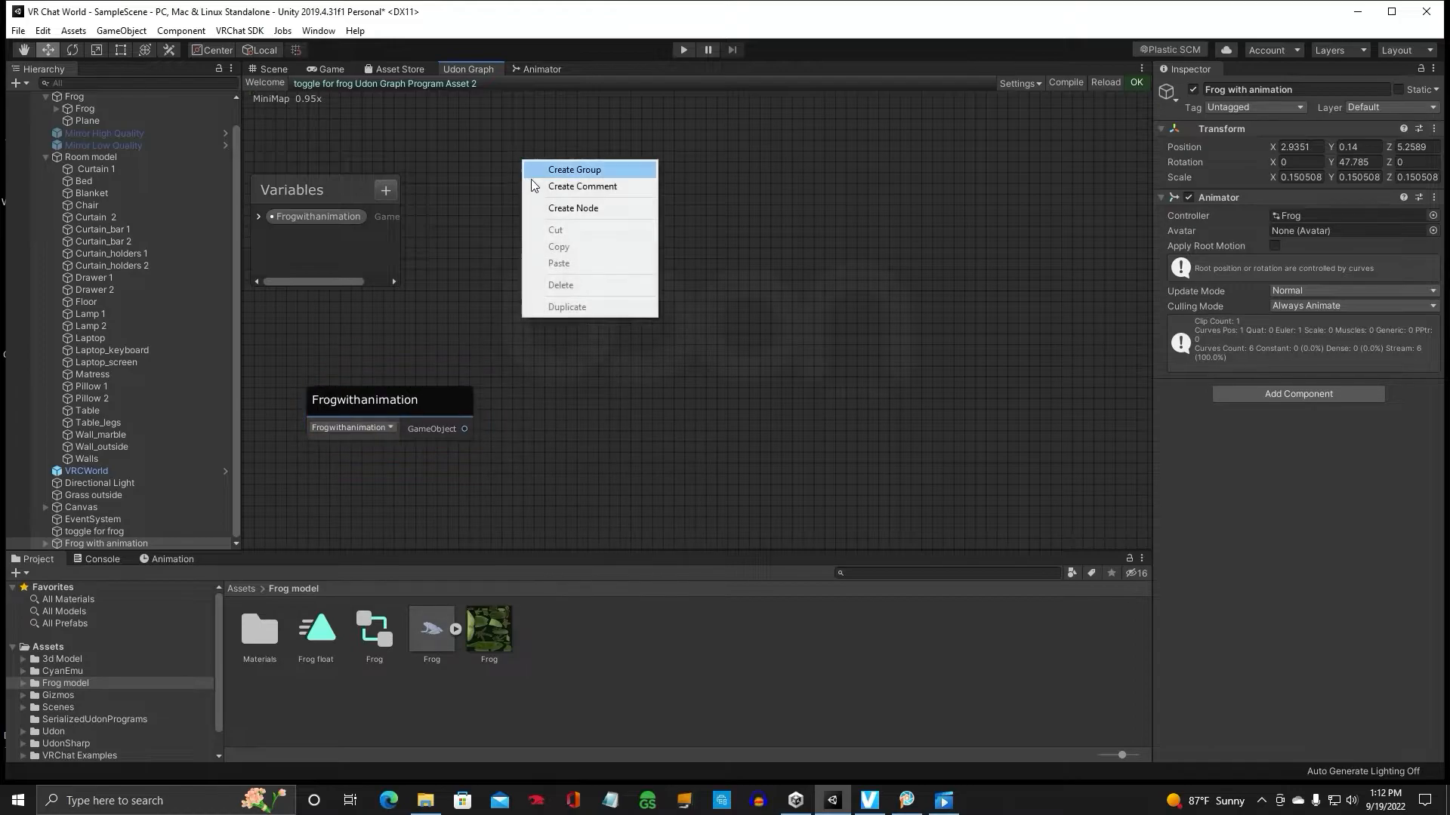
{"action": "left_click", "coordinate": [572, 209]}
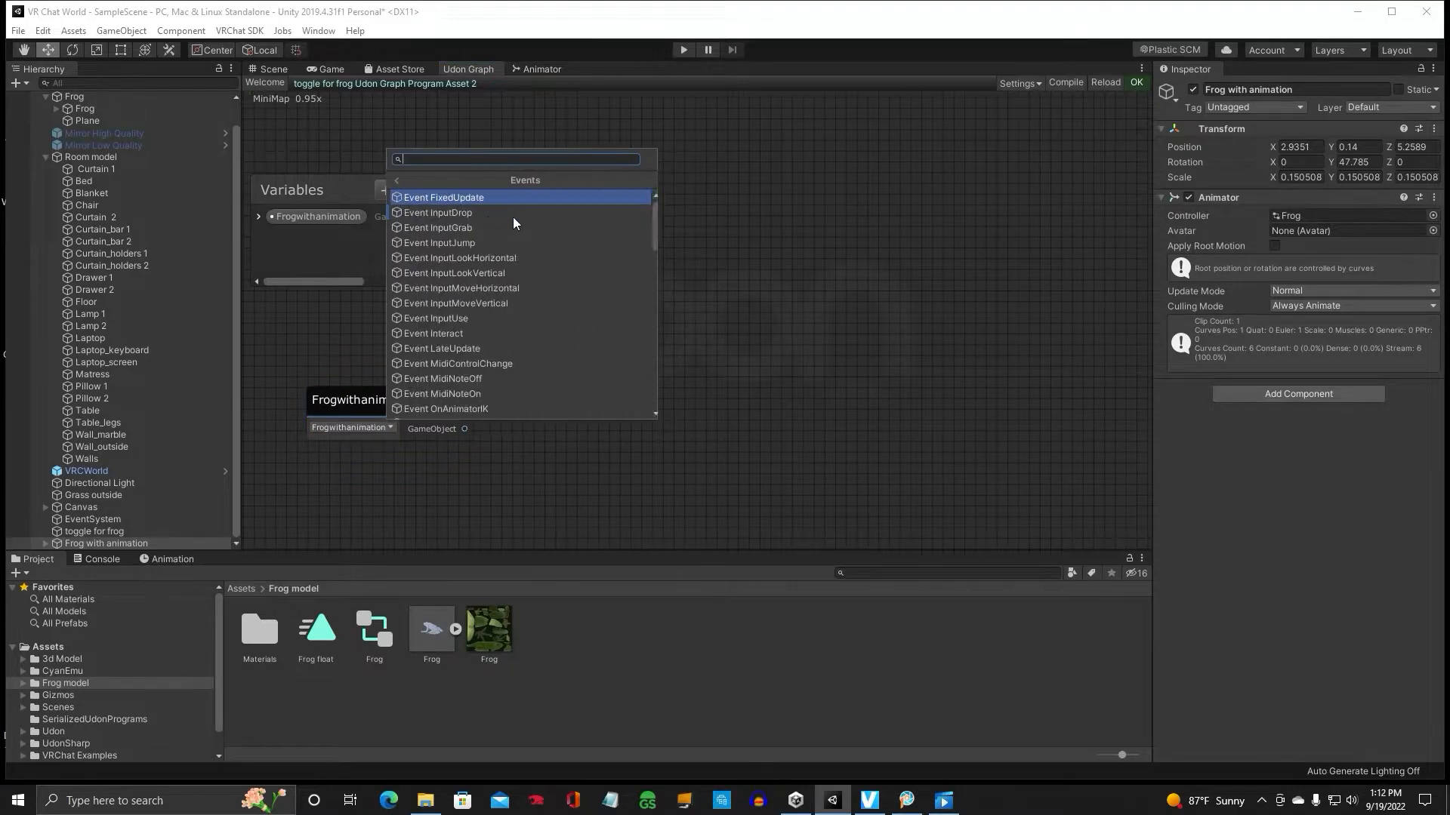
{"action": "left_click", "coordinate": [433, 332]}
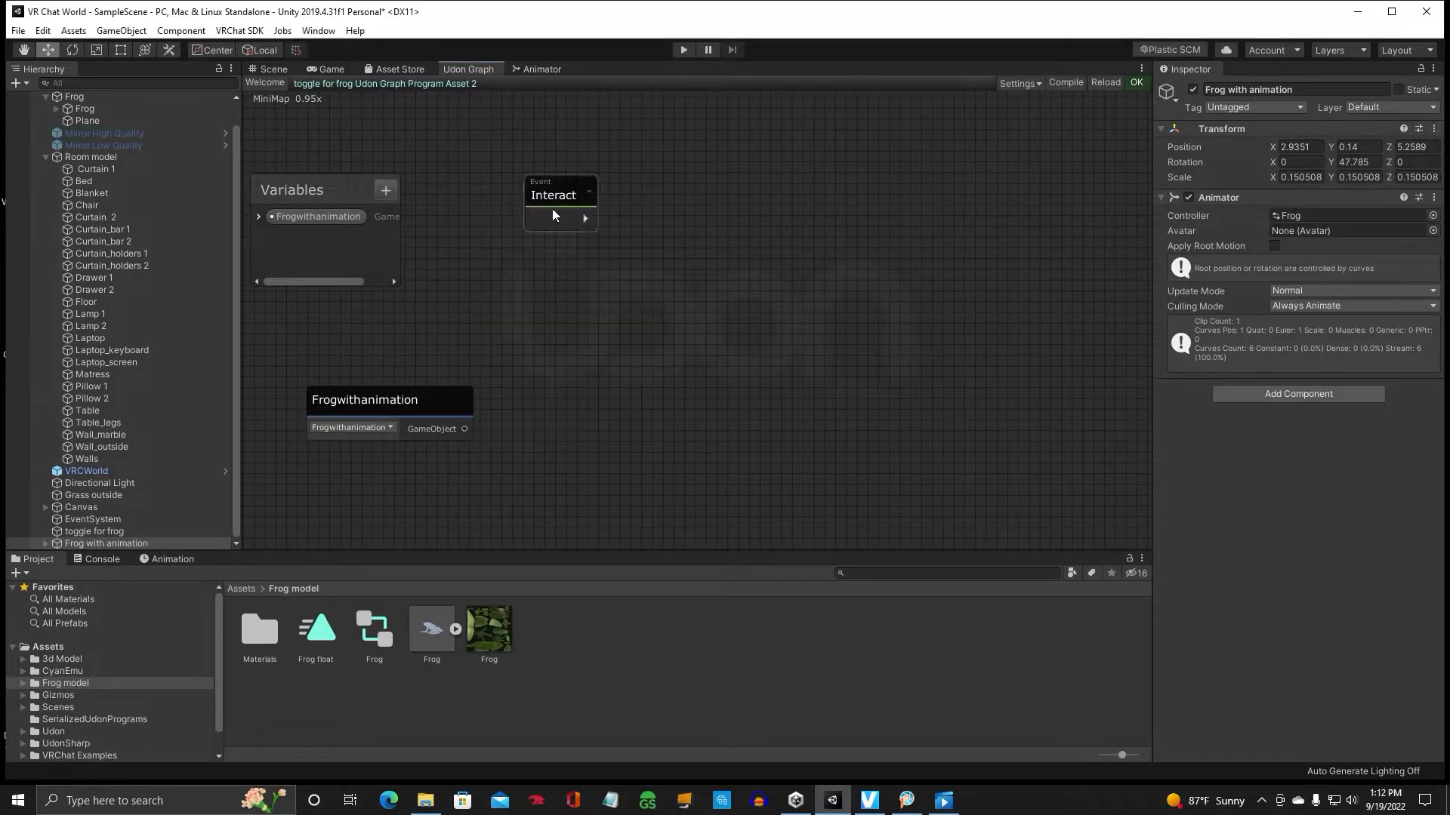
{"action": "left_click_drag", "start_coordinate": [554, 195], "coordinate": [510, 184]}
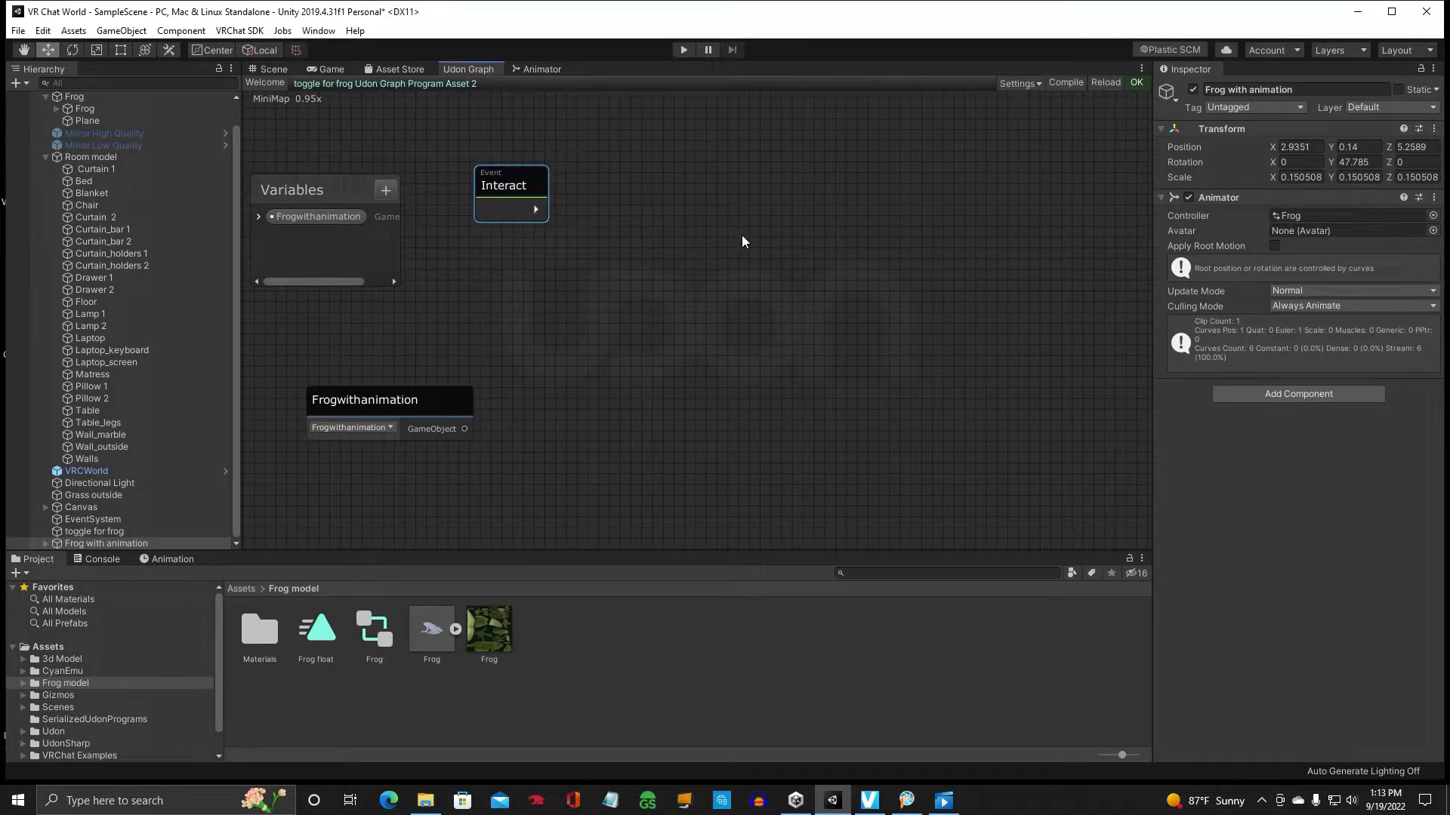
Step: Add GameObject SetActive, boolean UnaryNegation and Get activeSelf nodes and arrange them
{"action": "left_click", "coordinate": [743, 242]}
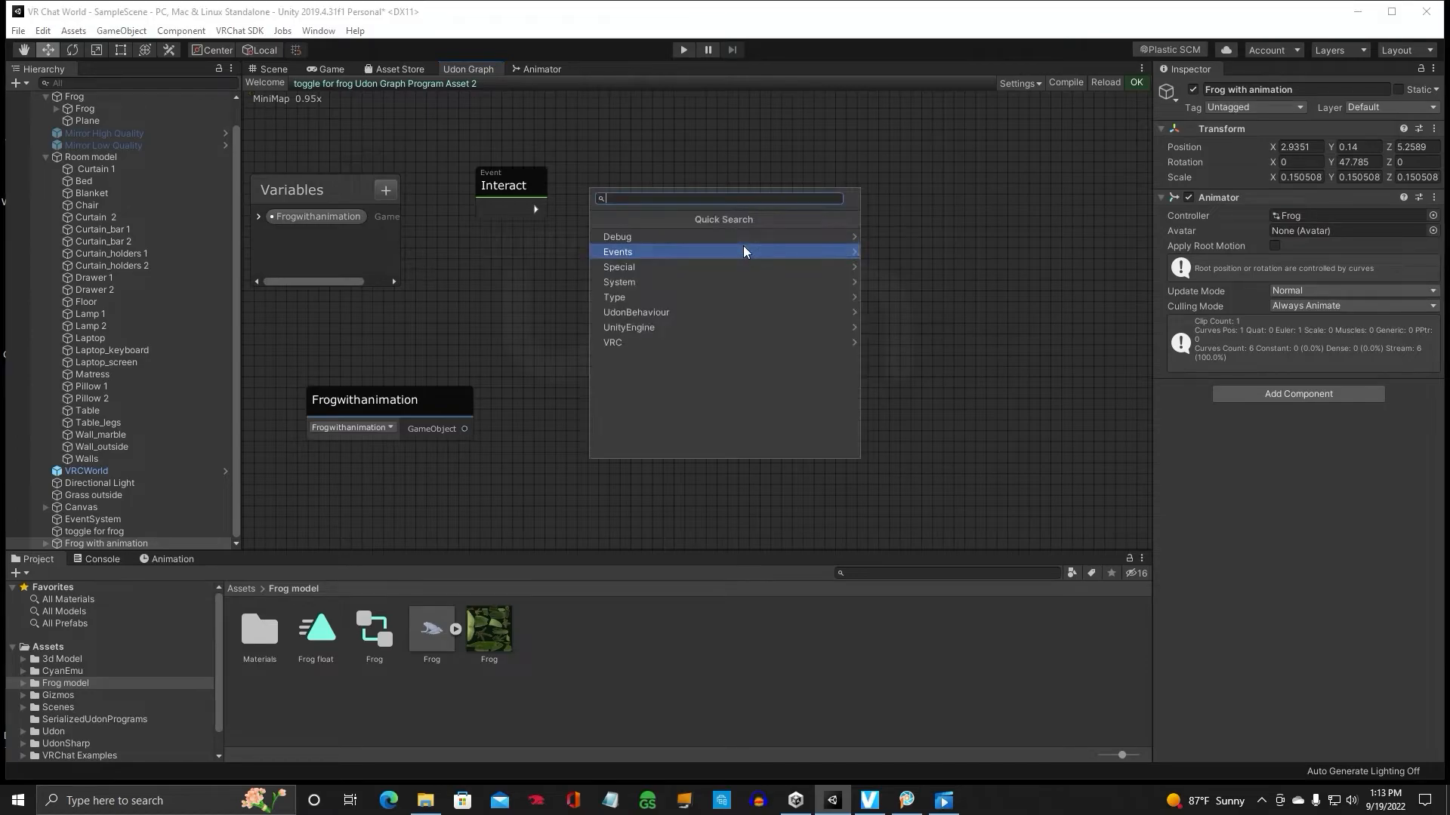
{"action": "type", "text": "gameo"}
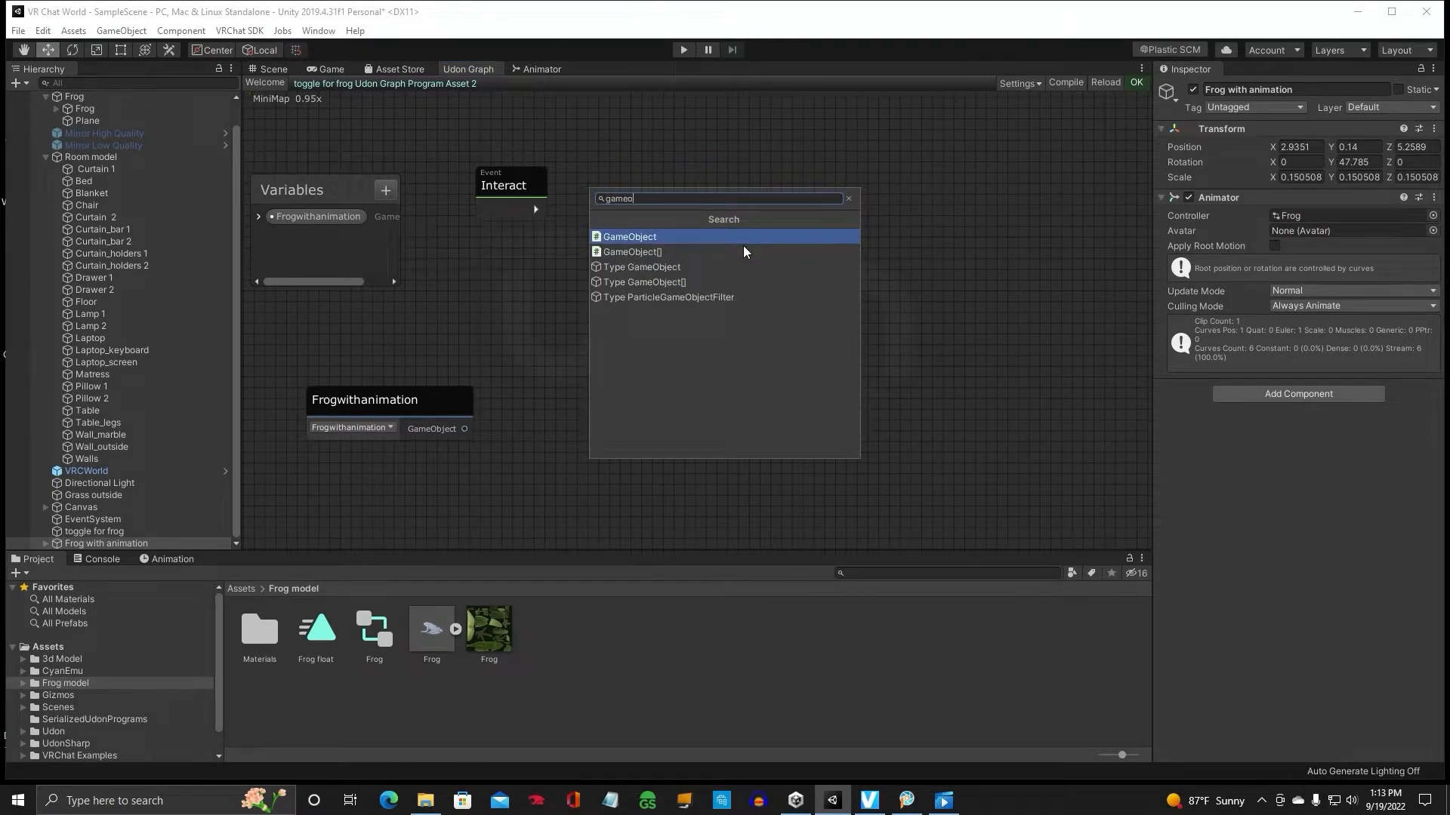
{"action": "left_click", "coordinate": [629, 236]}
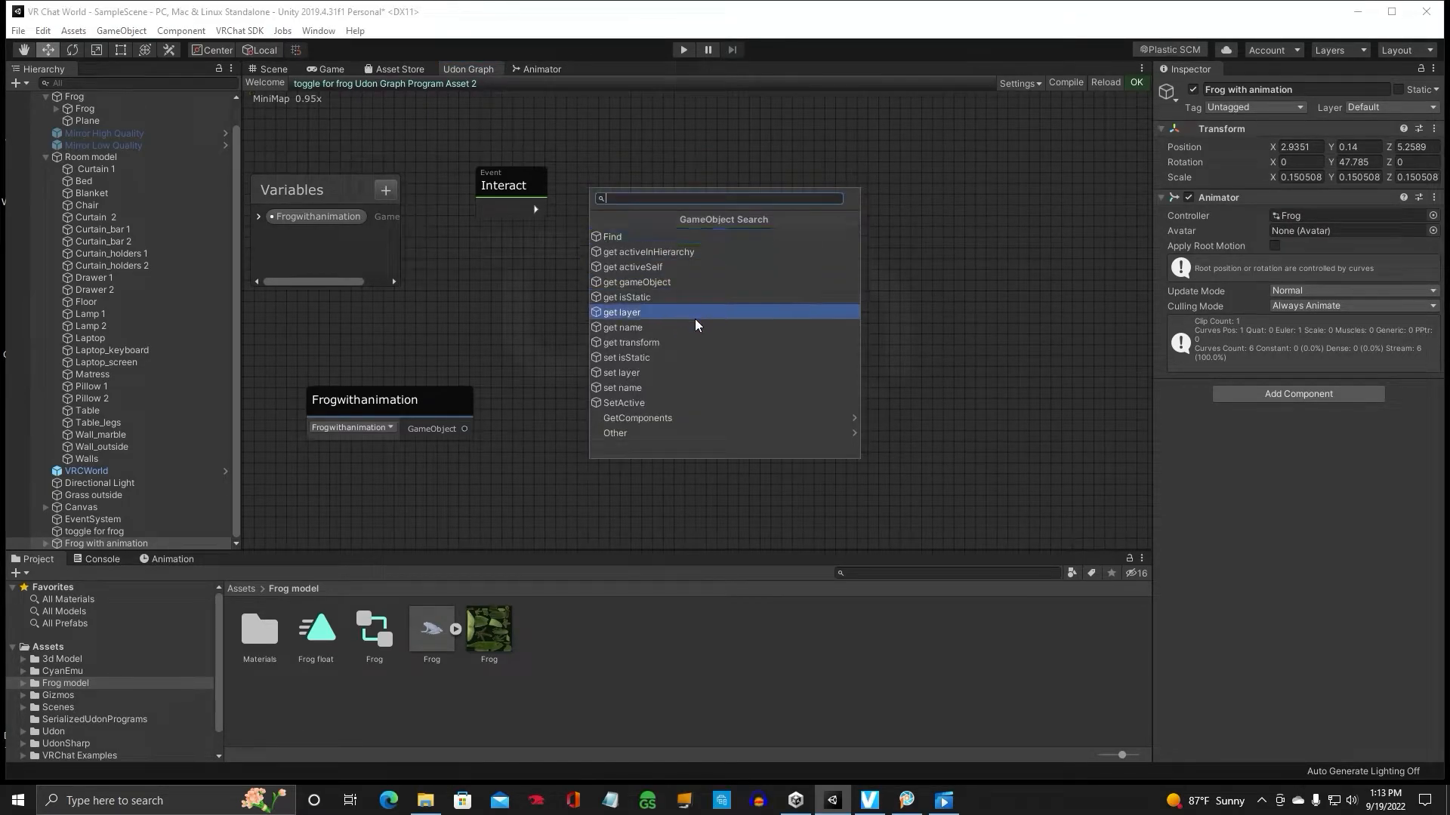
{"action": "left_click", "coordinate": [625, 401]}
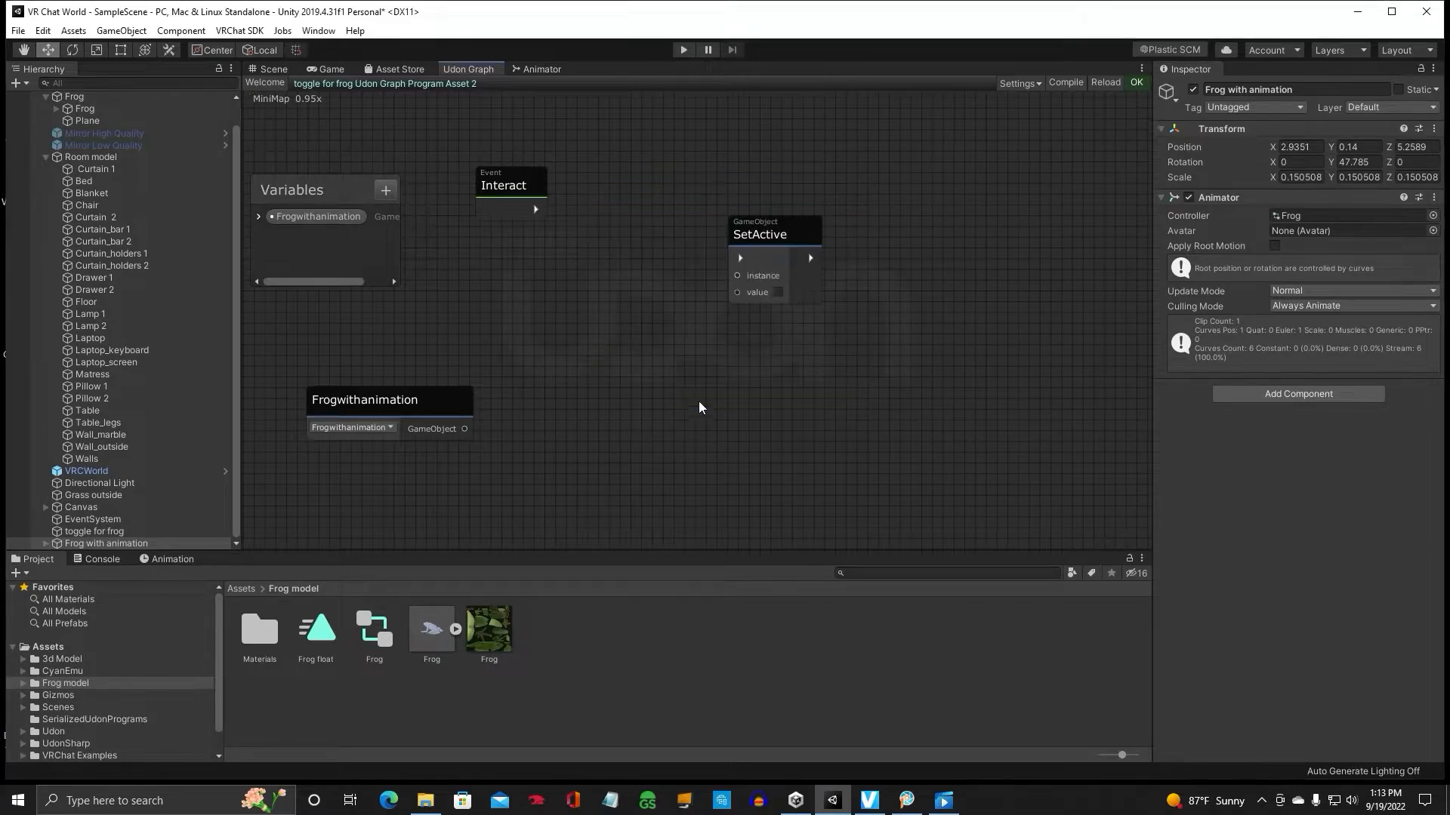
{"action": "left_click_drag", "start_coordinate": [758, 234], "coordinate": [727, 180]}
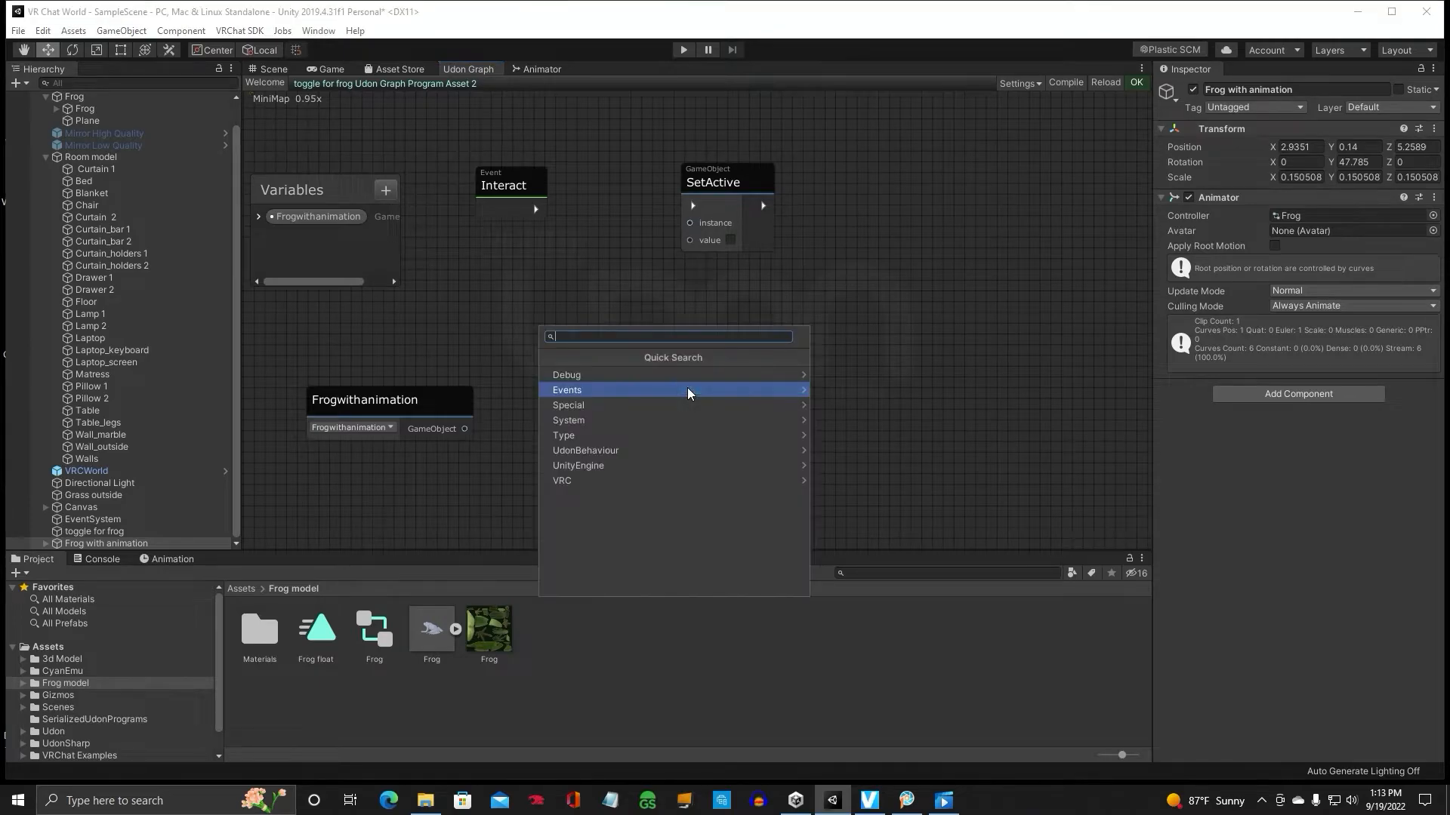
{"action": "type", "text": "bool"}
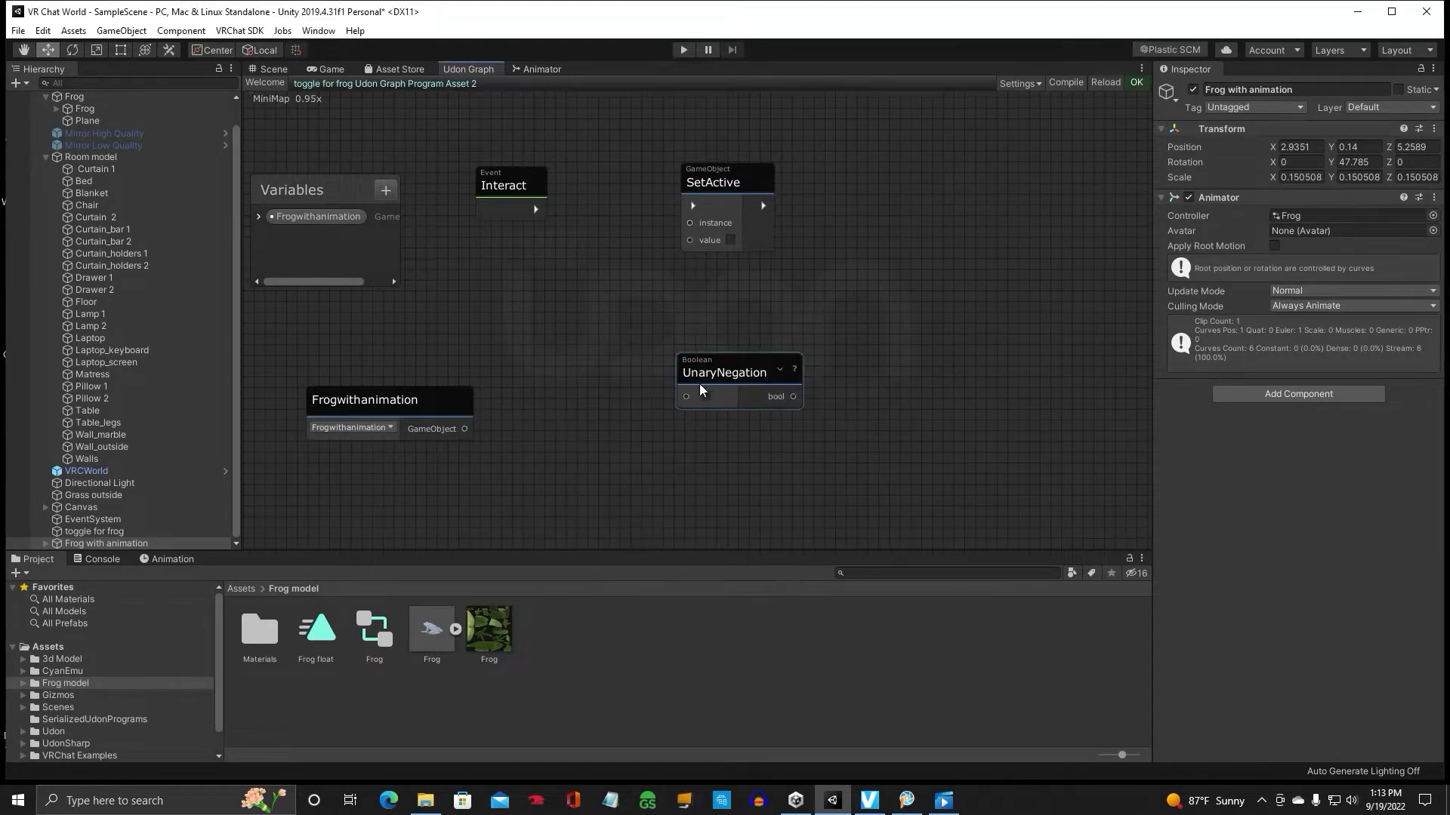
{"action": "left_click_drag", "start_coordinate": [735, 371], "coordinate": [701, 318]}
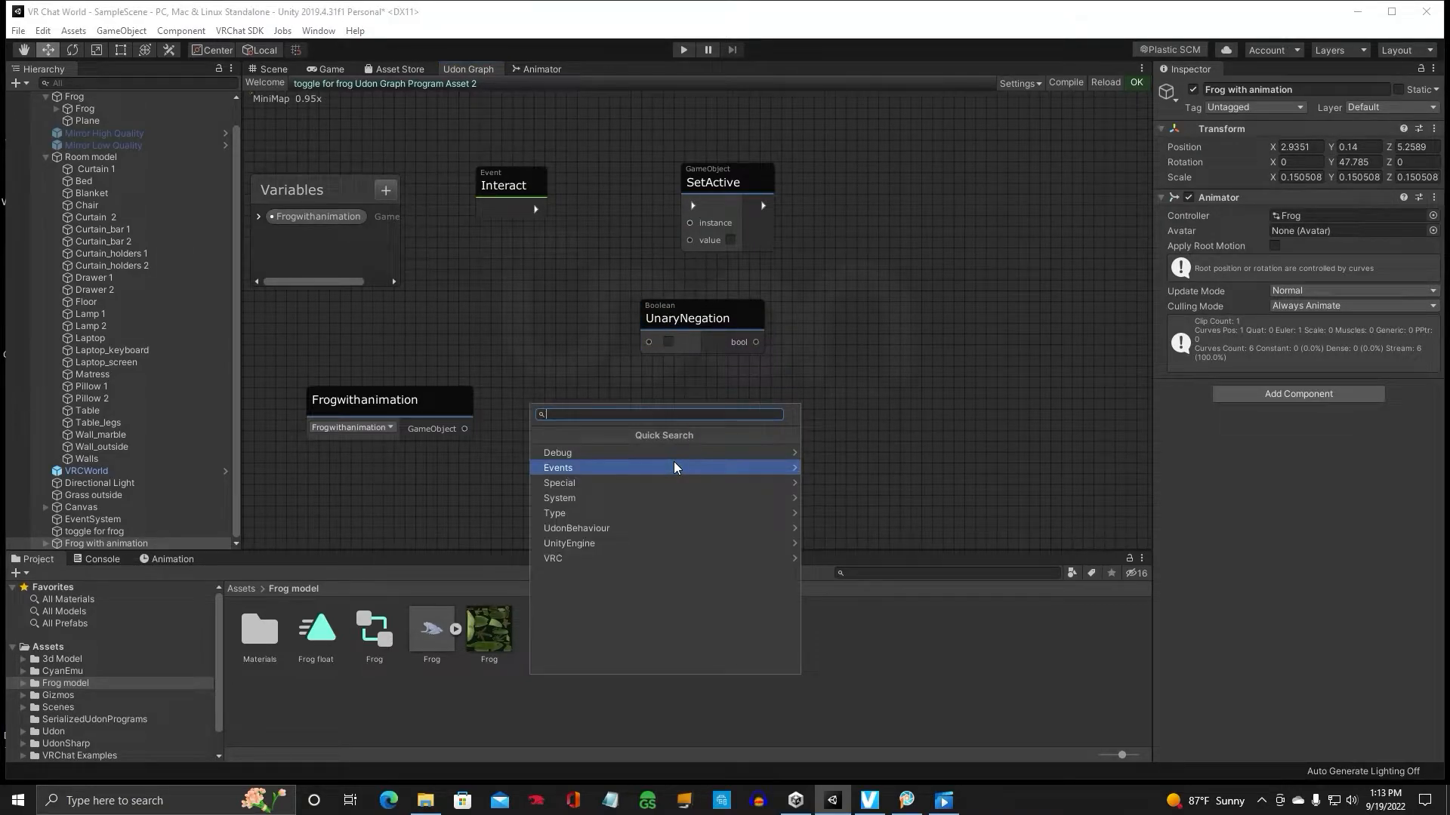
{"action": "type", "text": "gameo"}
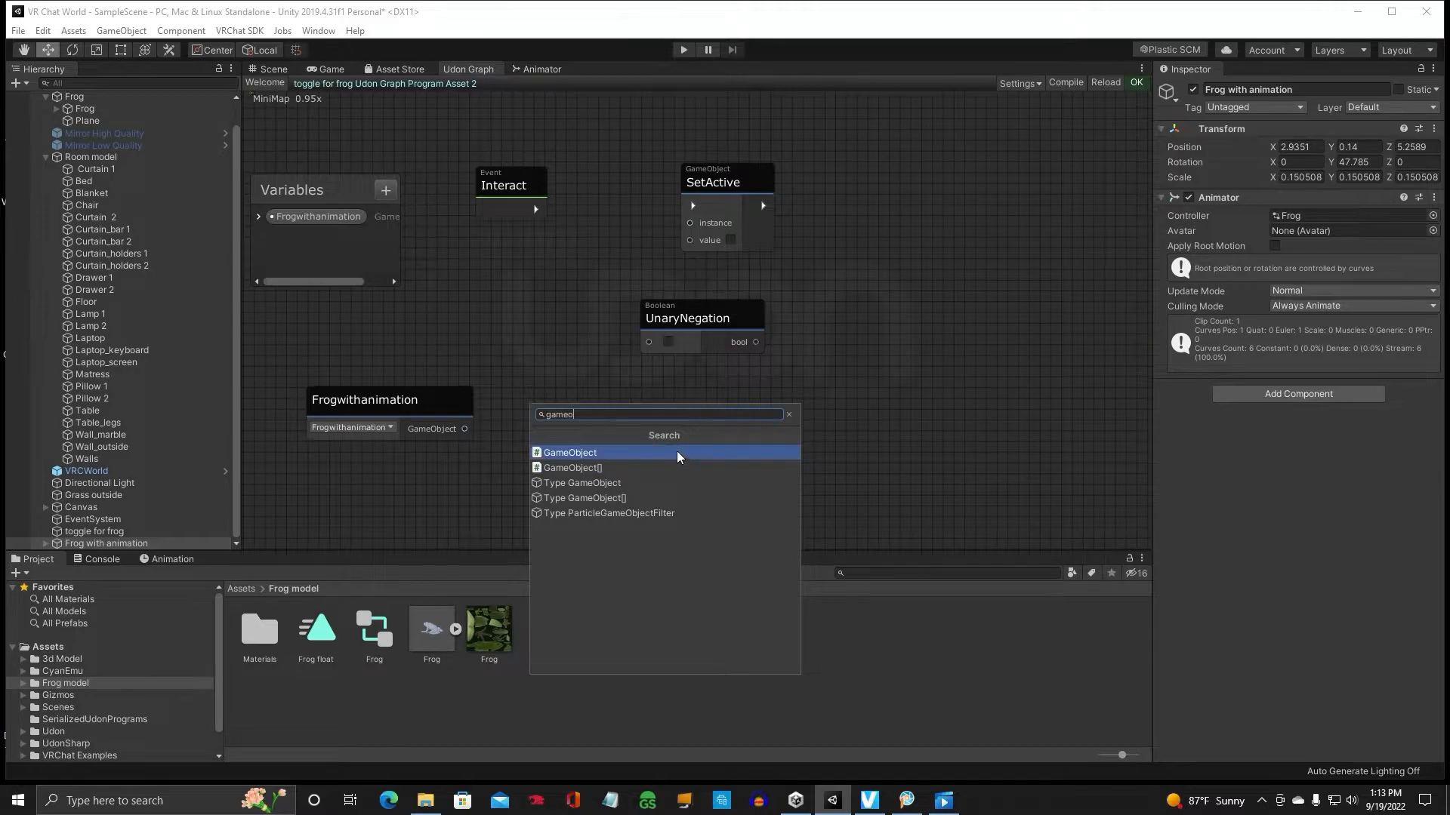
{"action": "left_click", "coordinate": [569, 453]}
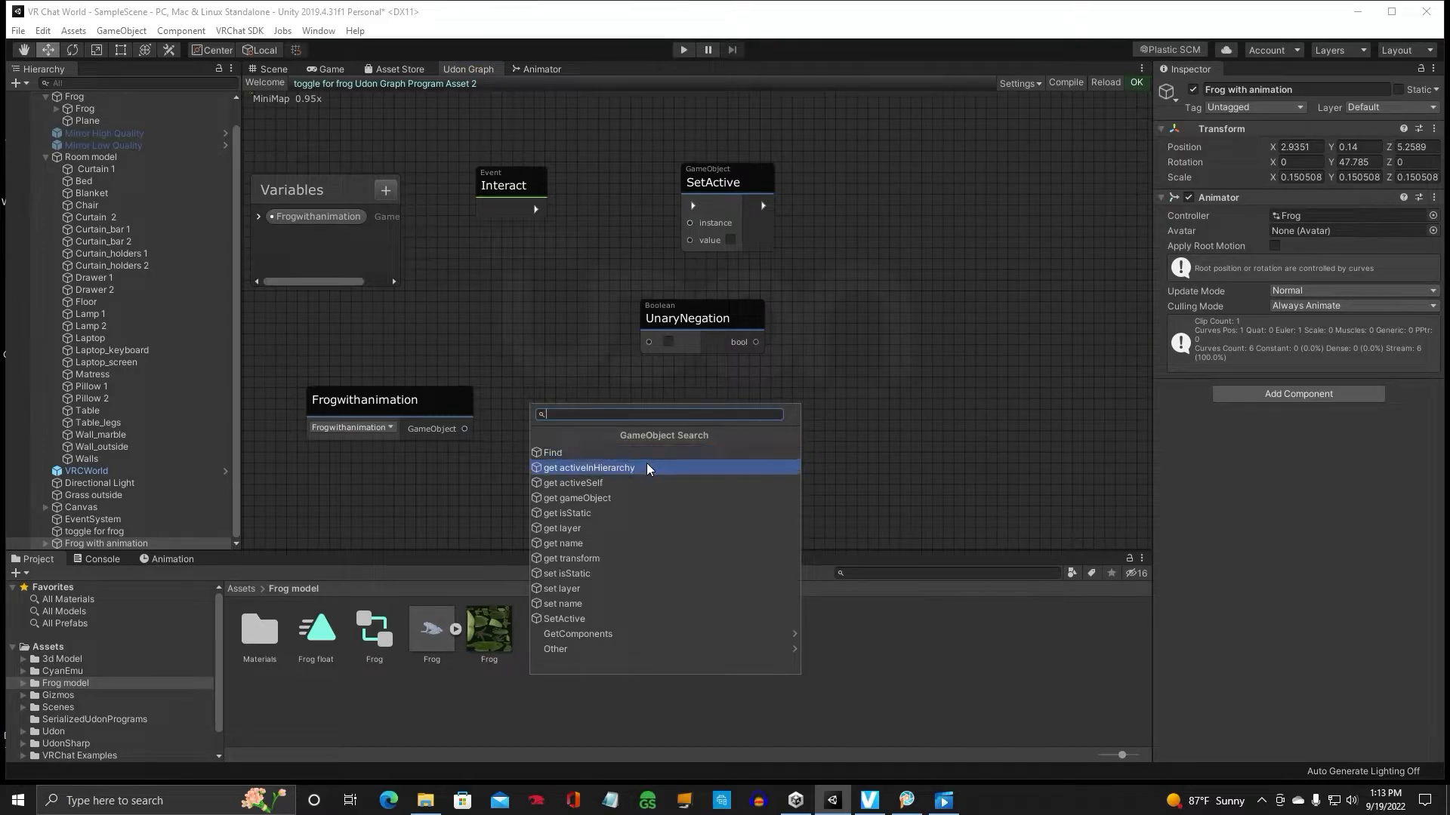
{"action": "left_click", "coordinate": [573, 483]}
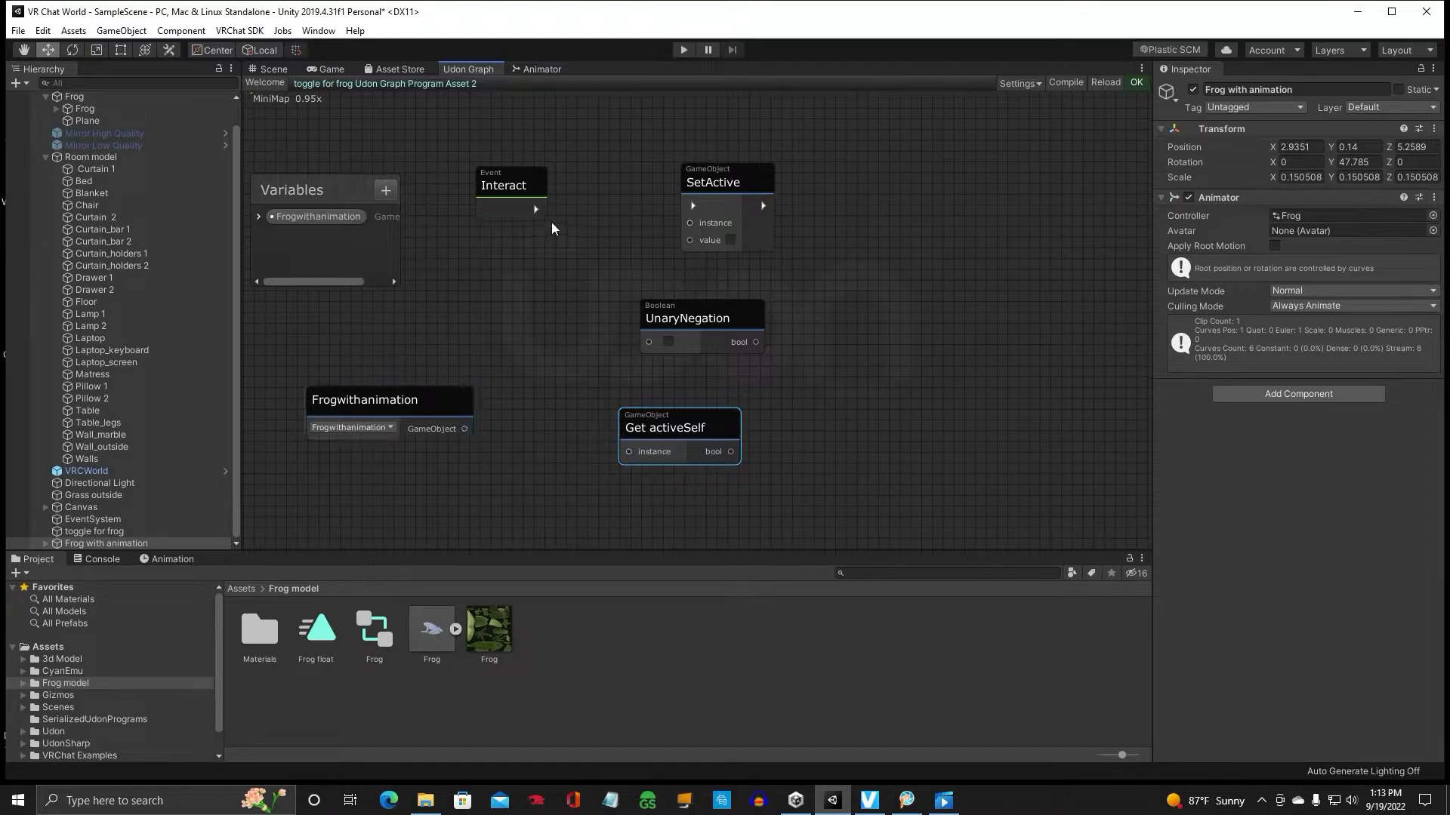
Step: Connect Interact to SetActive and Frogwithanimation to its instance, then inspect the original Frog in the scene
{"action": "left_click_drag", "start_coordinate": [536, 208], "coordinate": [690, 205]}
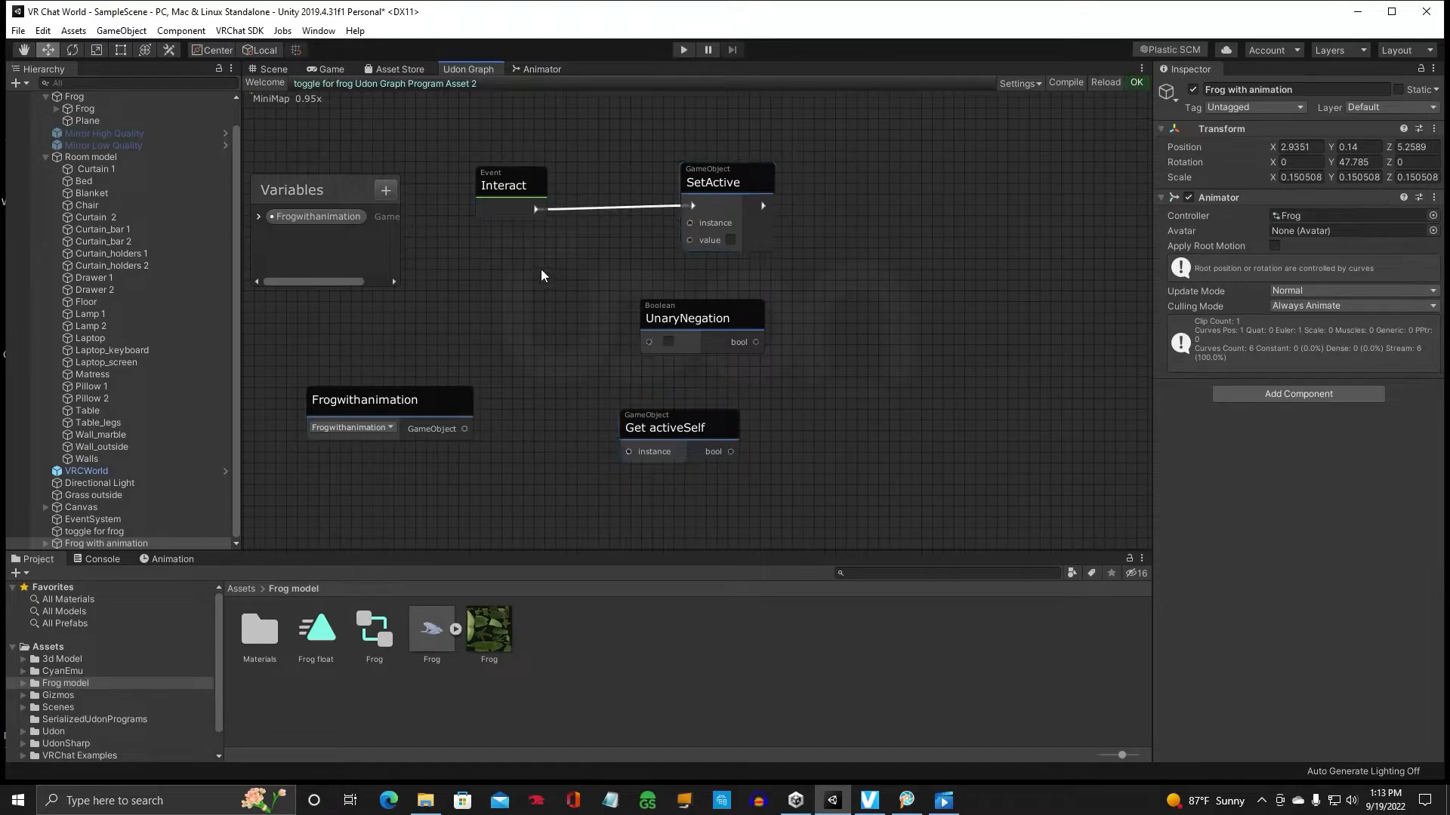
{"action": "left_click_drag", "start_coordinate": [464, 427], "coordinate": [689, 223]}
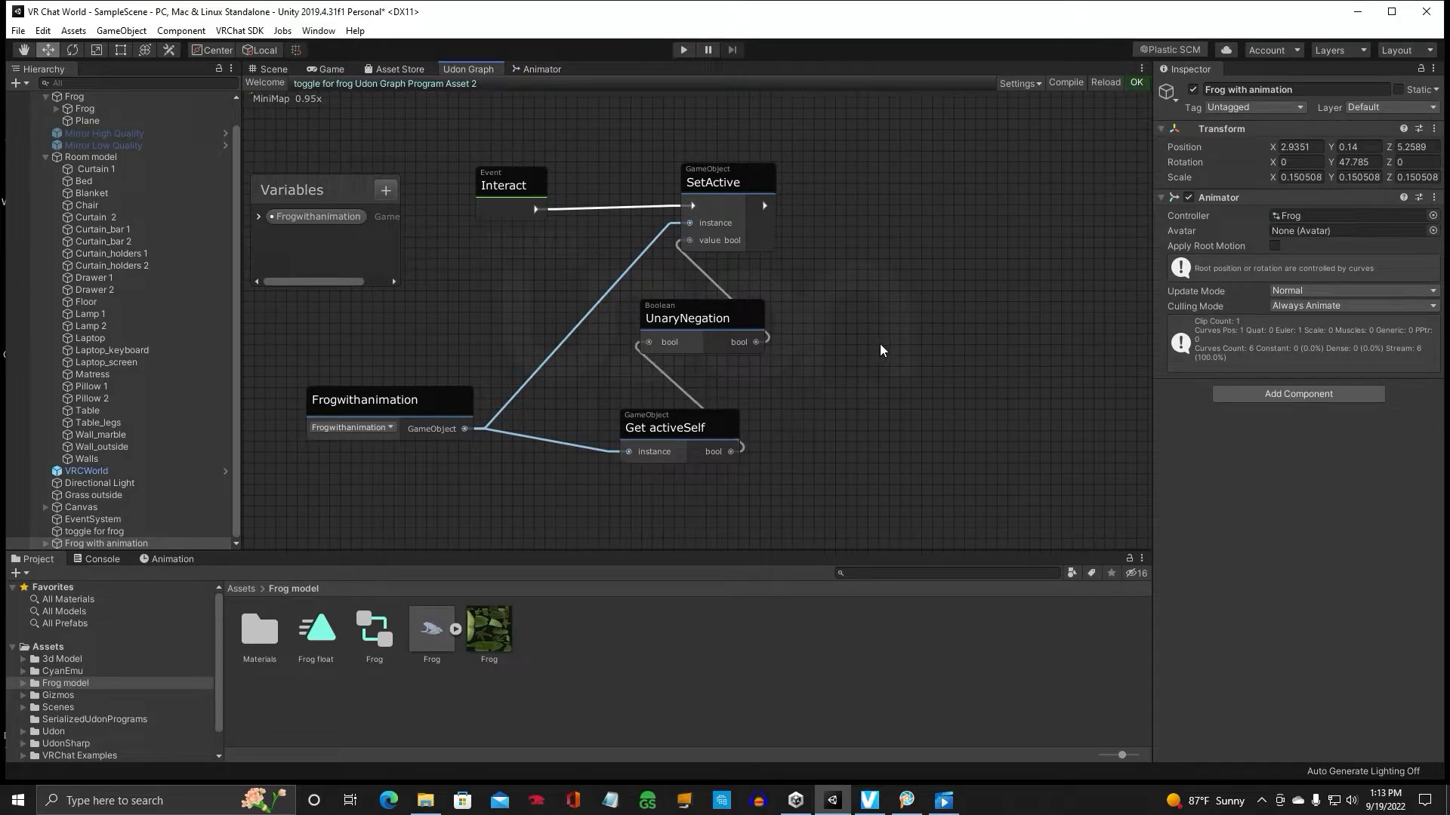
{"action": "mouse_move", "coordinate": [317, 379]}
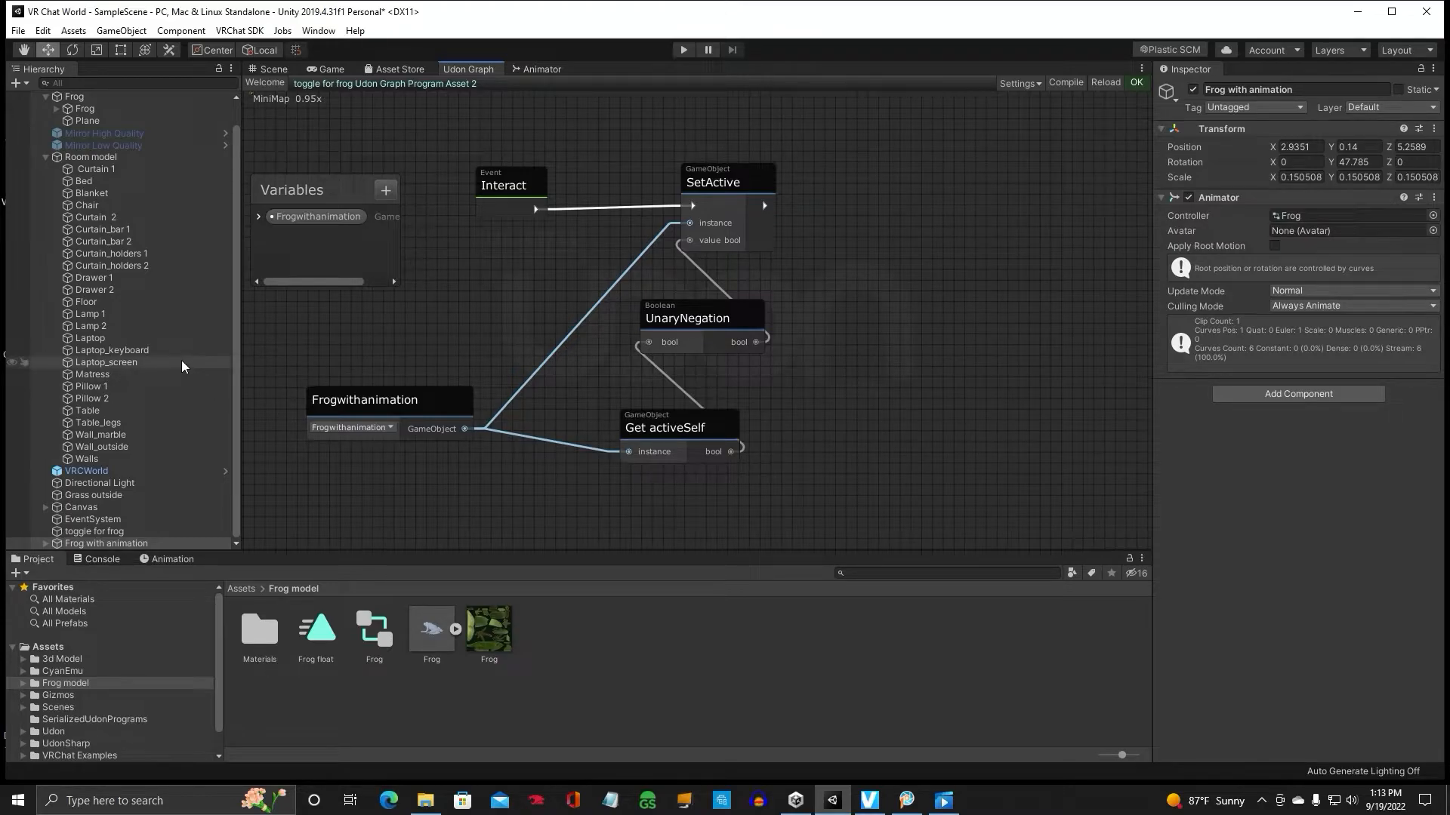
{"action": "mouse_move", "coordinate": [160, 199]}
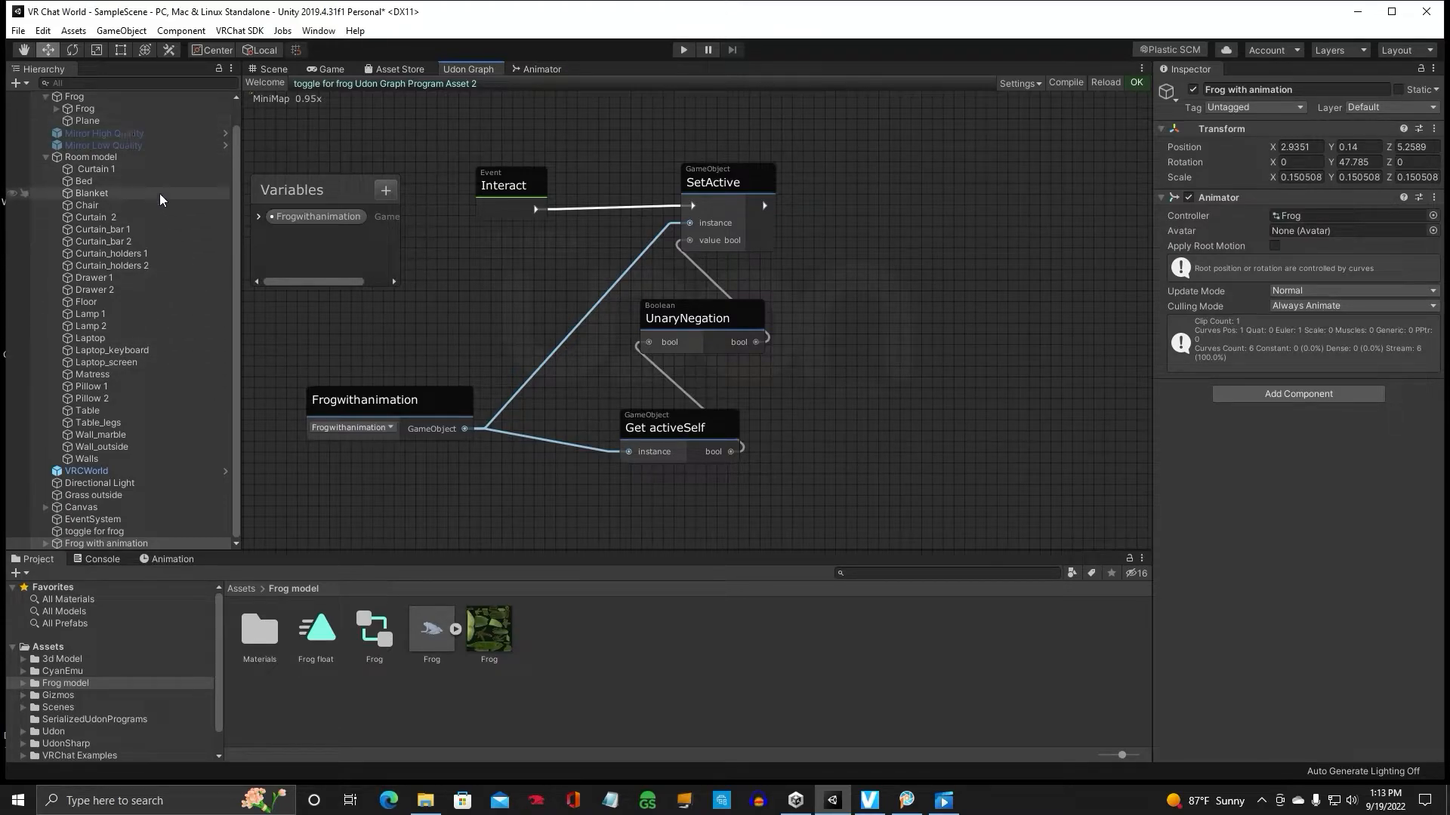
{"action": "left_click", "coordinate": [275, 69]}
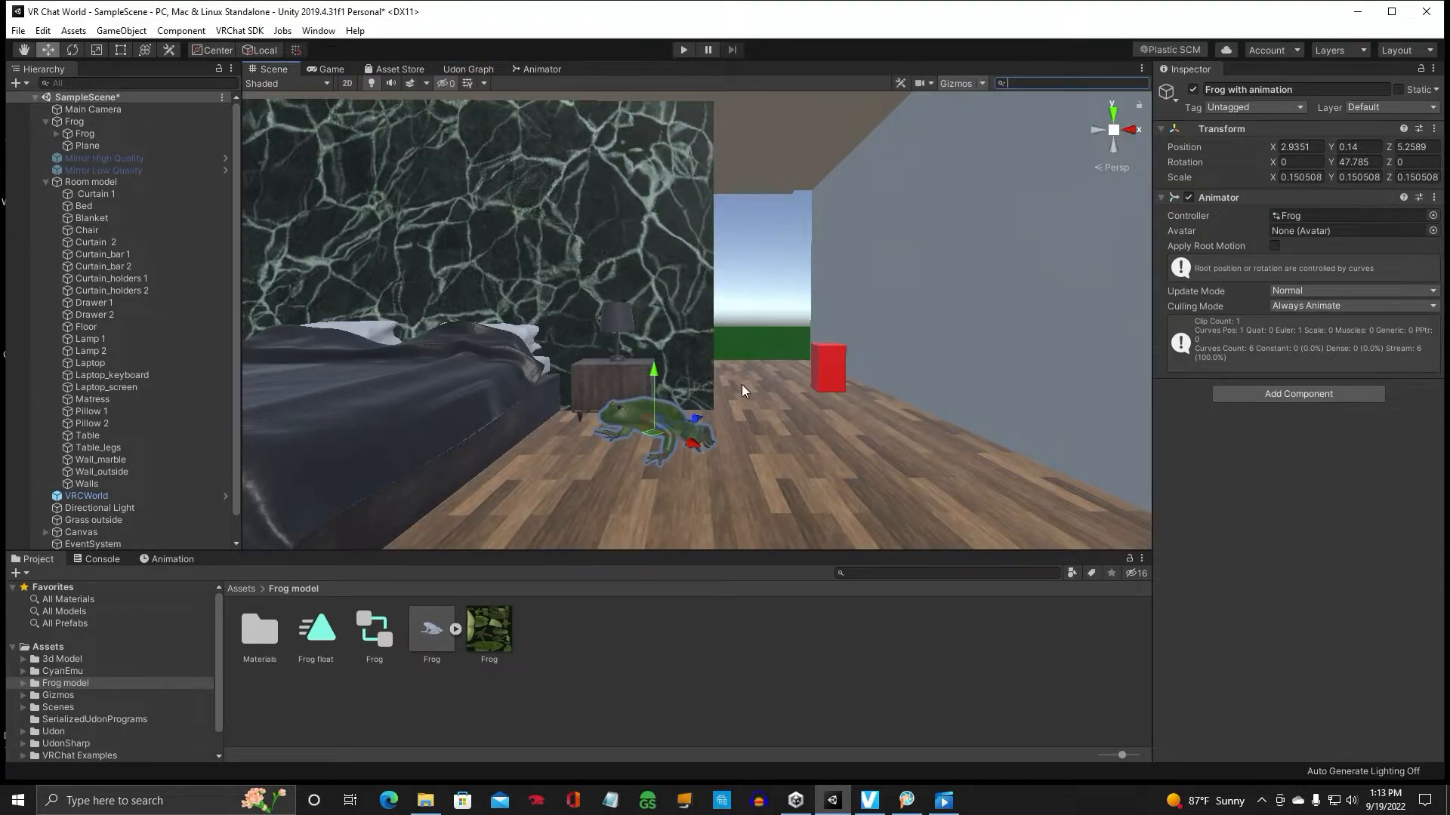
{"action": "left_click", "coordinate": [76, 121]}
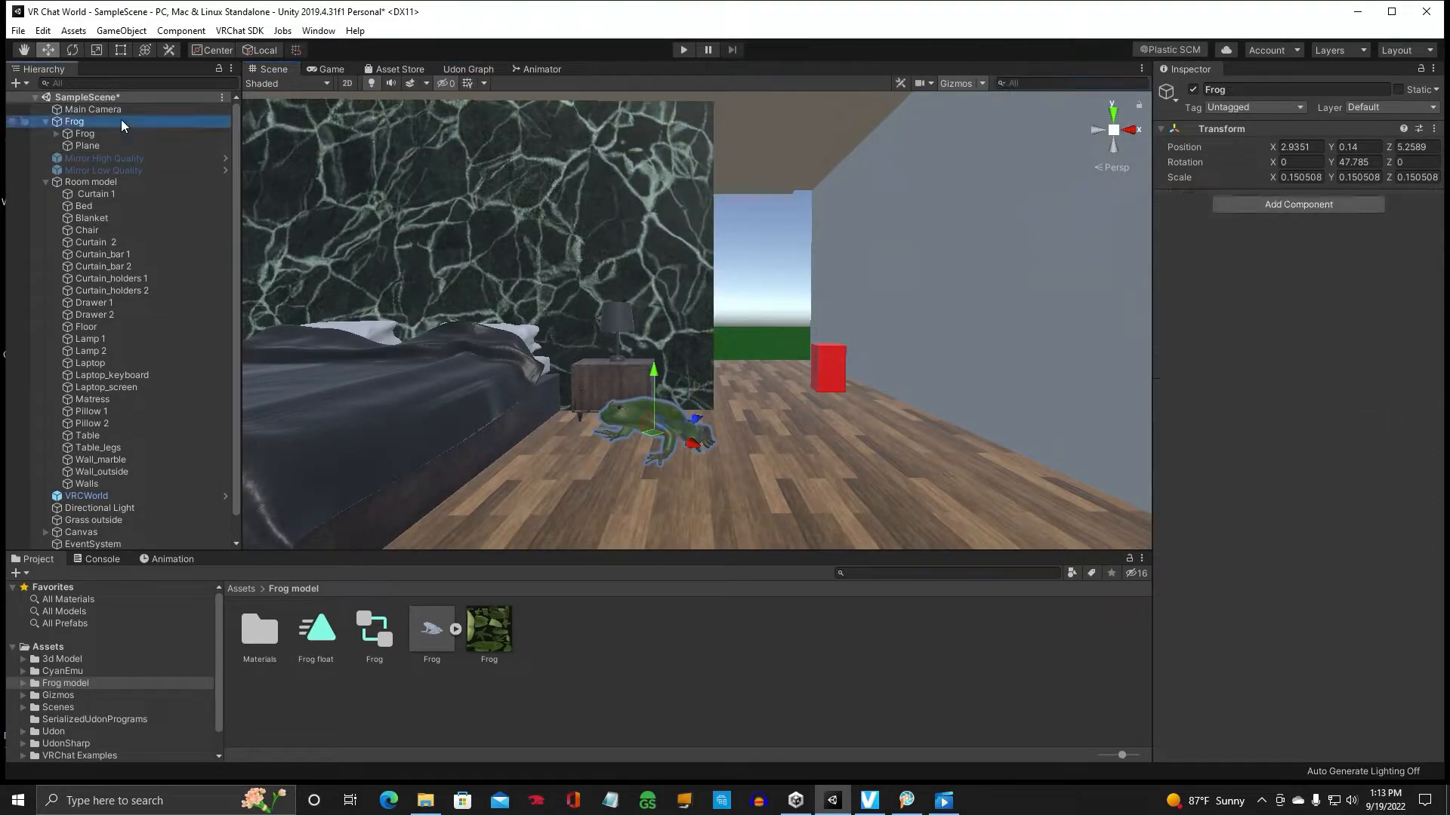
{"action": "mouse_move", "coordinate": [504, 205]}
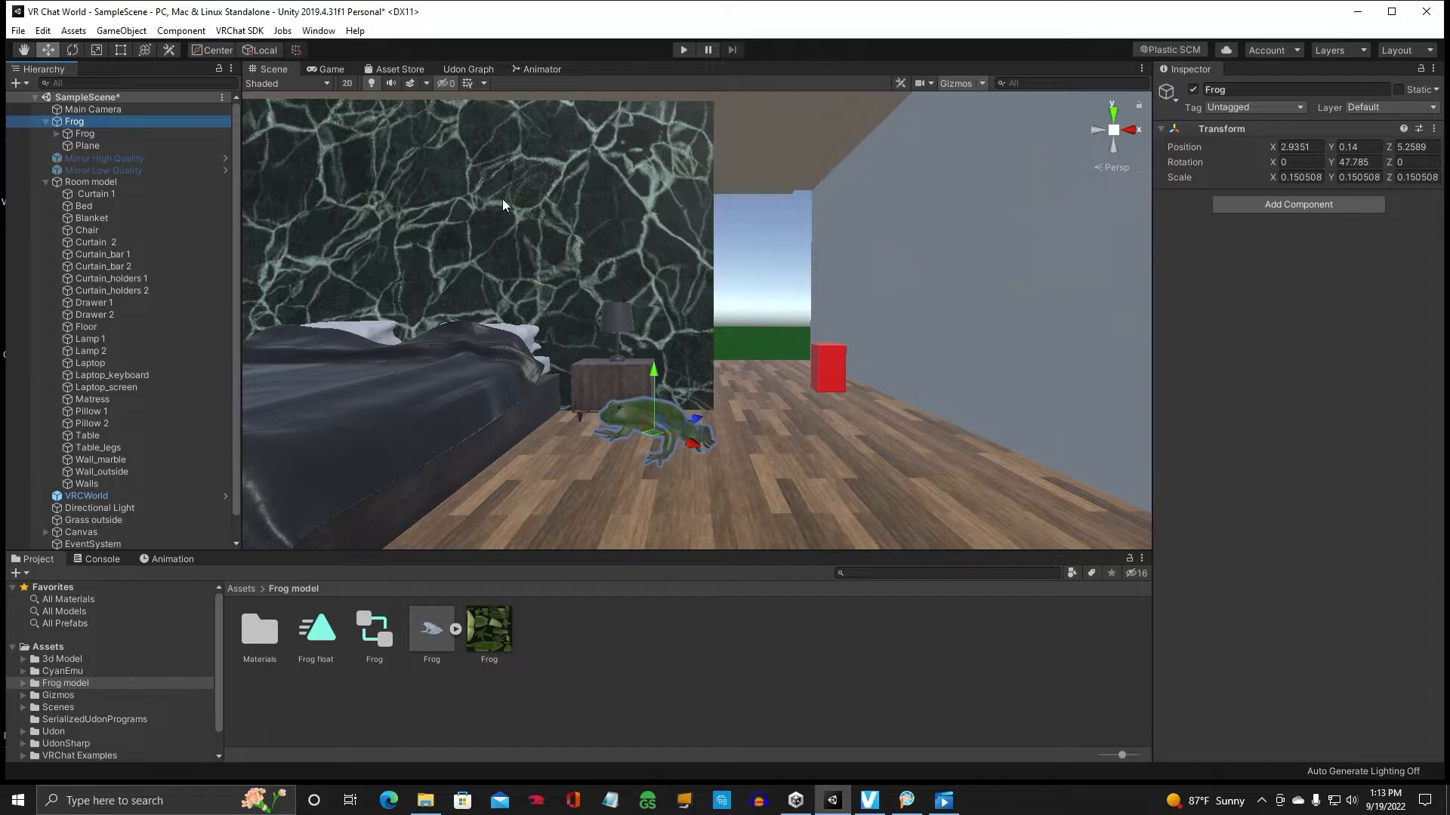
{"action": "mouse_move", "coordinate": [489, 475]}
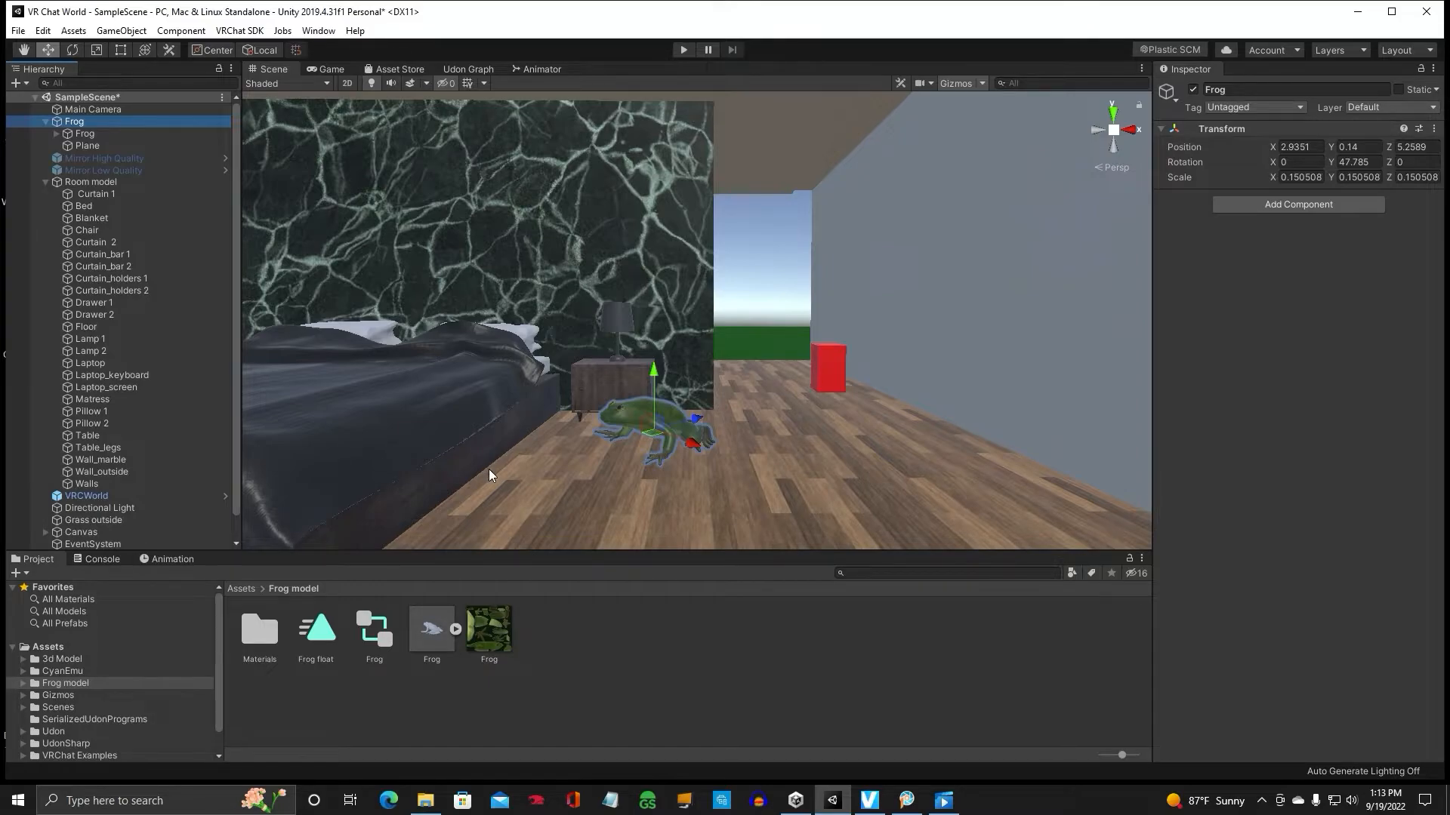
{"action": "mouse_move", "coordinate": [717, 417]}
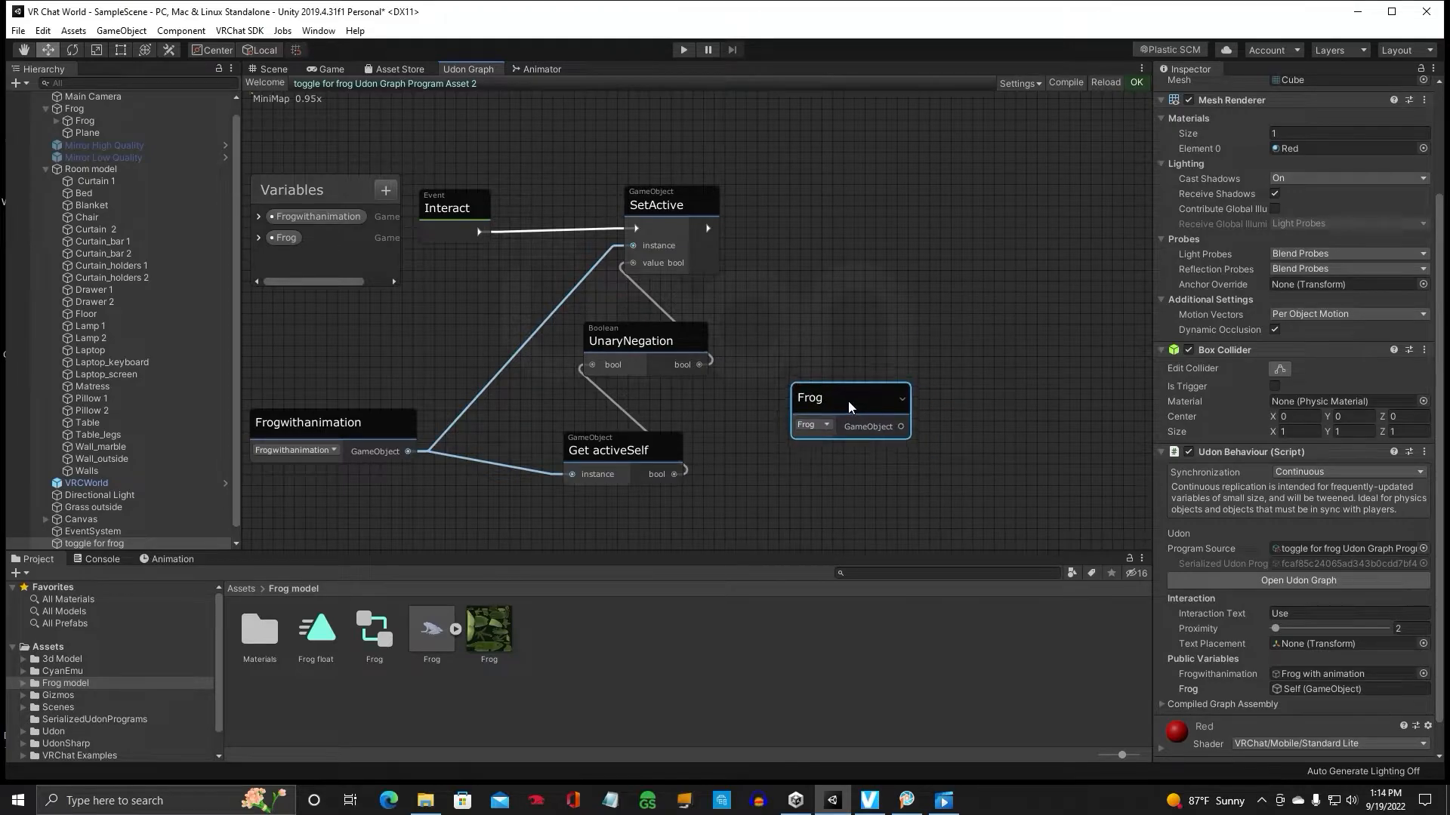
Step: Add a second SetActive, UnaryNegation and Get activeSelf branch fed by the Frog variable
{"action": "right_click", "coordinate": [1012, 175]}
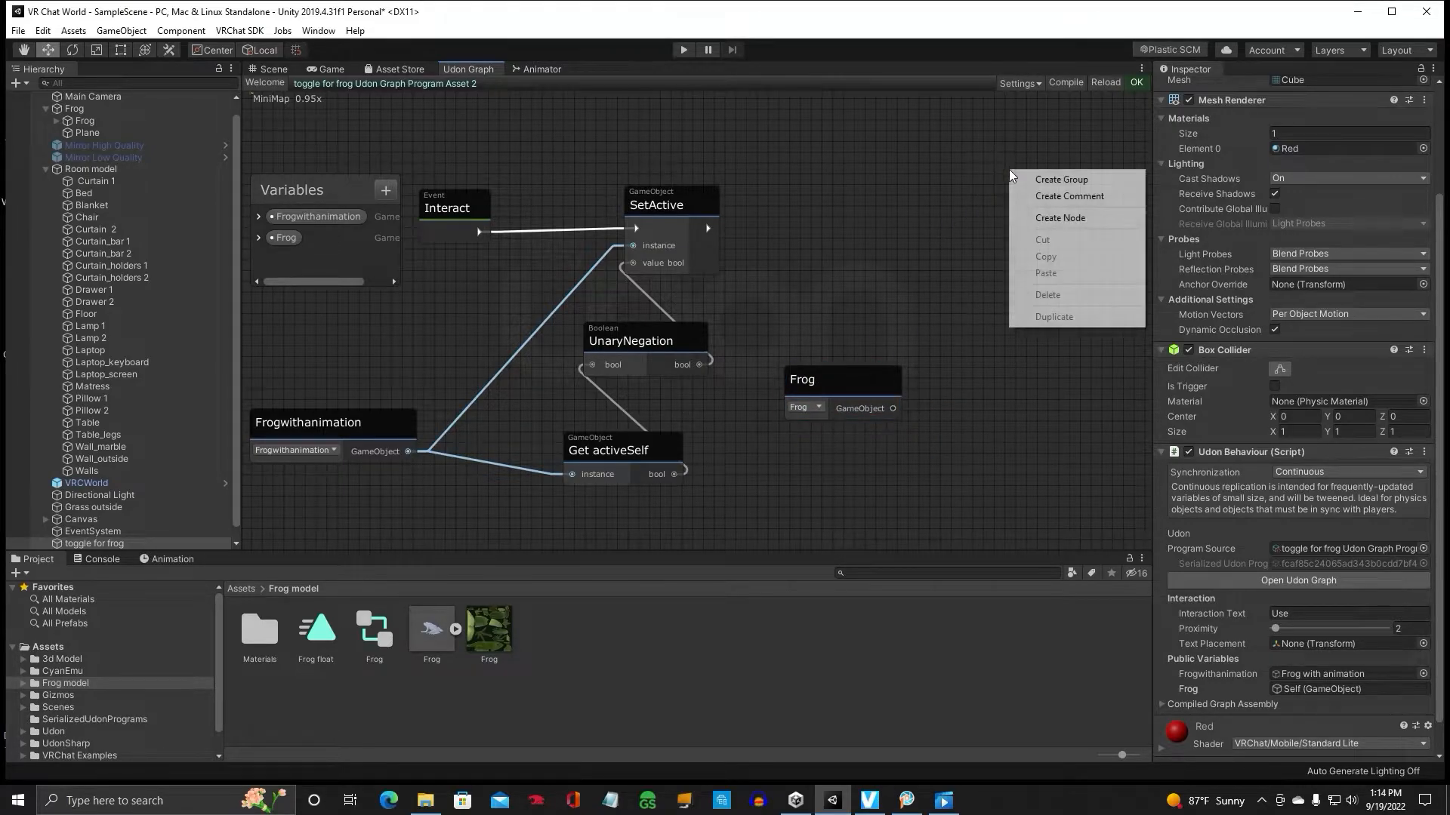
{"action": "left_click", "coordinate": [1060, 217]}
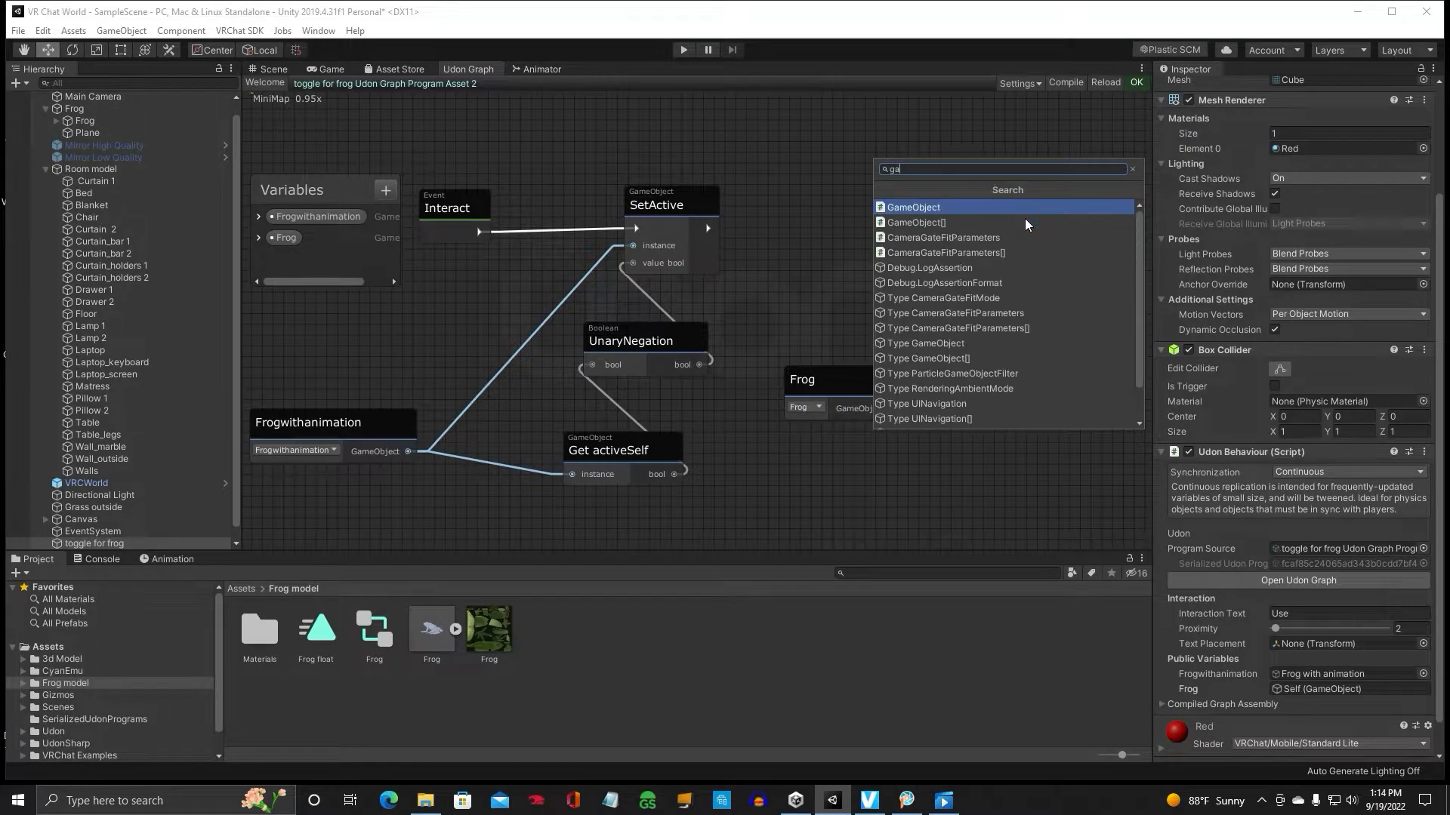
{"action": "left_click", "coordinate": [914, 207]}
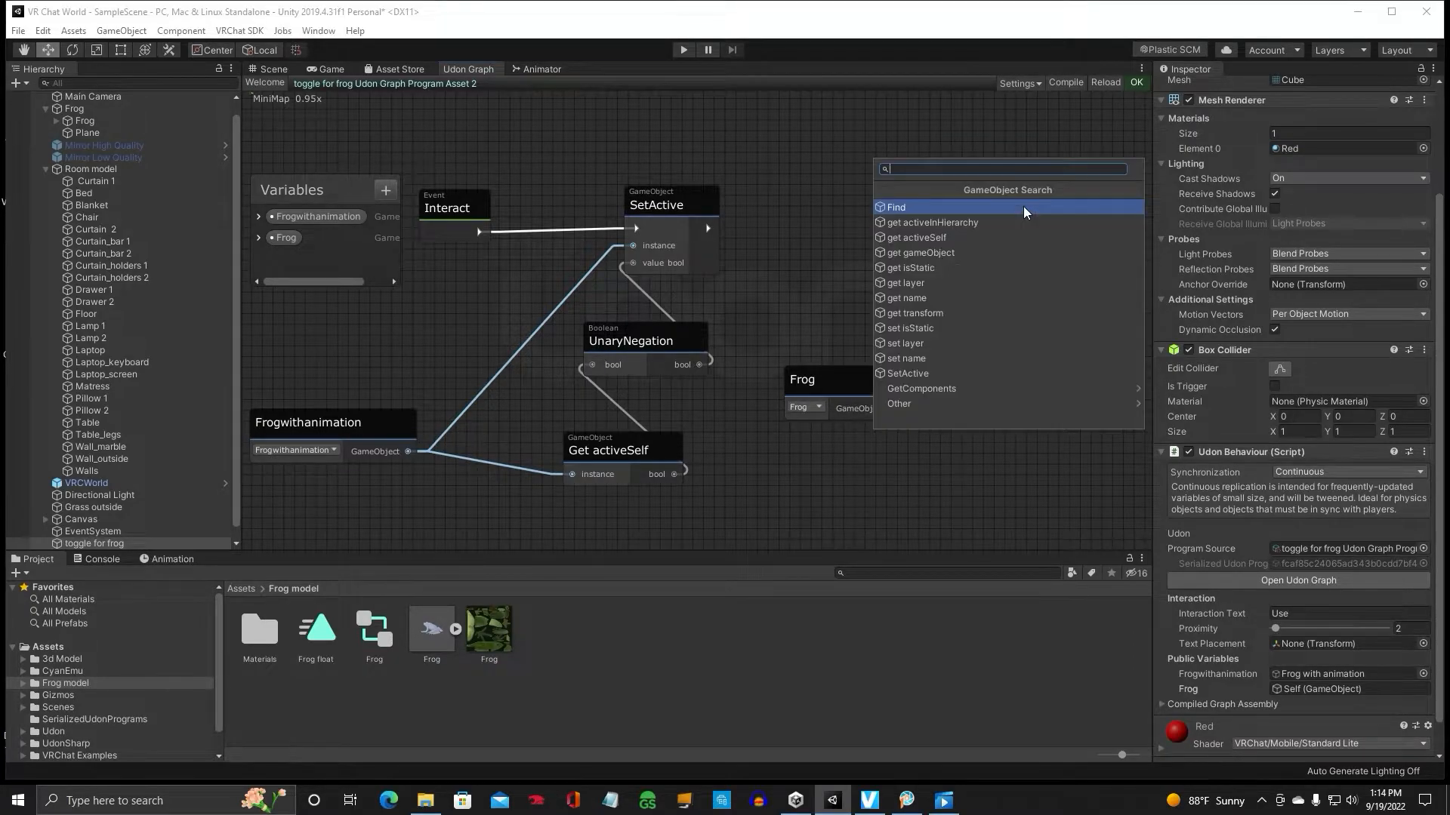
{"action": "left_click", "coordinate": [907, 373]}
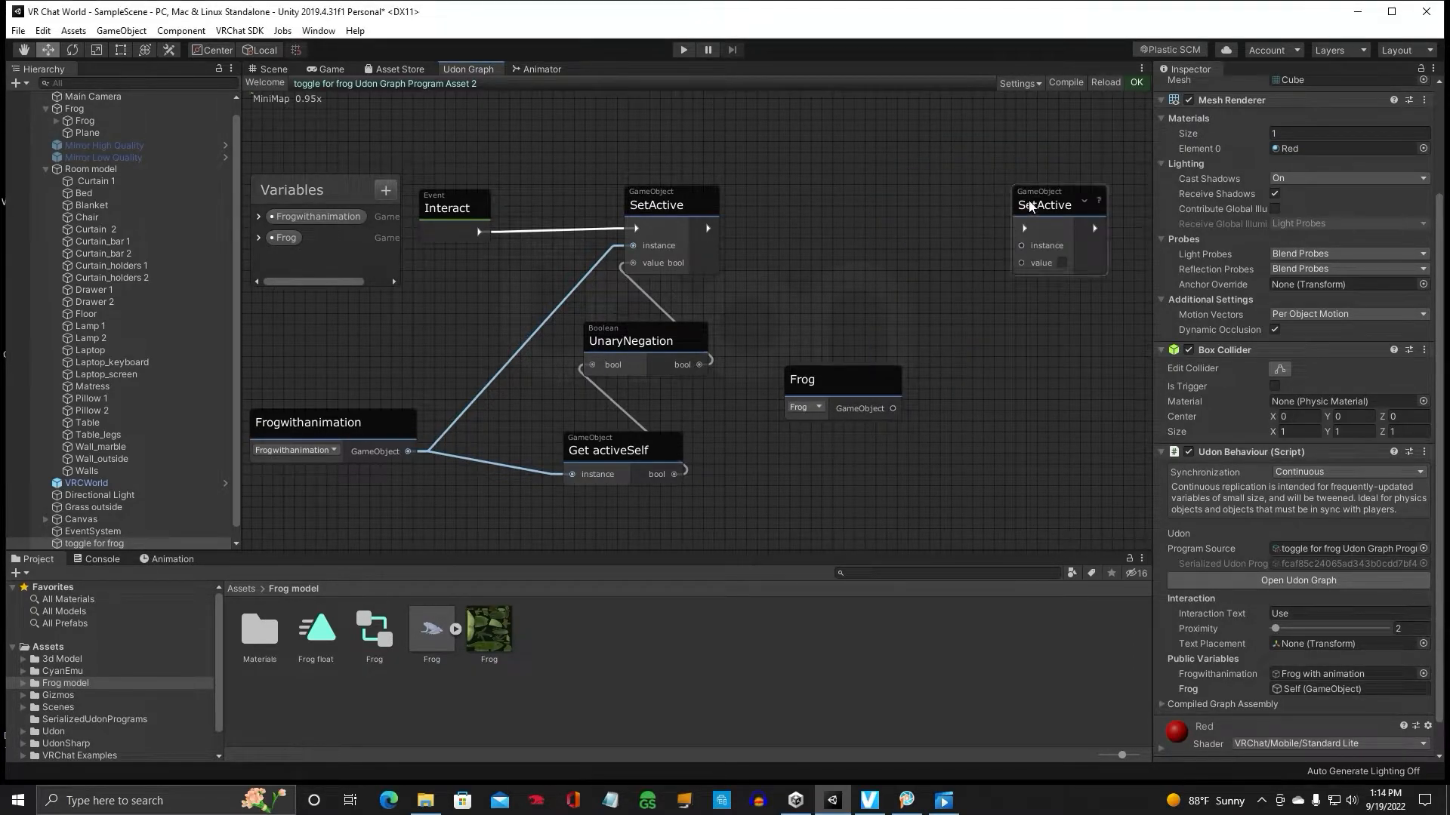
{"action": "right_click", "coordinate": [1004, 359]}
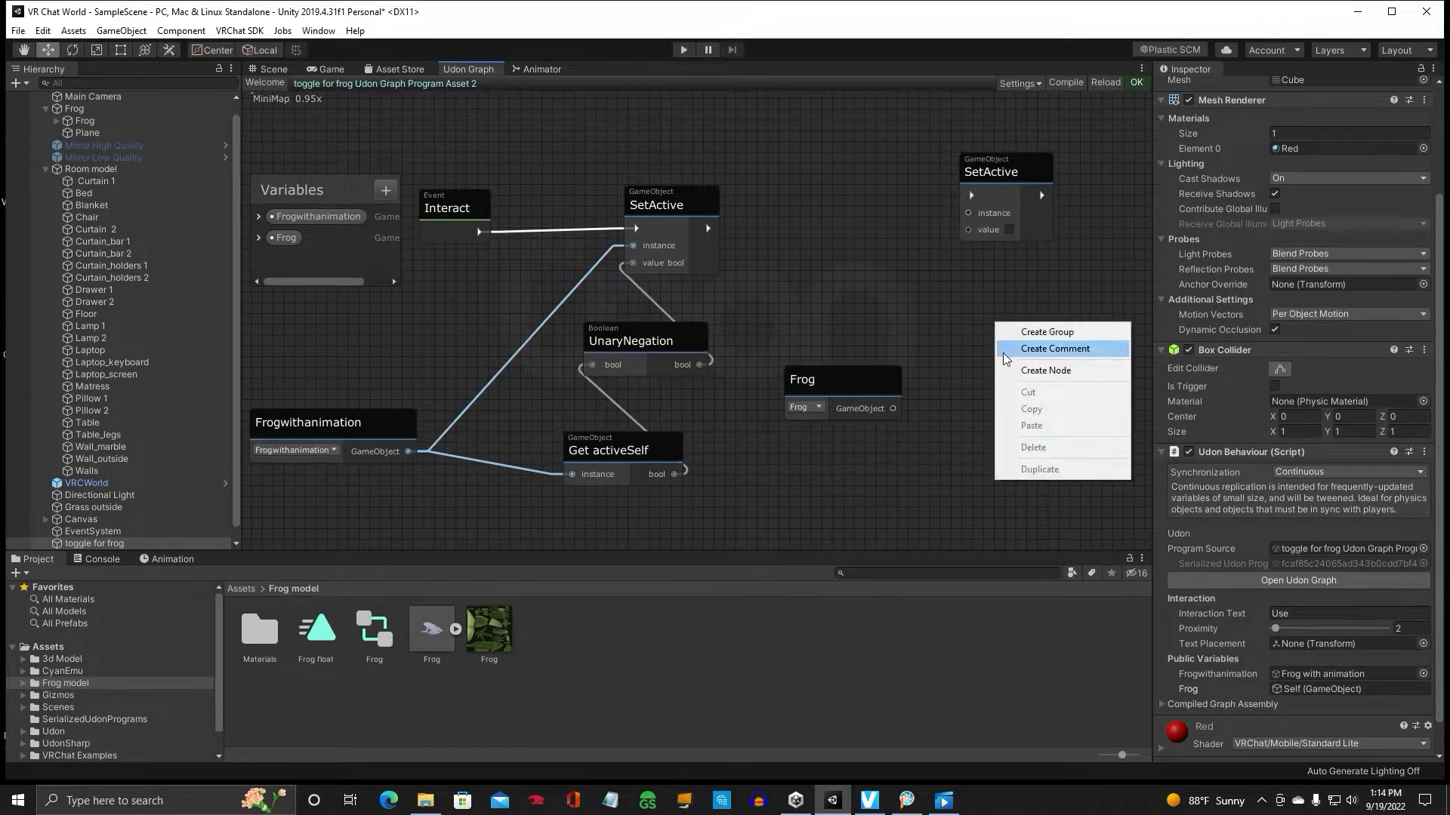
{"action": "left_click", "coordinate": [1045, 370]}
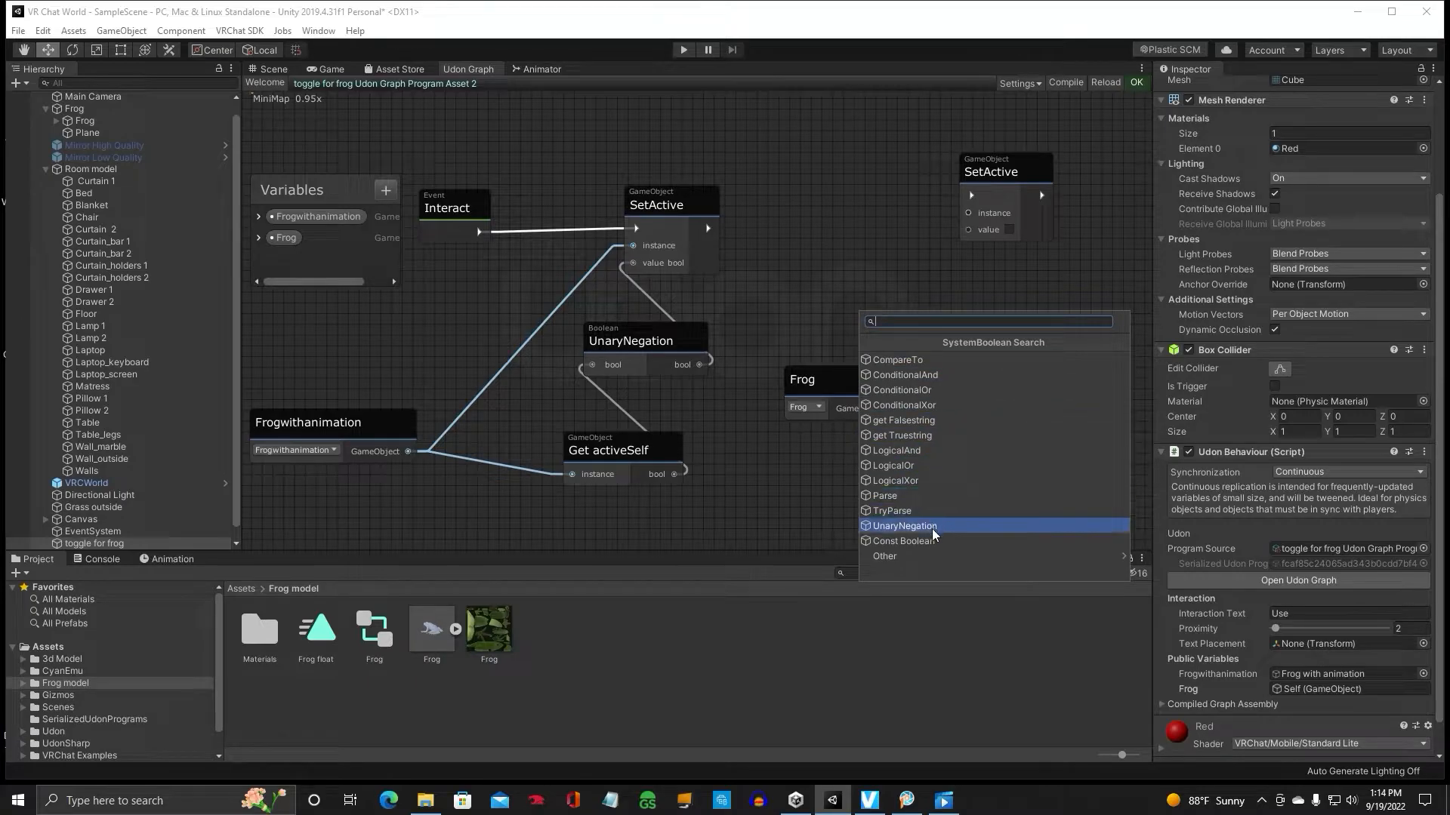
{"action": "left_click", "coordinate": [904, 526]}
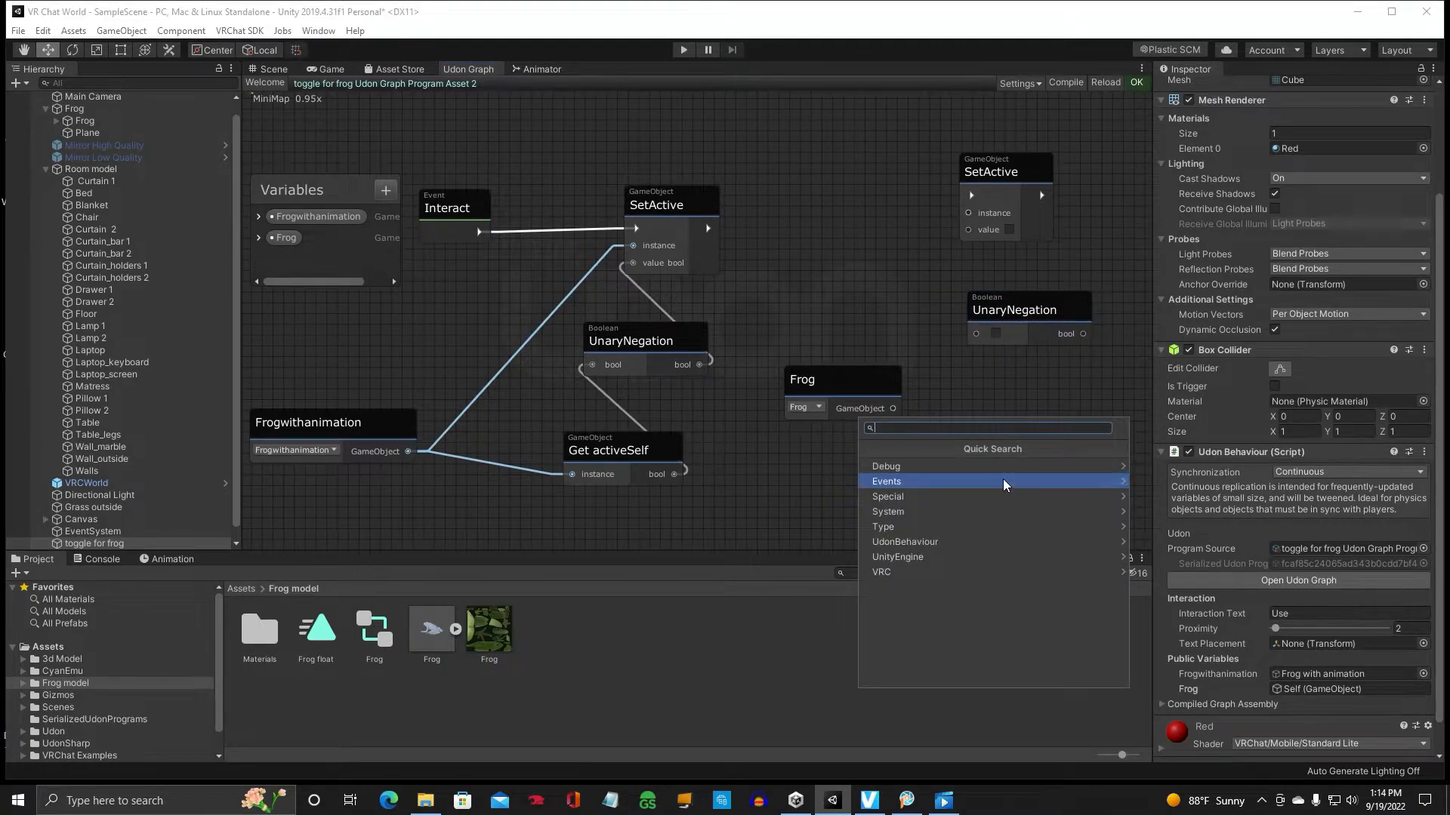
{"action": "type", "text": "gameo"}
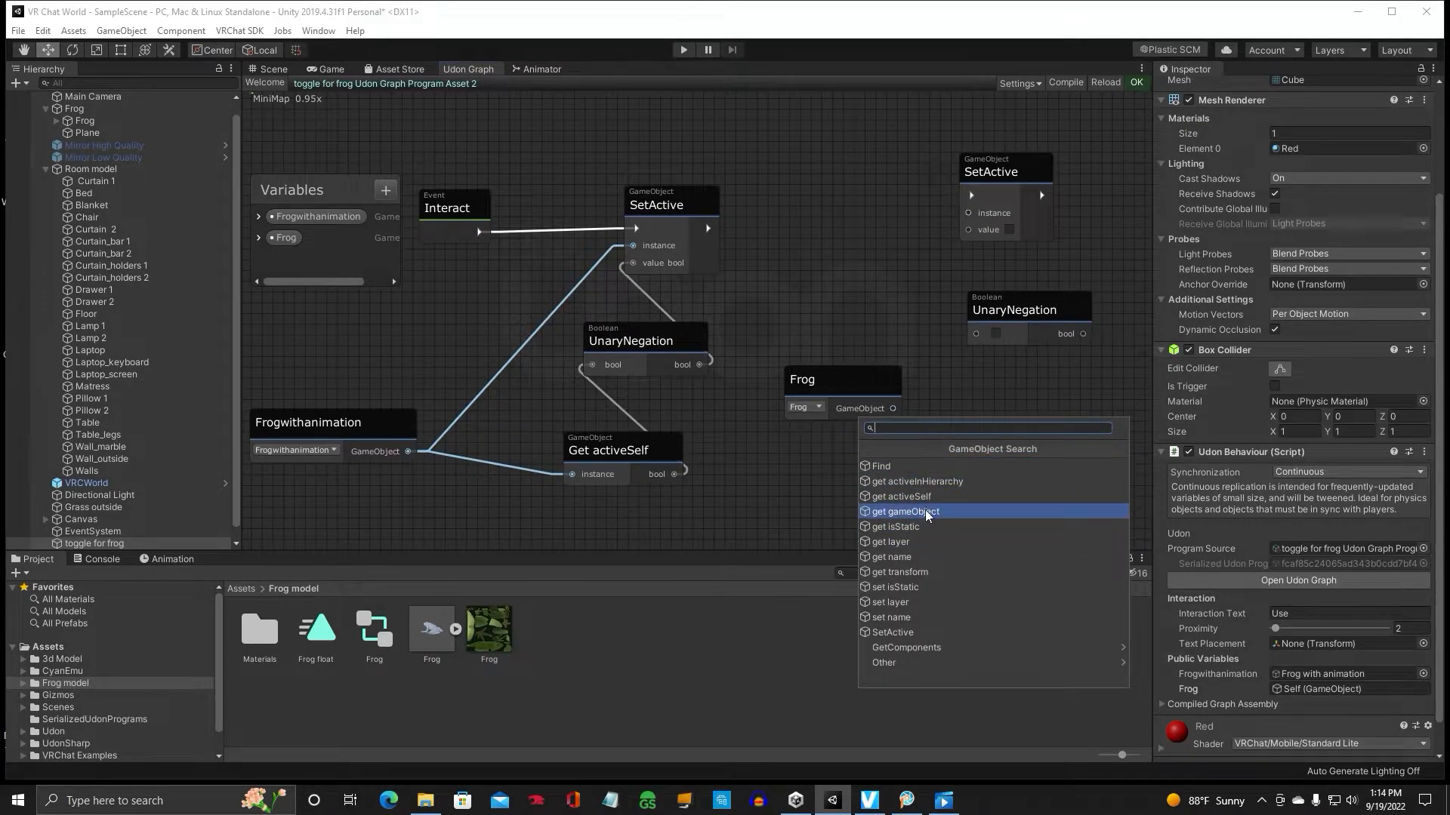
{"action": "left_click", "coordinate": [905, 510]}
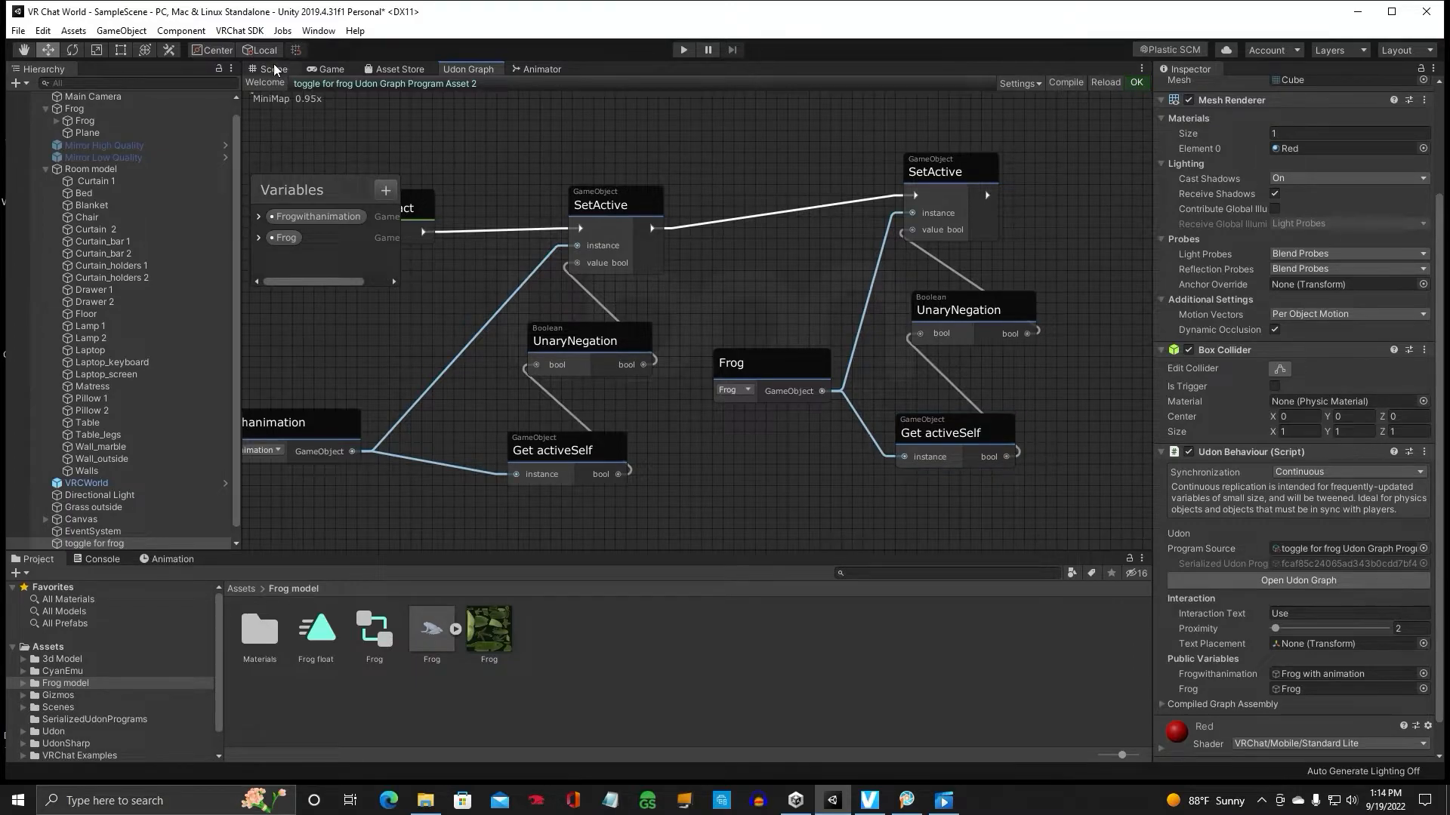
Step: Back in the room scene, untick Frog with animation's active checkbox so it starts hidden
{"action": "left_click", "coordinate": [273, 69]}
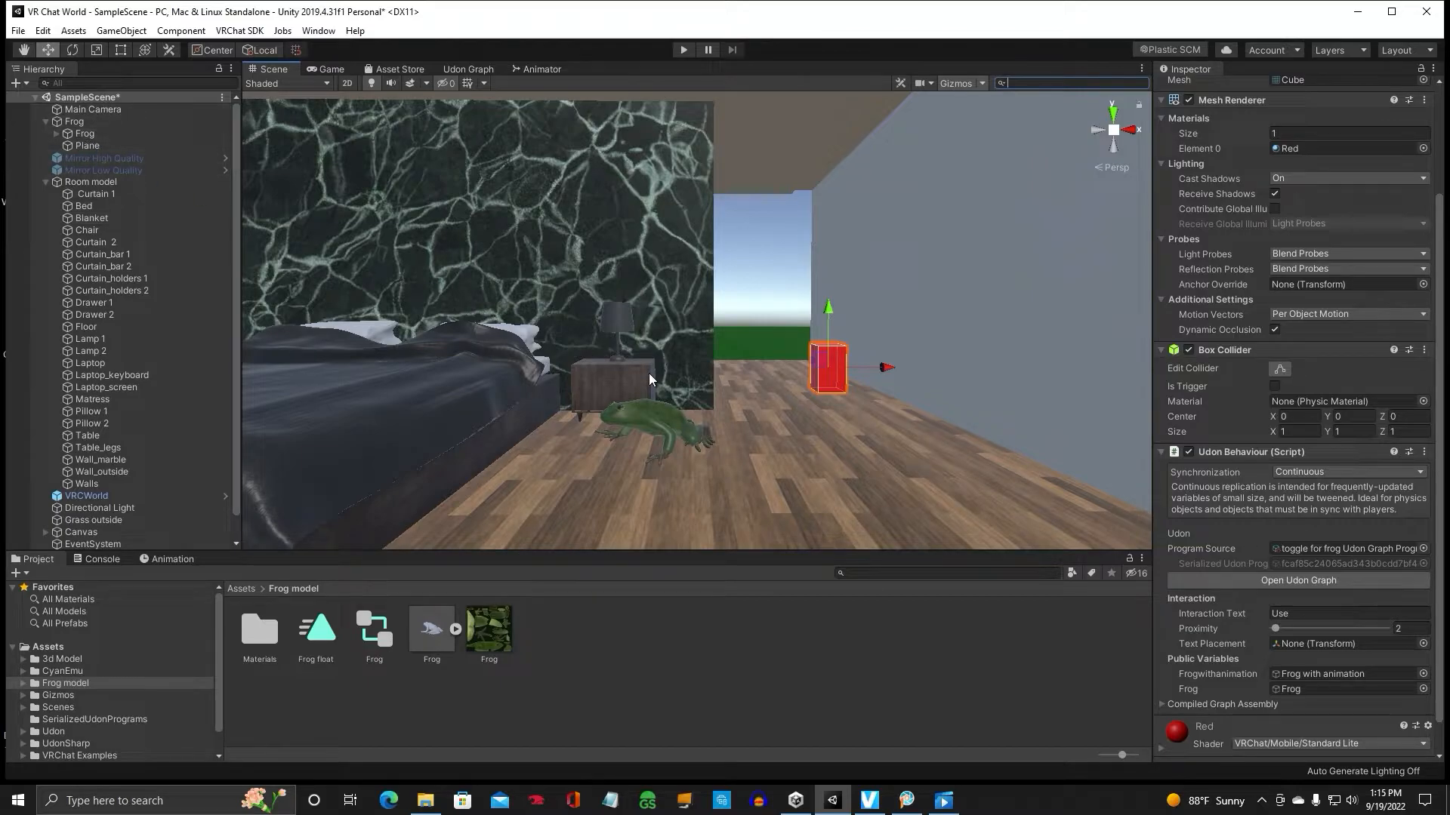
{"action": "left_click", "coordinate": [1341, 613]}
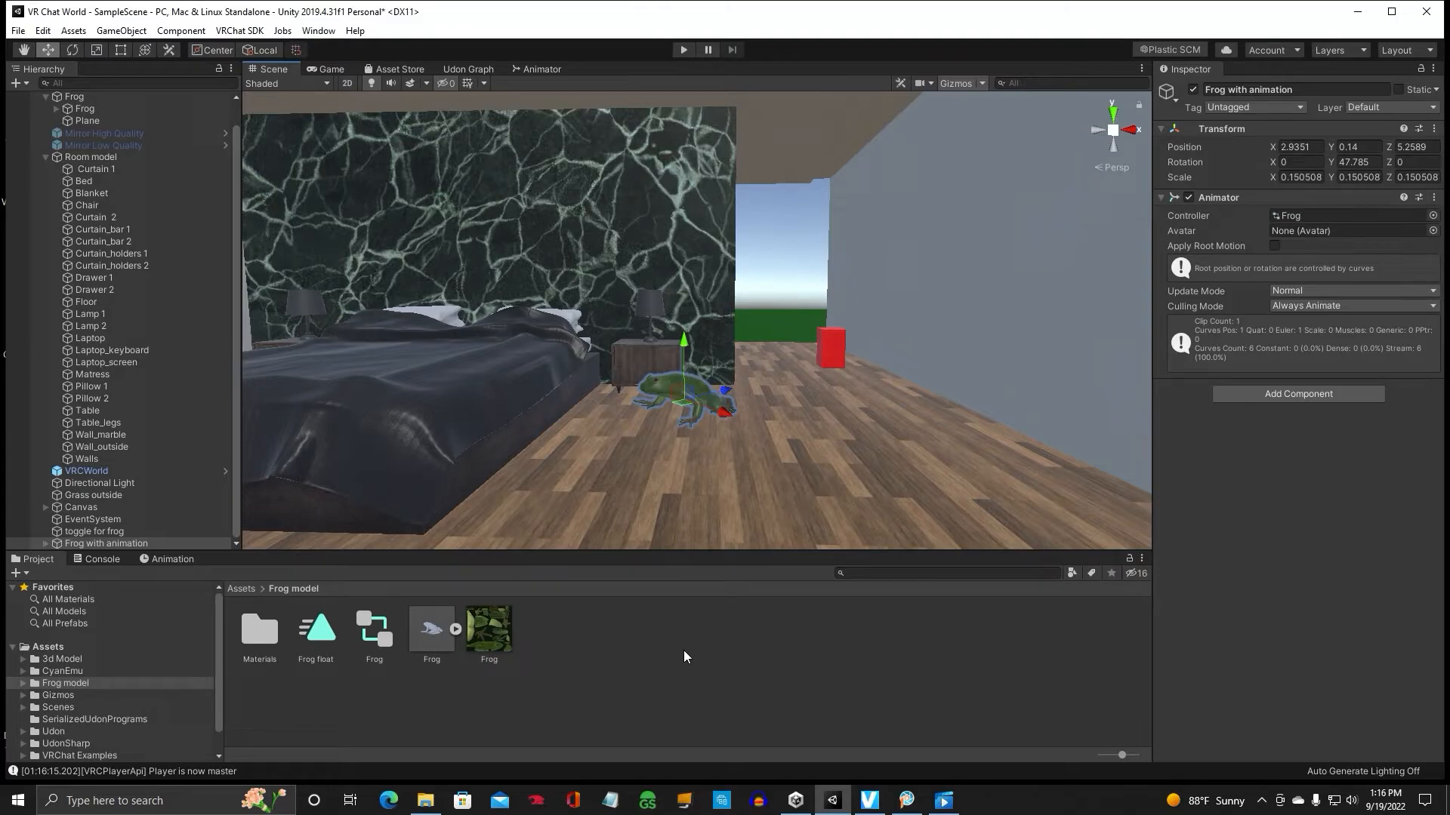
{"action": "mouse_move", "coordinate": [254, 500]}
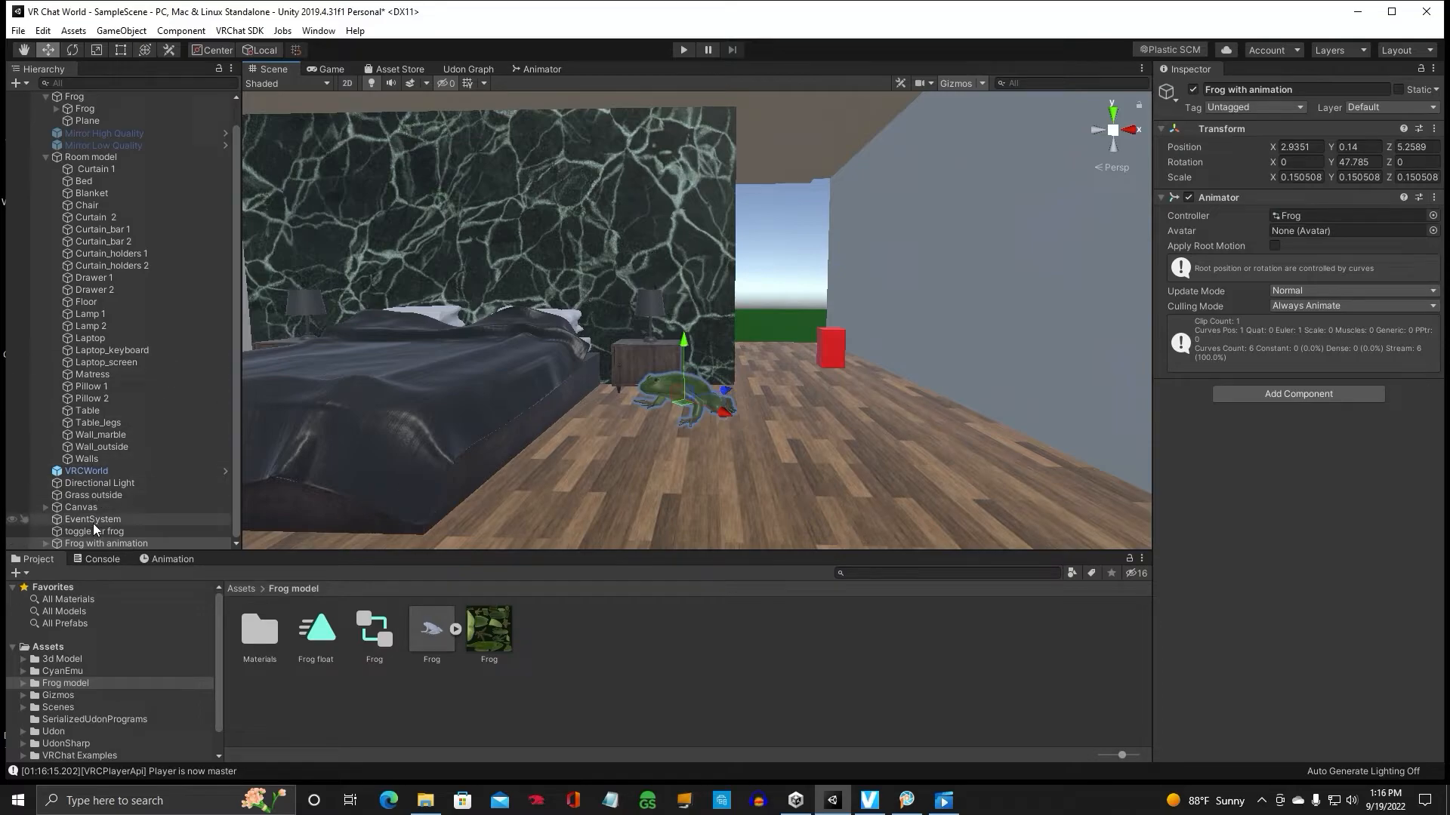
{"action": "left_click", "coordinate": [107, 542]}
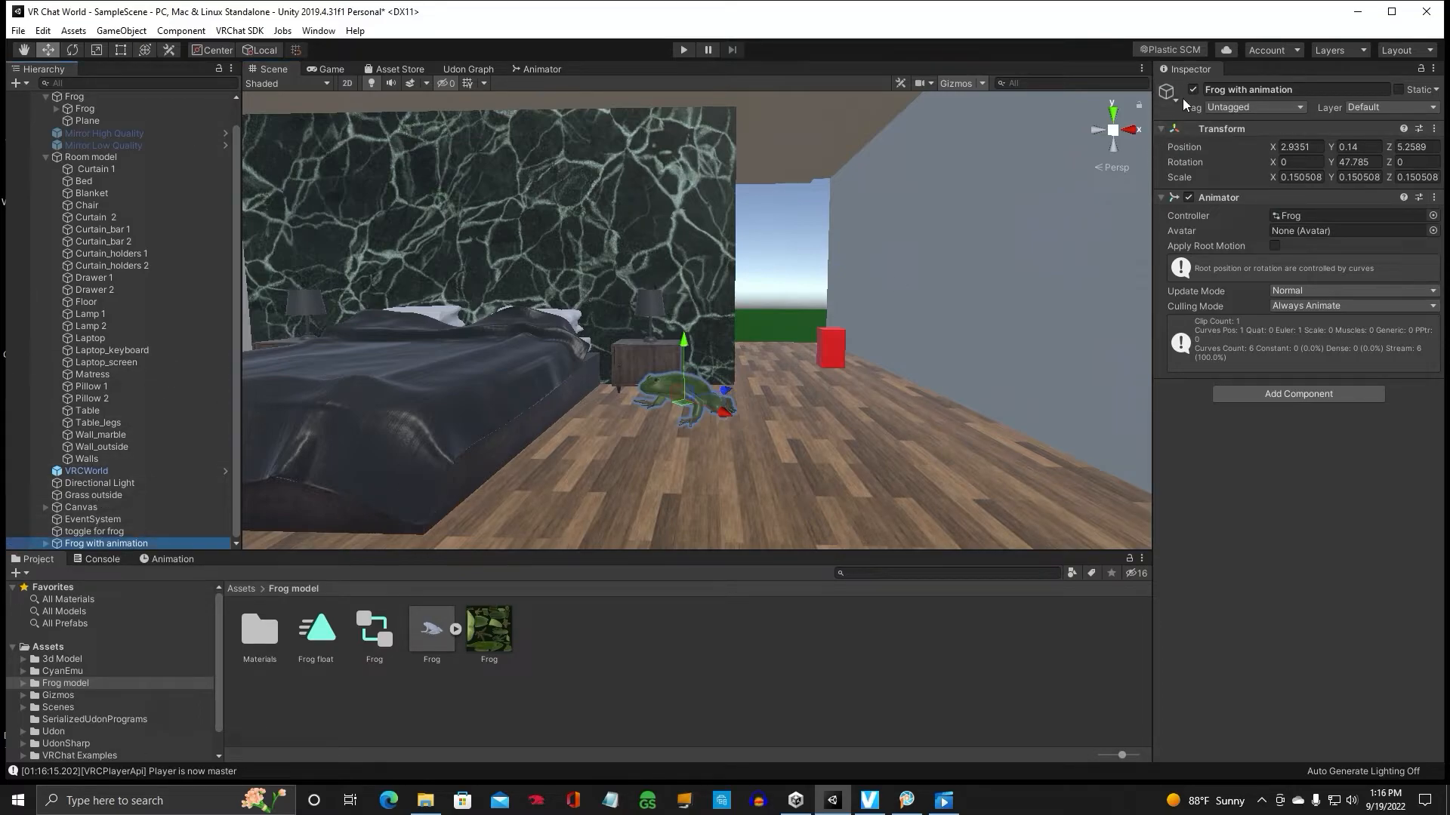
{"action": "left_click", "coordinate": [1191, 90]}
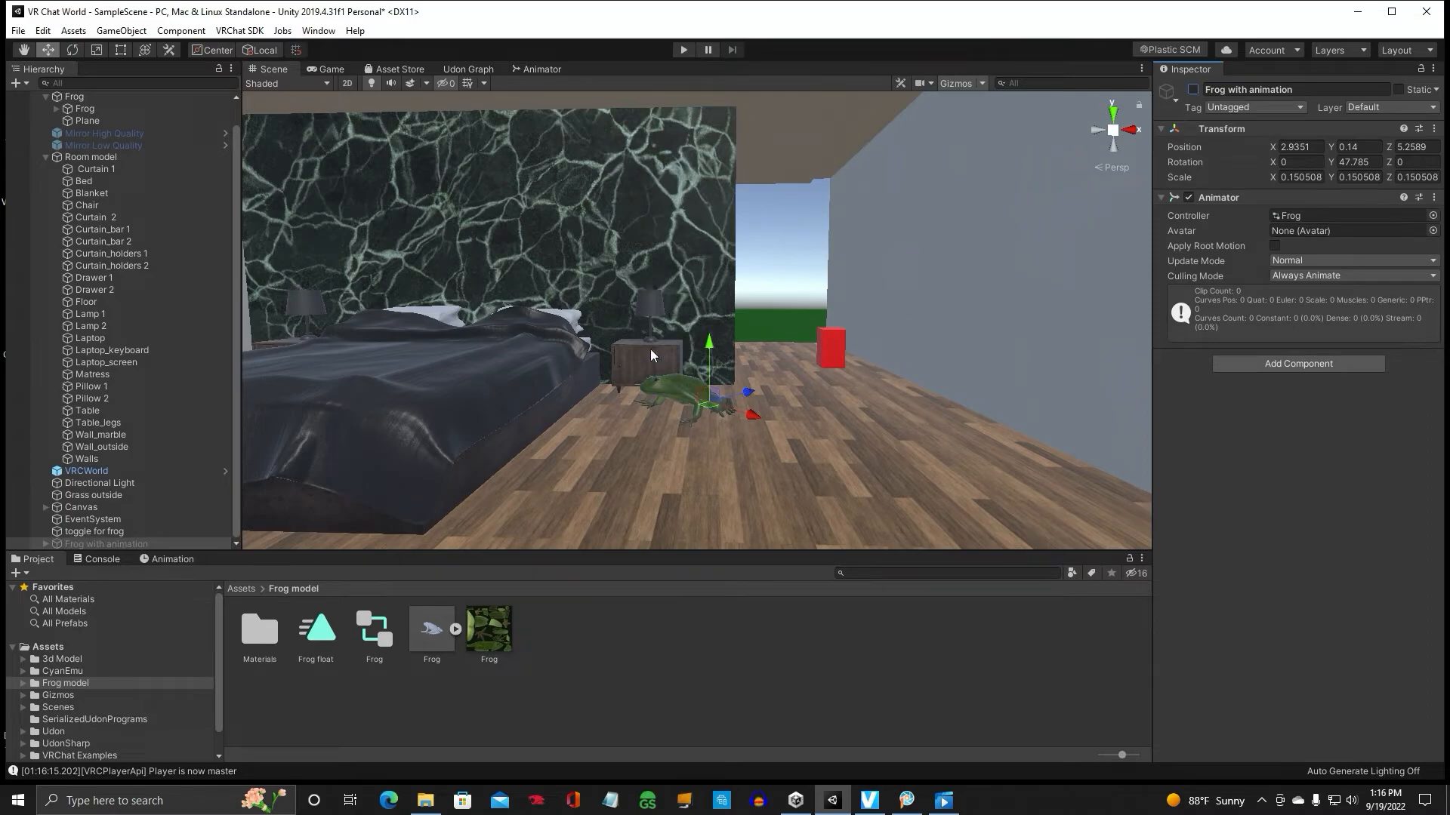
{"action": "mouse_move", "coordinate": [616, 441]}
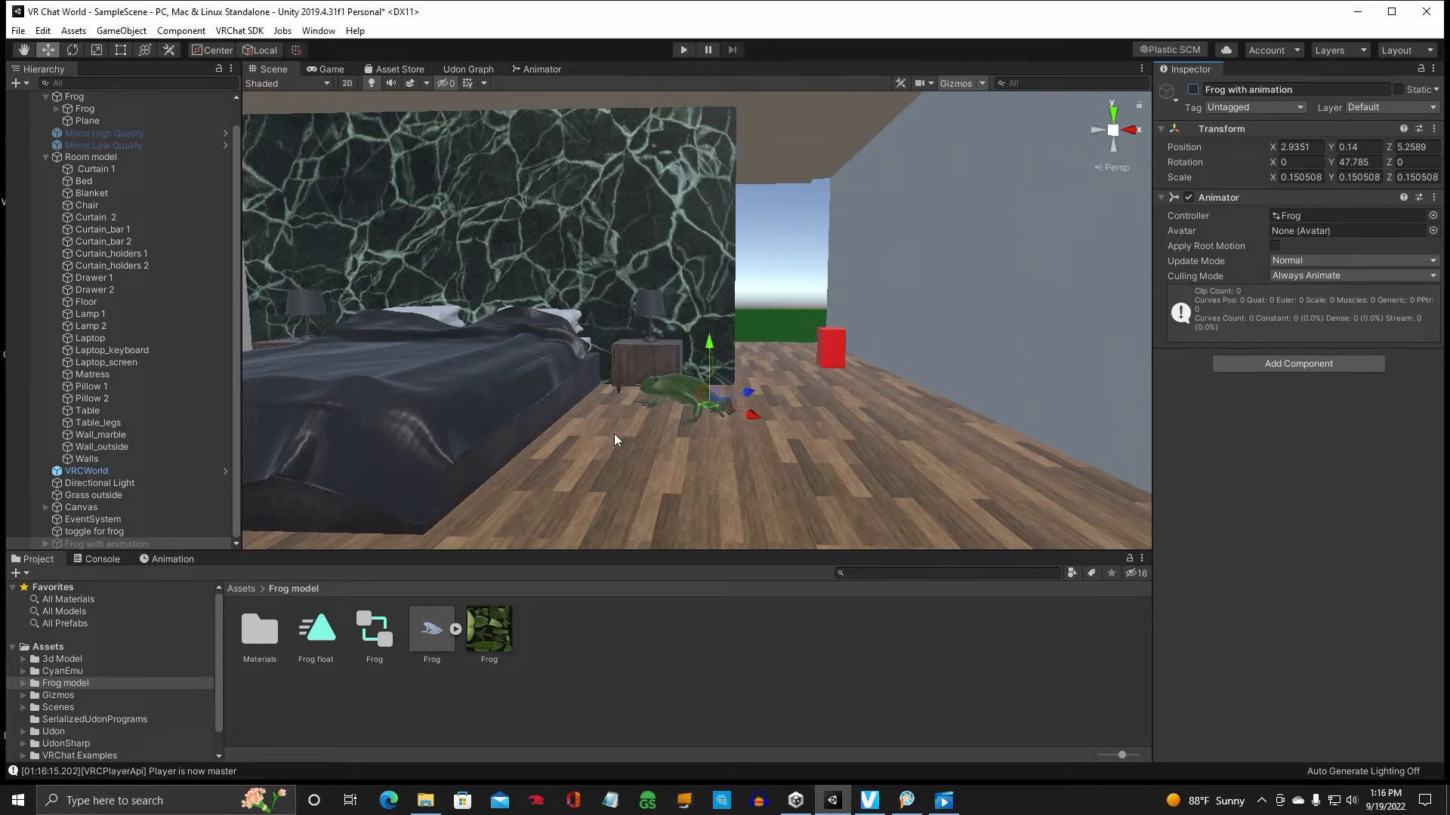
{"action": "mouse_move", "coordinate": [691, 384]}
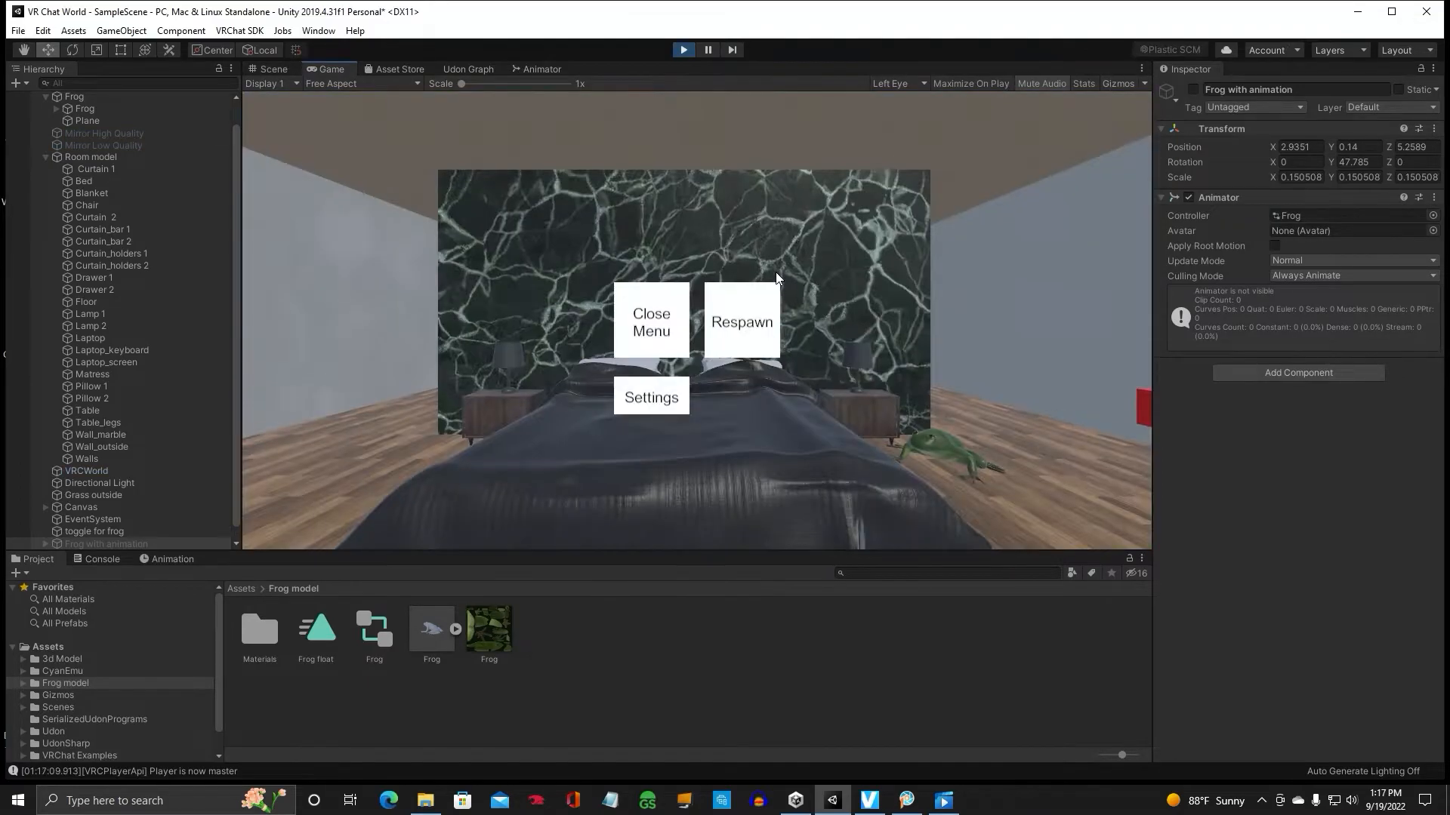
Step: Interact in the Game view to try the frog toggle
{"action": "left_click", "coordinate": [651, 320]}
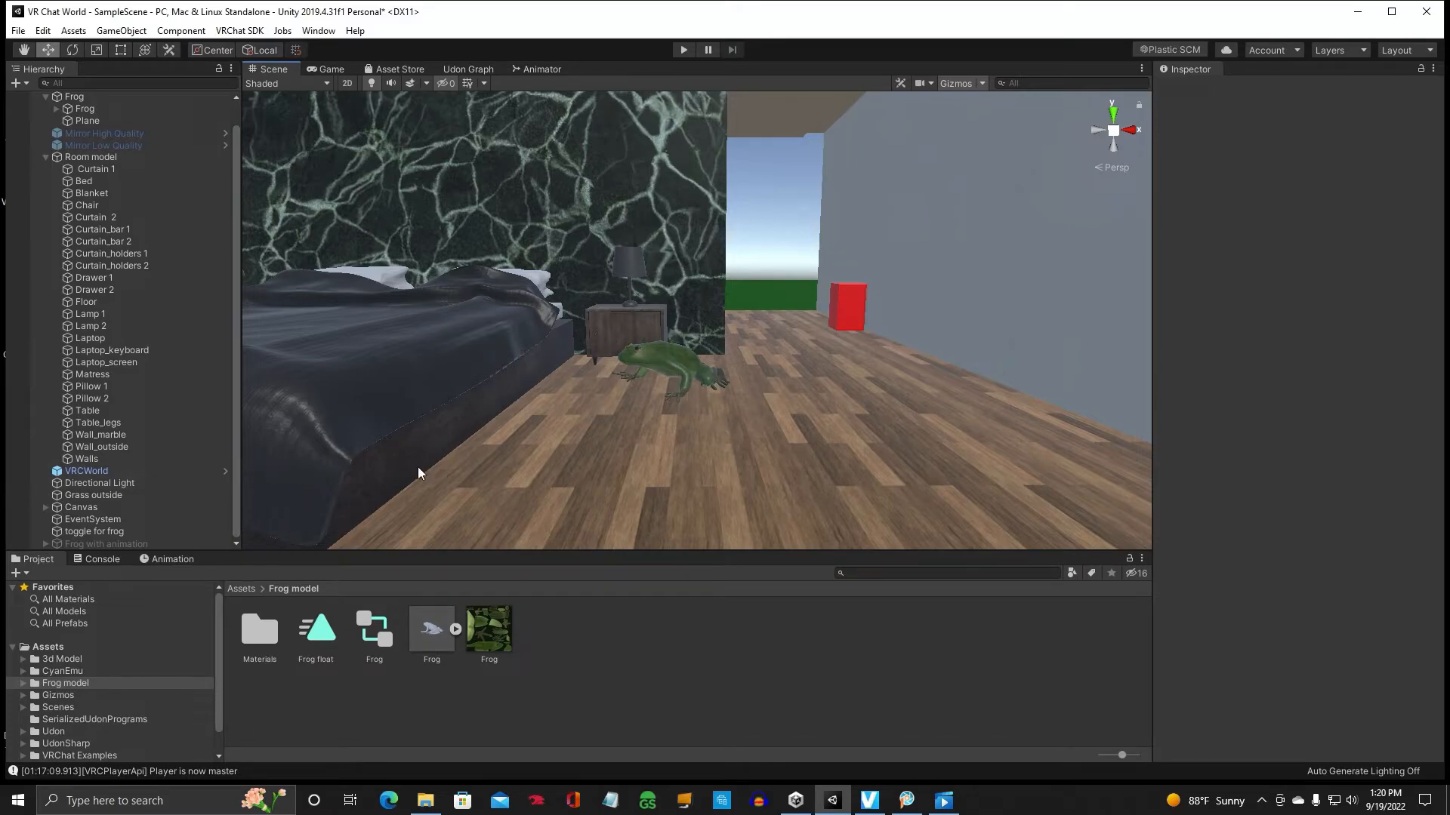
{"action": "mouse_move", "coordinate": [134, 87]}
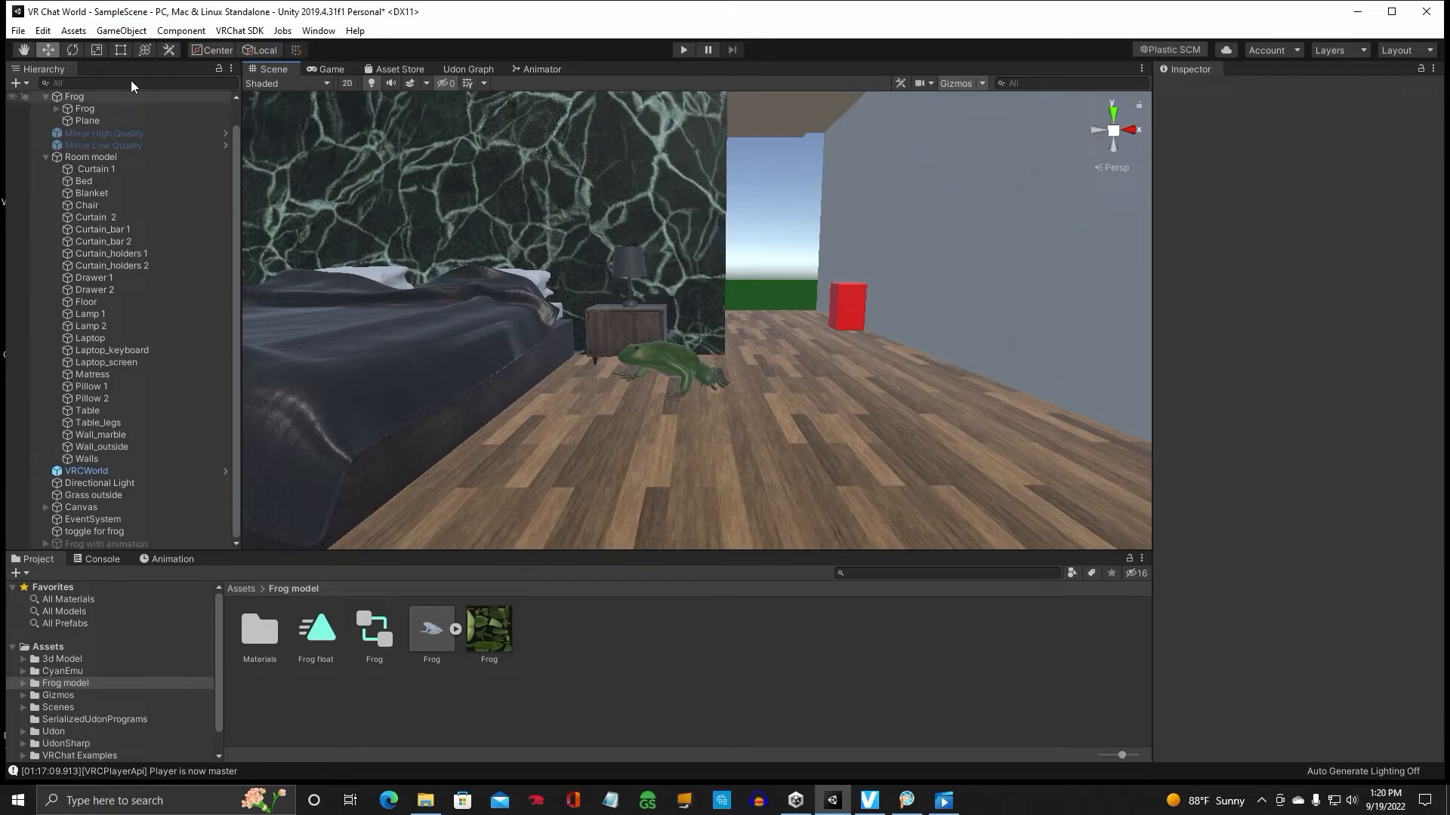
Step: Create an Audio Source and an empty object named 'All animation'
{"action": "left_click", "coordinate": [121, 30]}
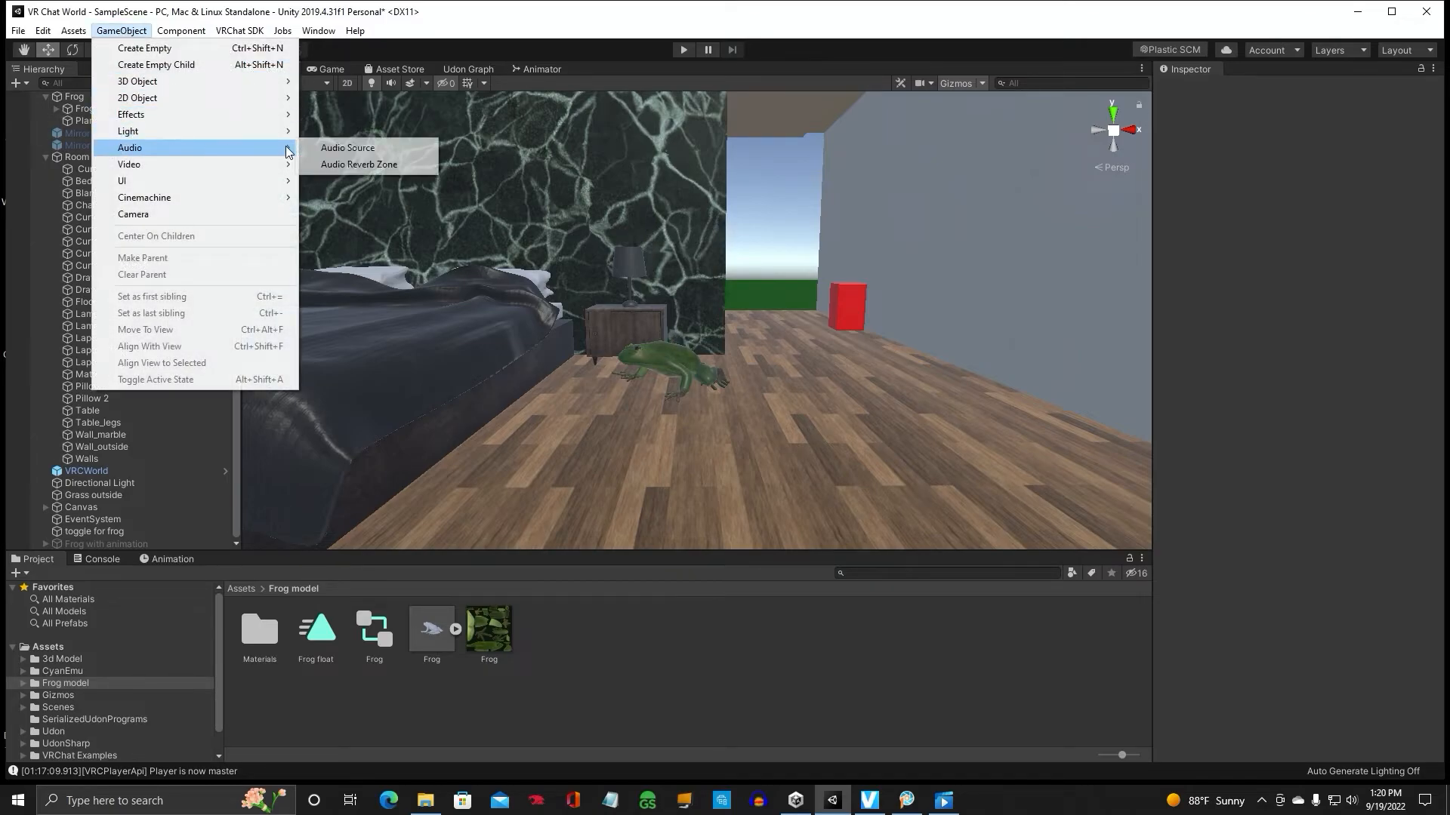
{"action": "left_click", "coordinate": [347, 148]}
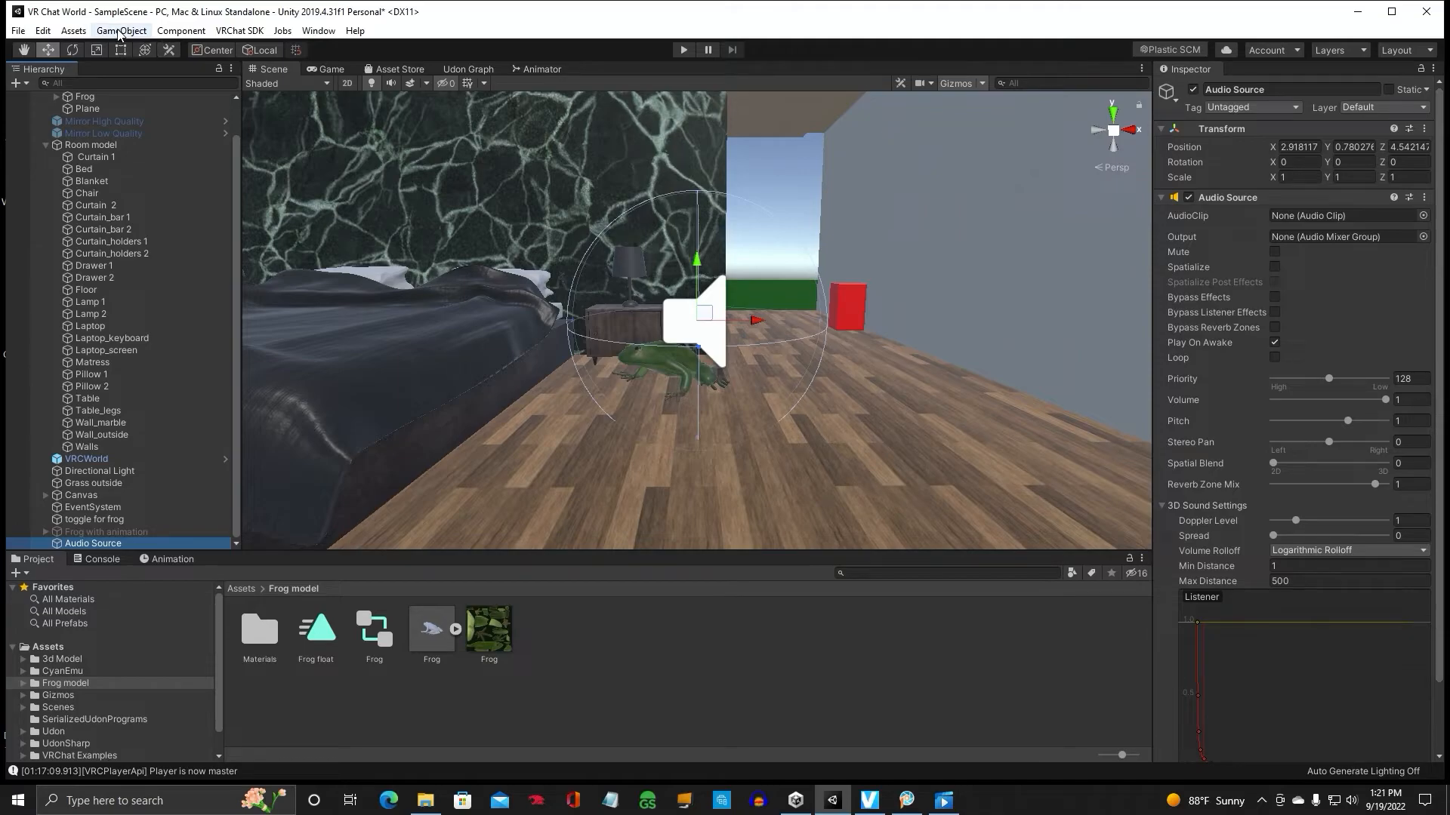
{"action": "left_click", "coordinate": [121, 30]}
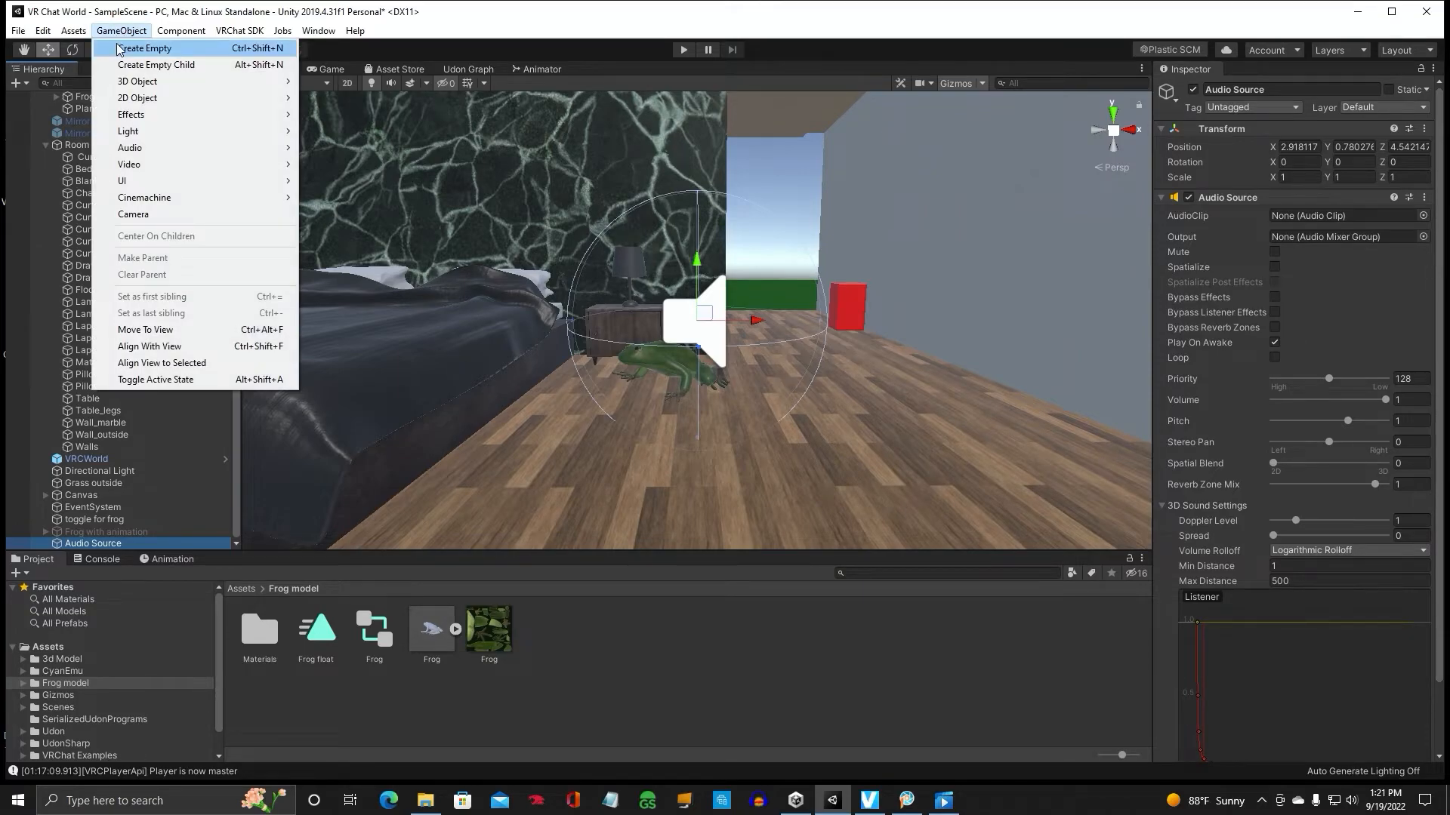
{"action": "left_click", "coordinate": [145, 48]}
{"action": "type", "text": "All"}
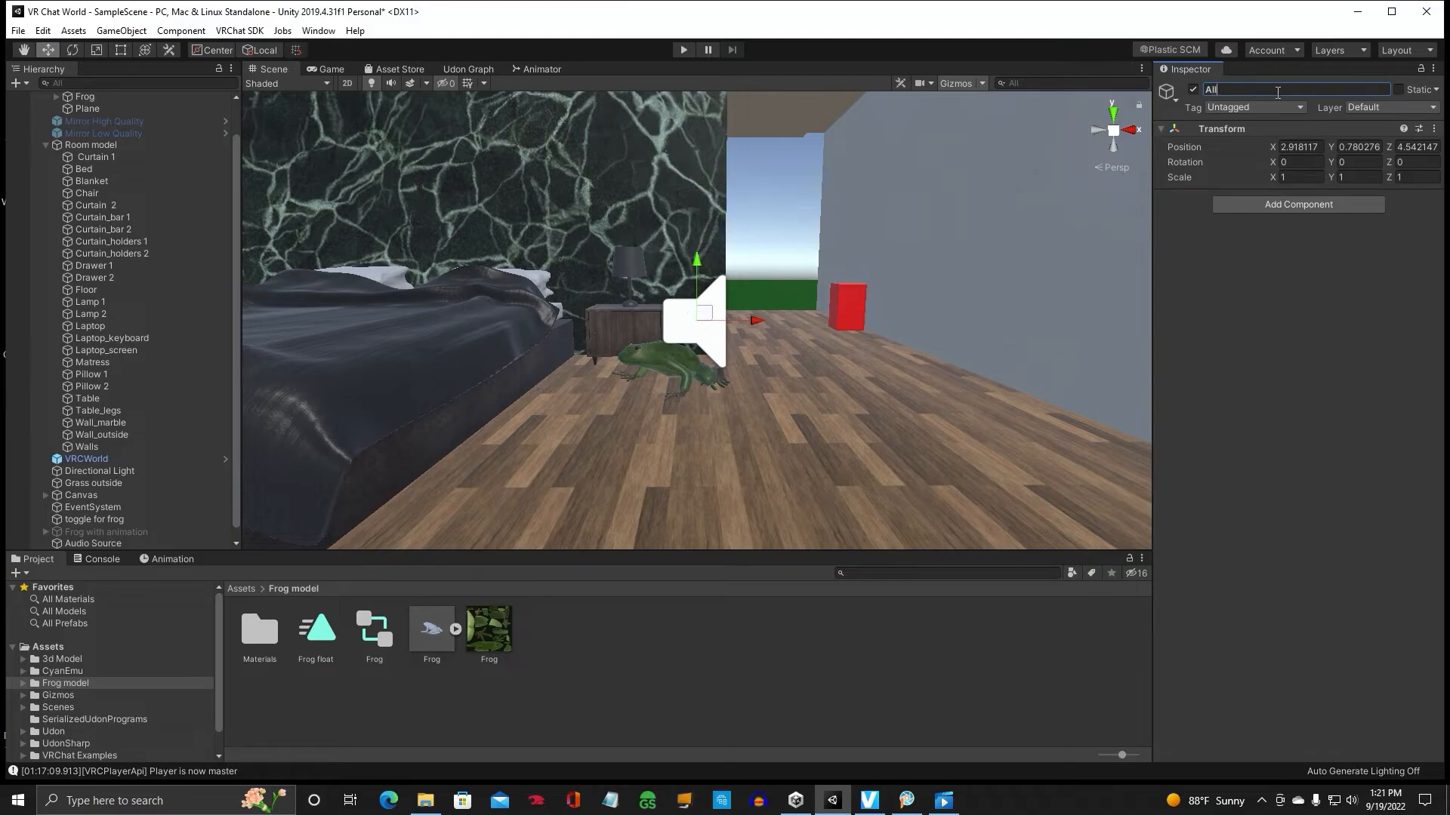
{"action": "type", "text": "animation"}
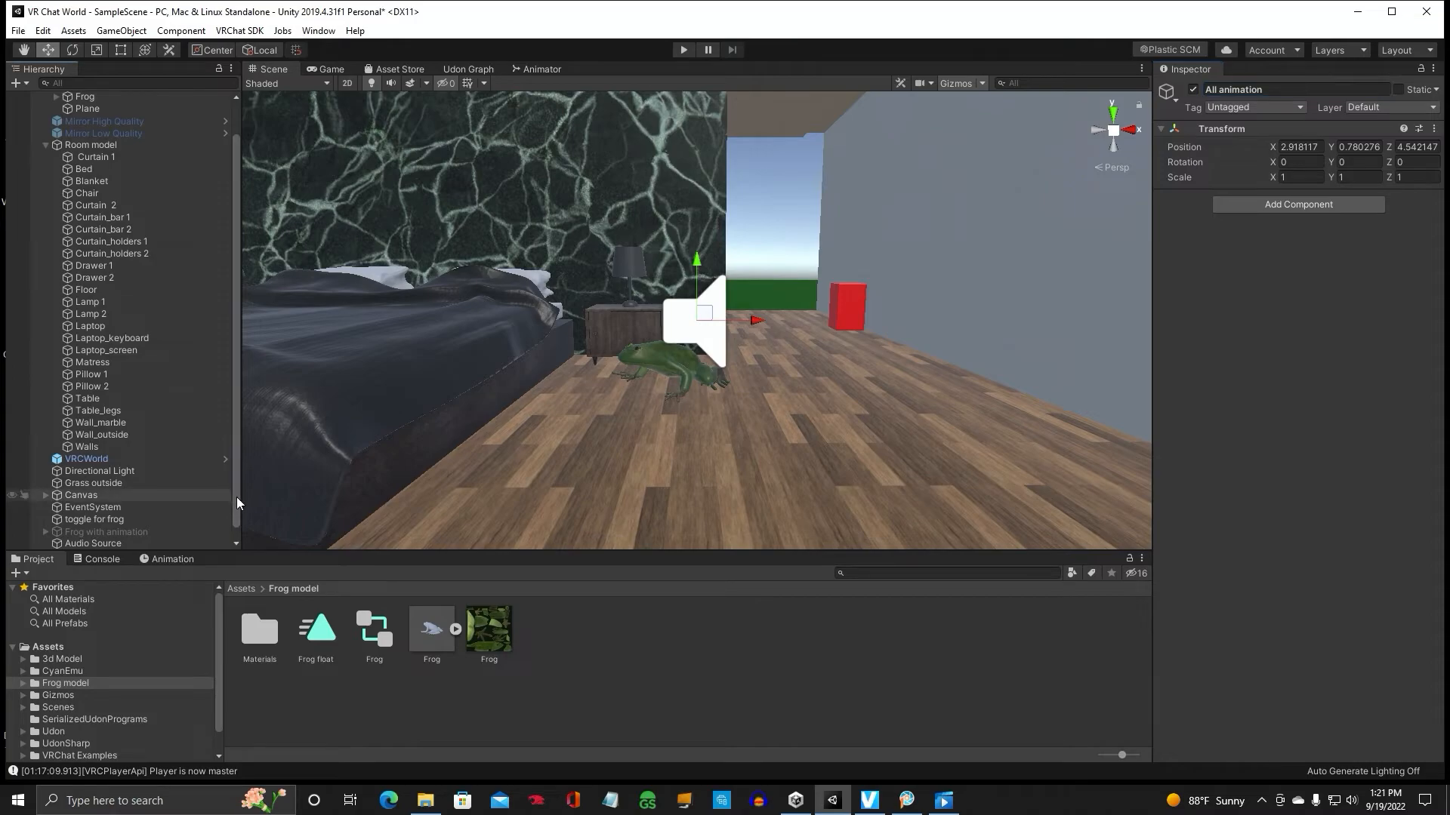
{"action": "left_click", "coordinate": [90, 542]}
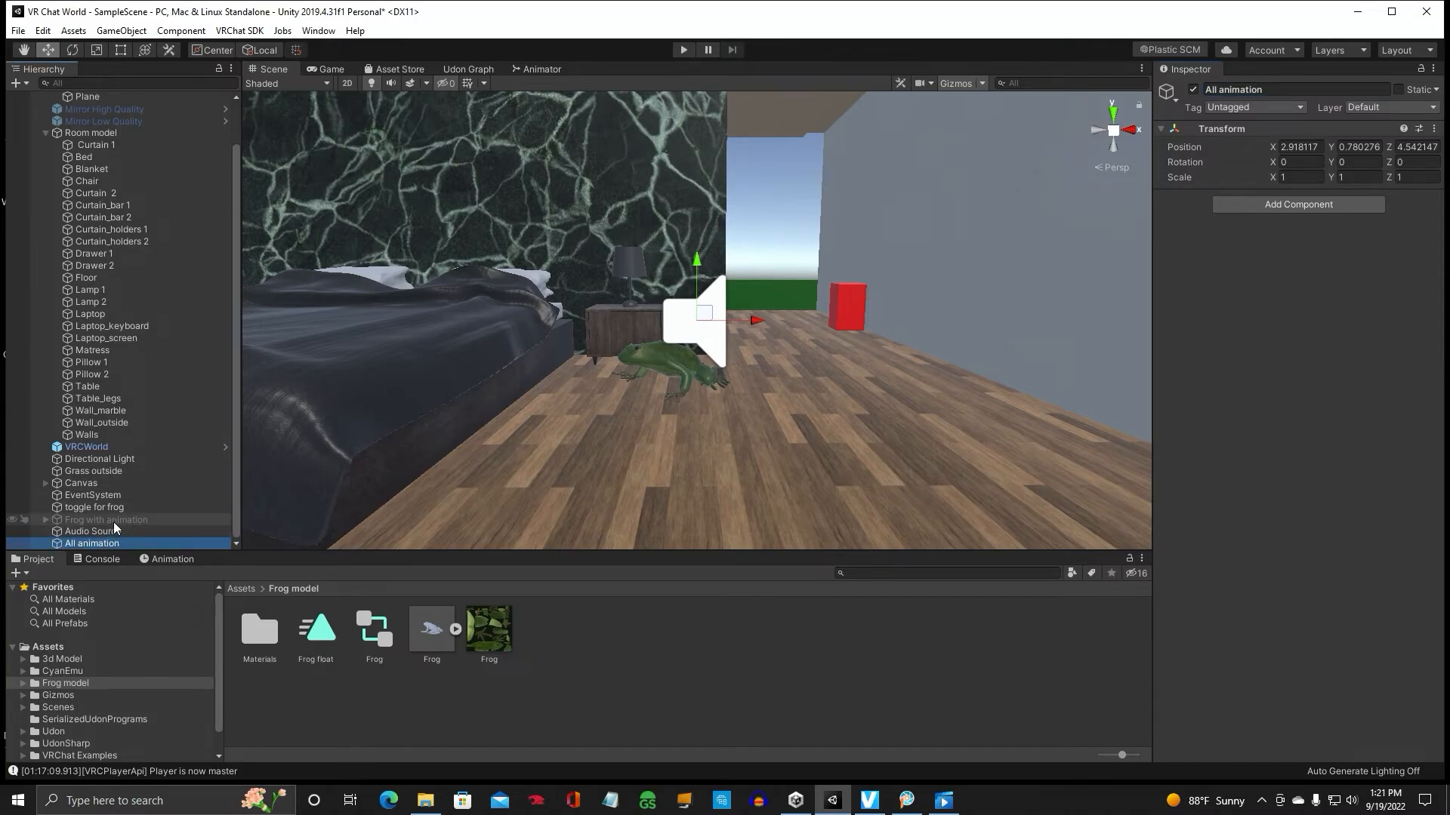
Step: Nest Frog with animation and the Audio Source under All animation
{"action": "left_click", "coordinate": [107, 520]}
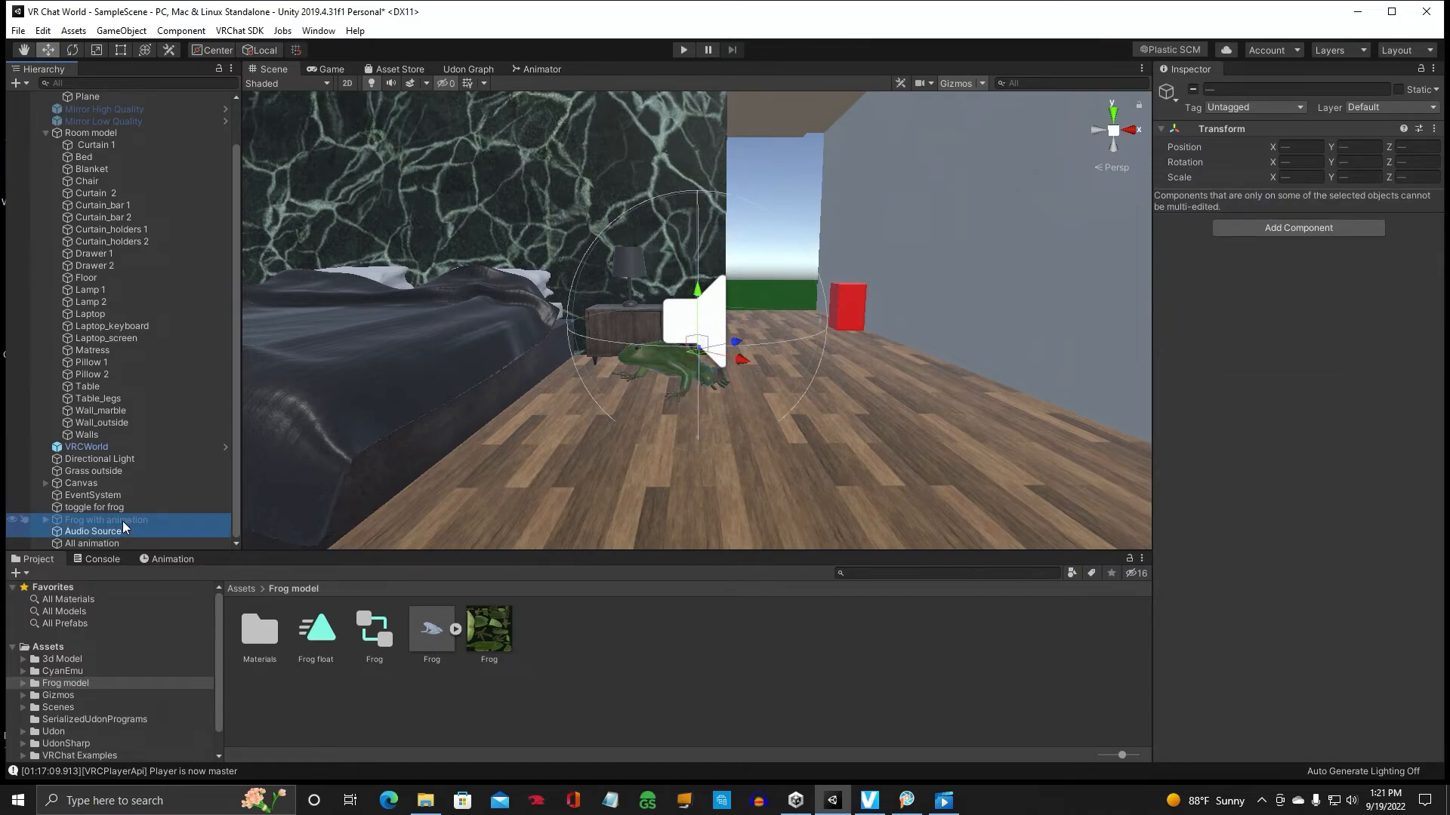
{"action": "left_click", "coordinate": [93, 531]}
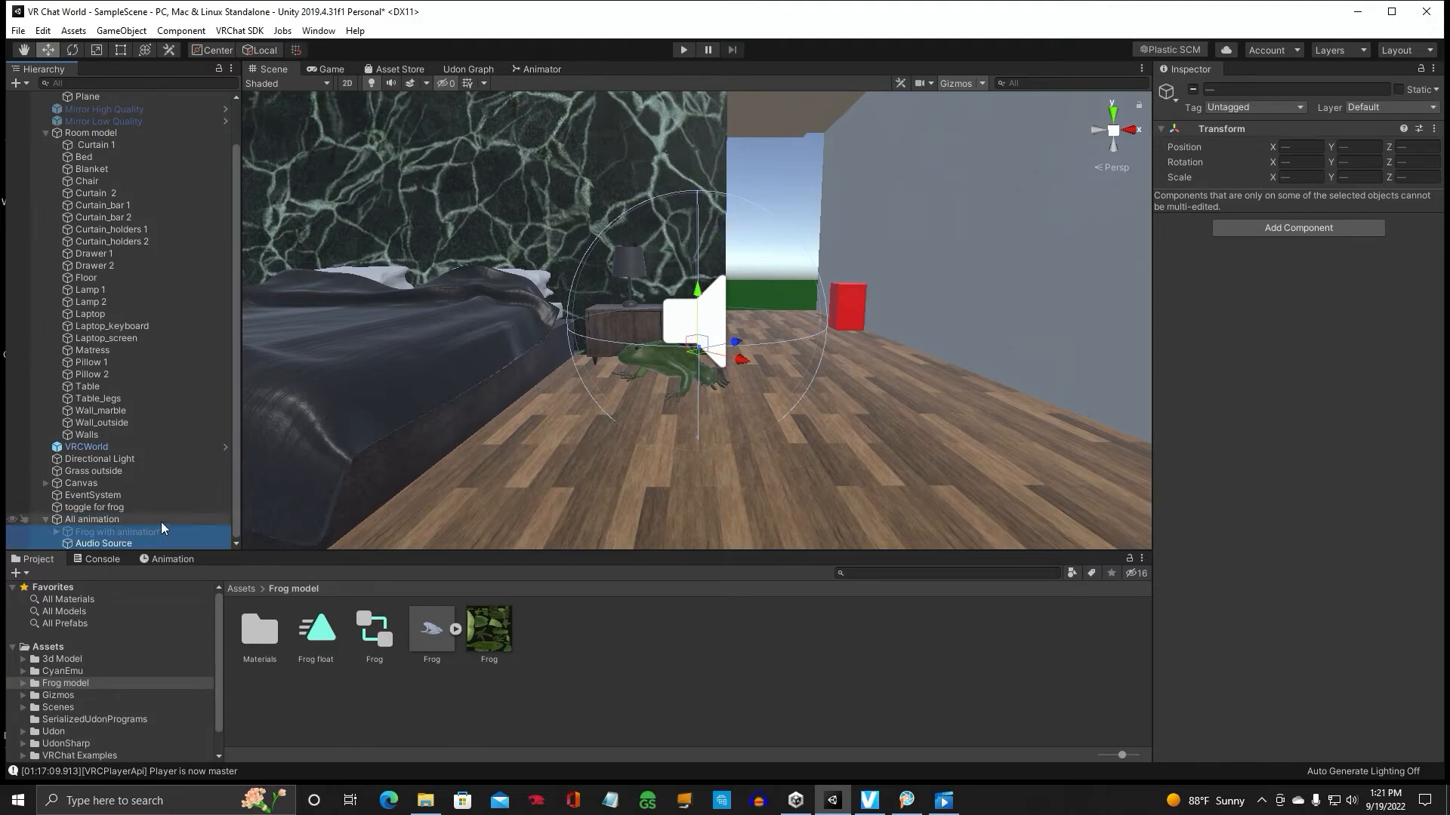
{"action": "left_click", "coordinate": [92, 519]}
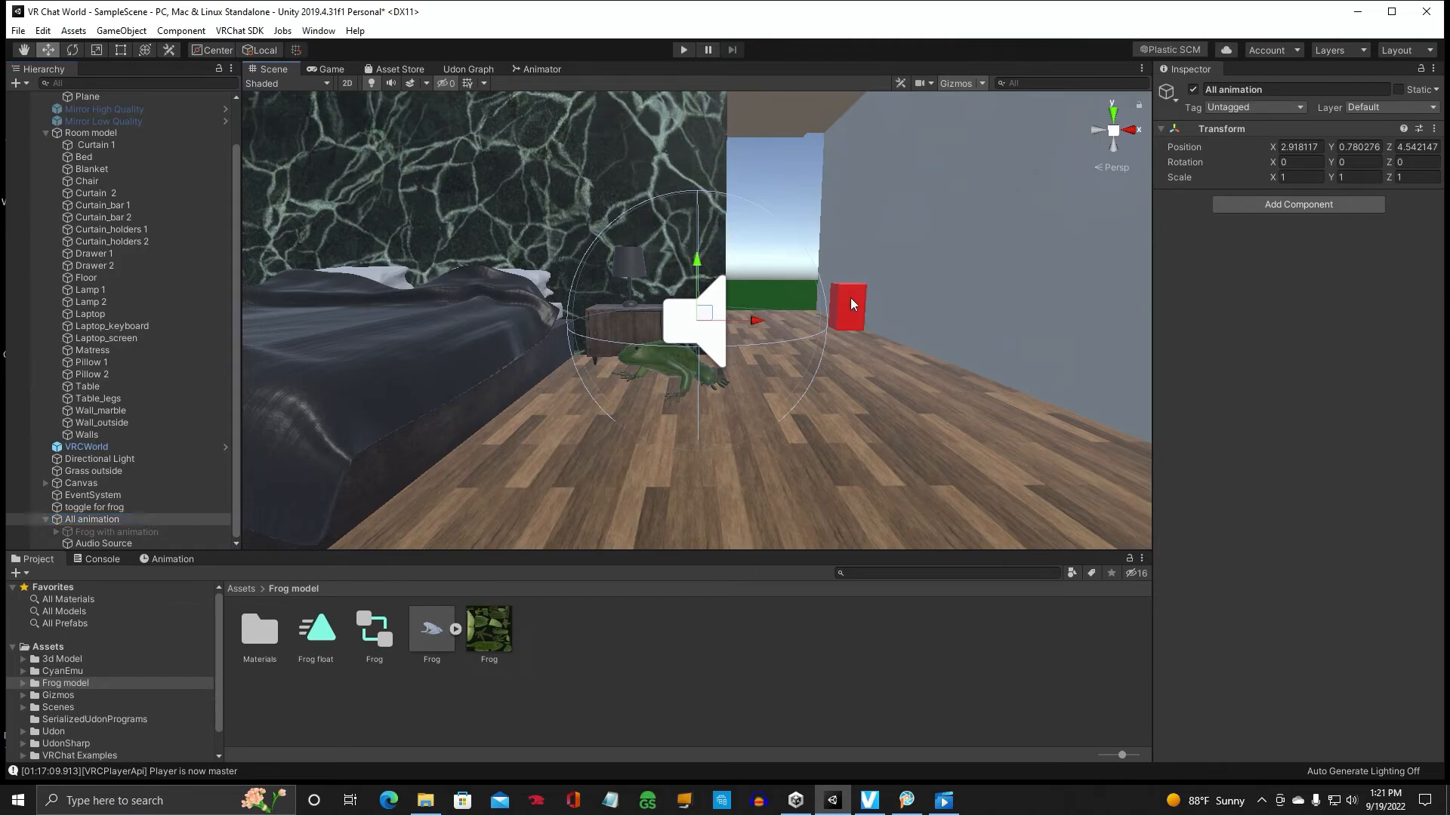
Step: Inspect the button's toggle script and the All animation group, then enter Play mode
{"action": "left_click", "coordinate": [94, 507]}
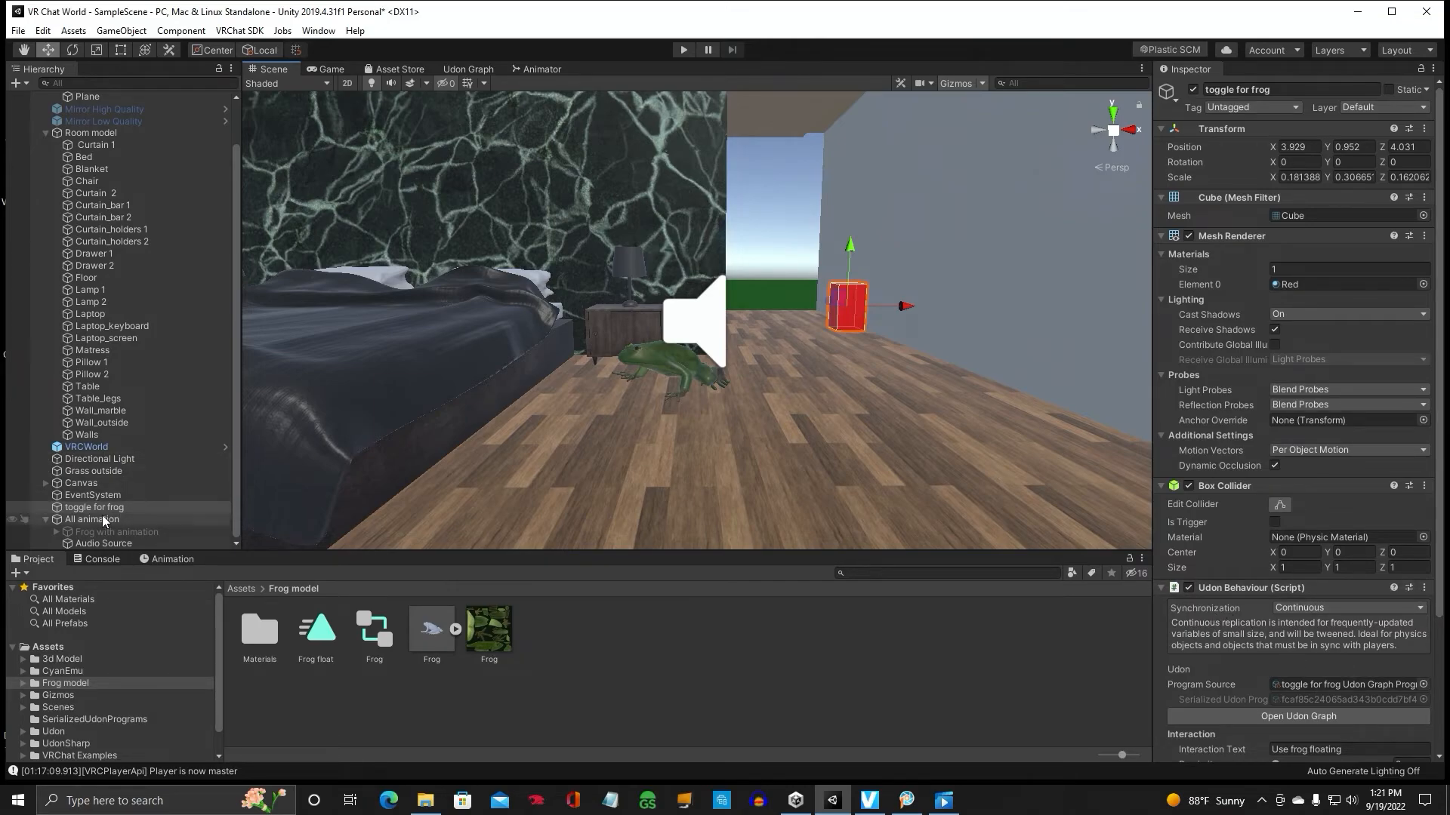
{"action": "left_click", "coordinate": [90, 520]}
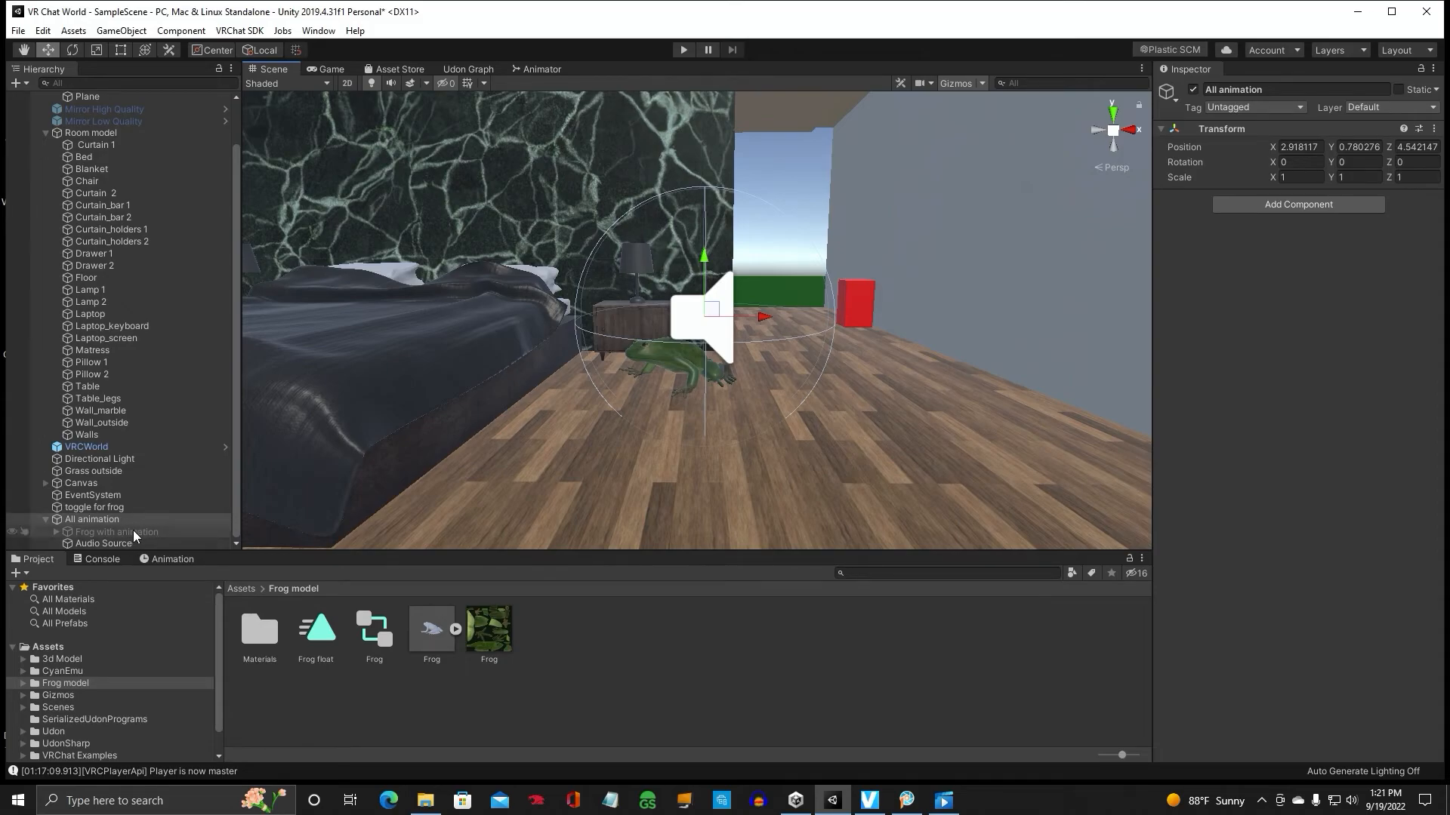
{"action": "left_click", "coordinate": [90, 520]}
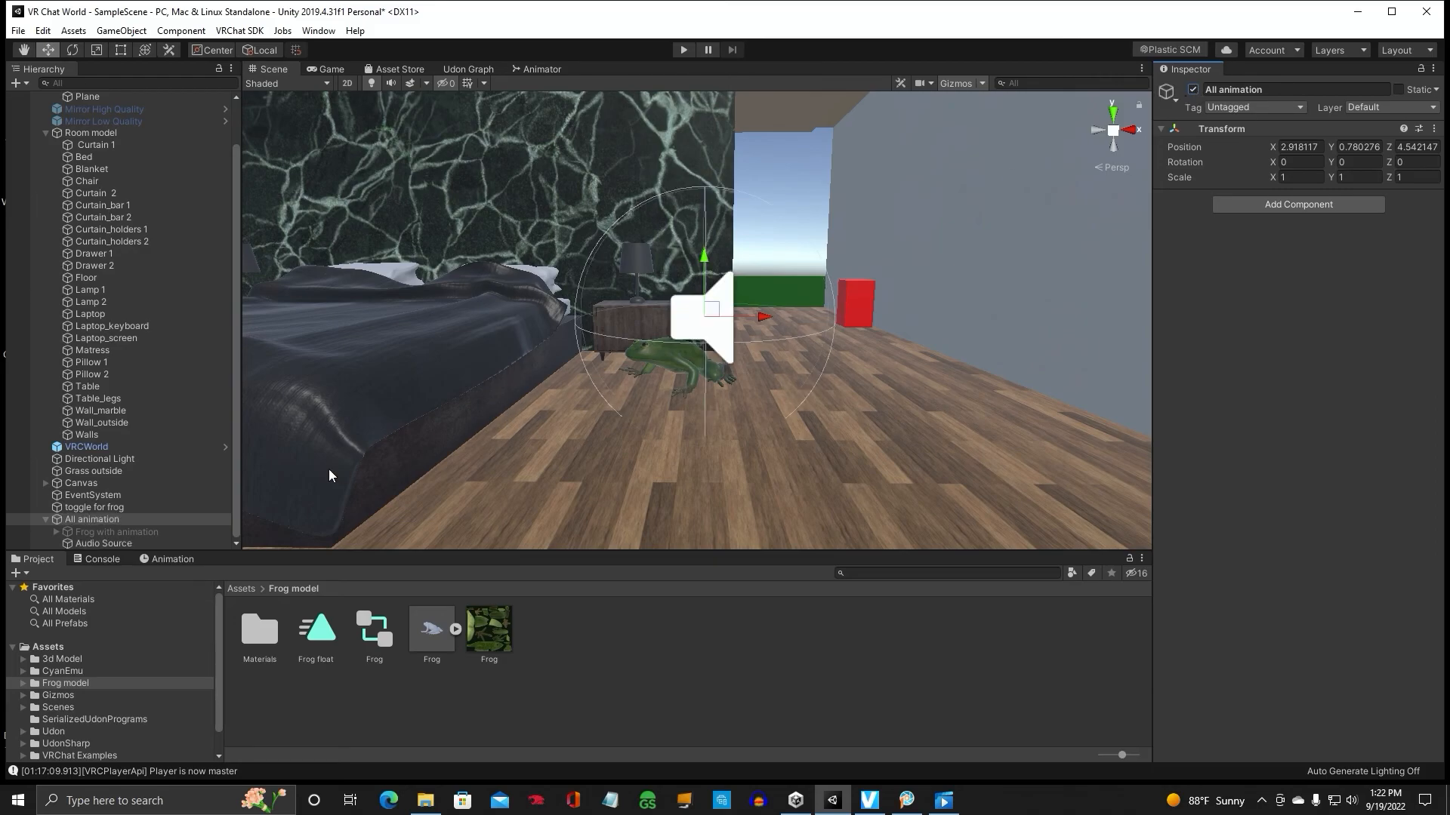
{"action": "left_click", "coordinate": [683, 48]}
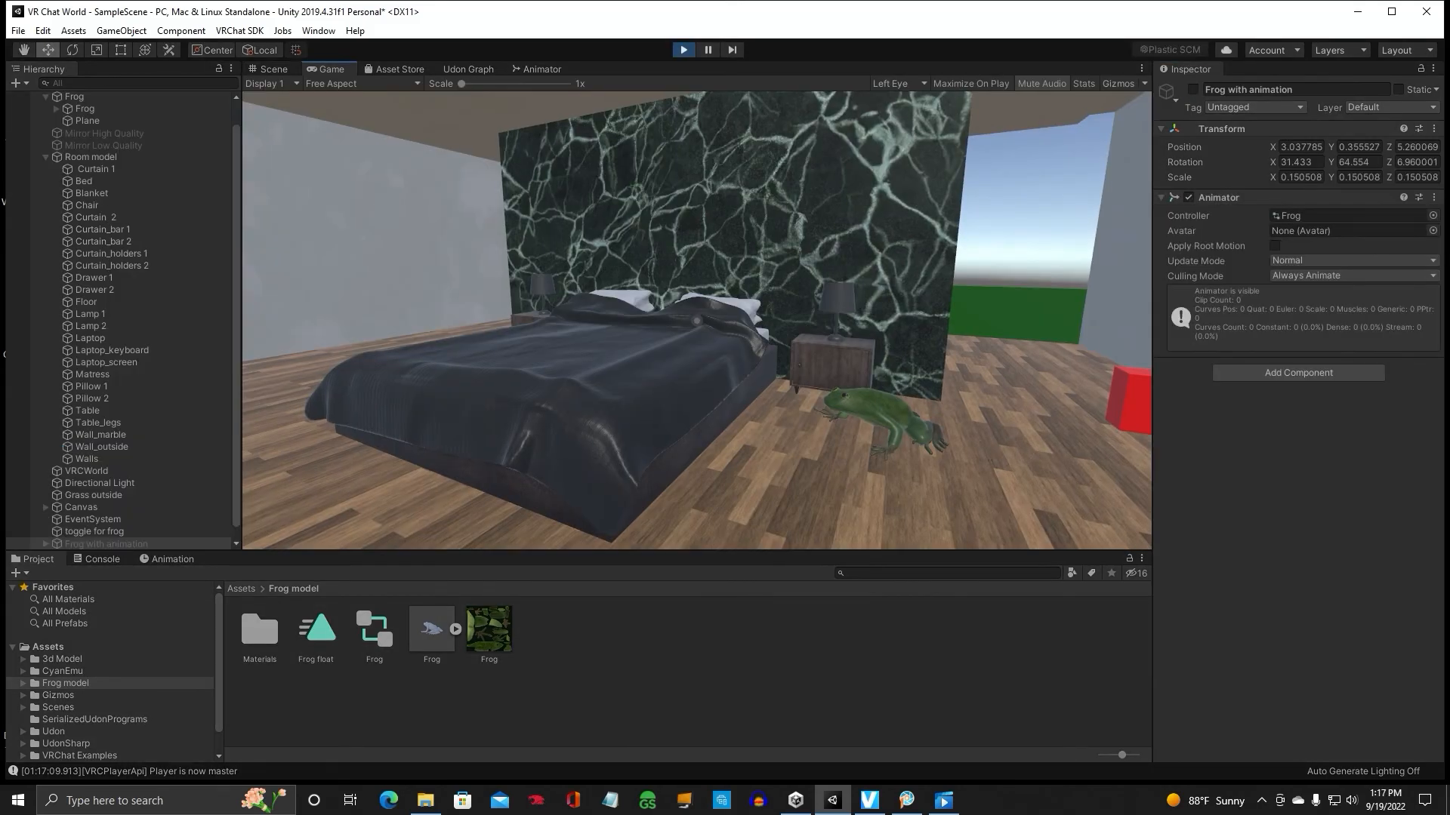